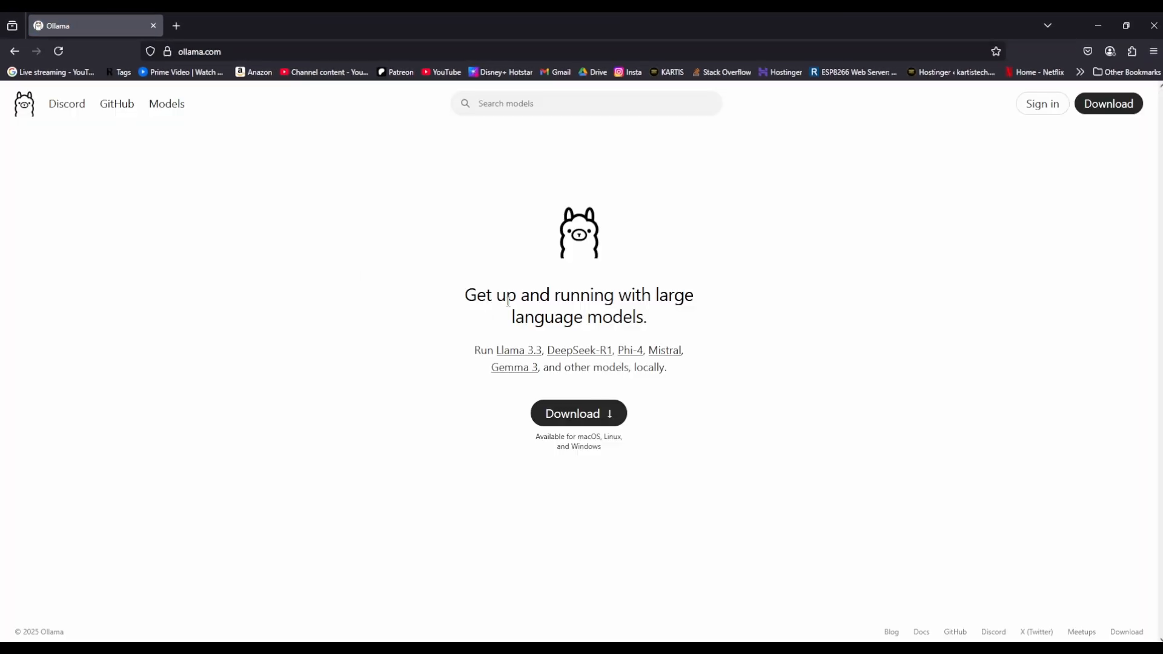
mouse_move(117, 103)
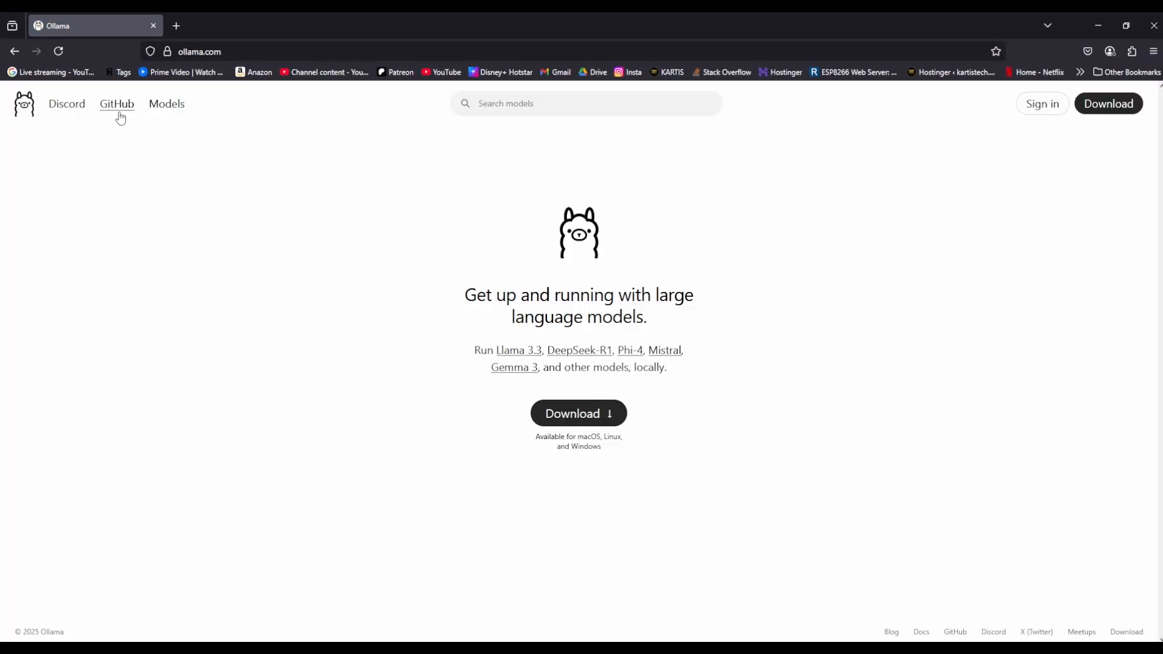
mouse_move(166, 104)
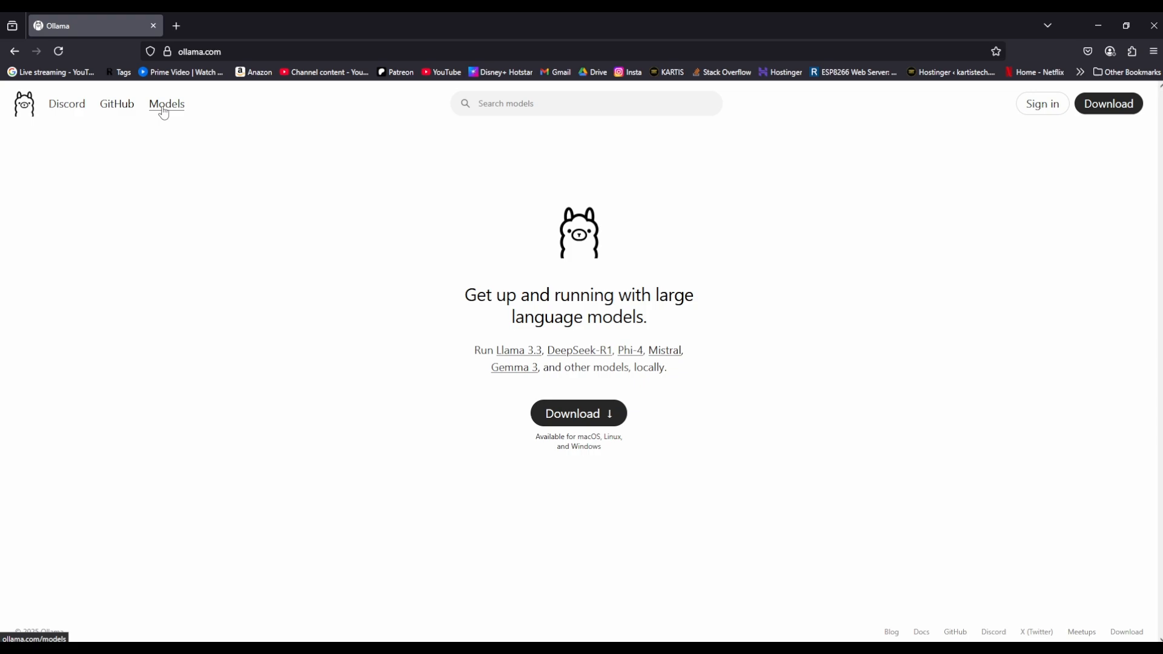
mouse_move(578, 413)
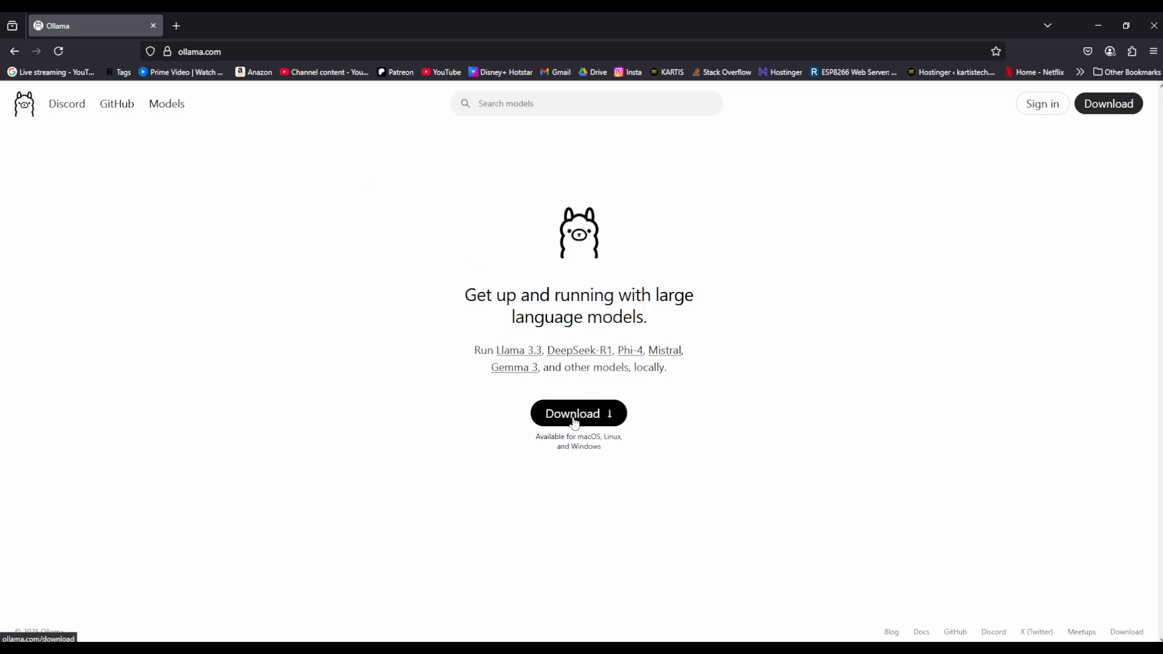
Go to the Download Ollama page with the Windows installer on ollama.com
left_click(578, 413)
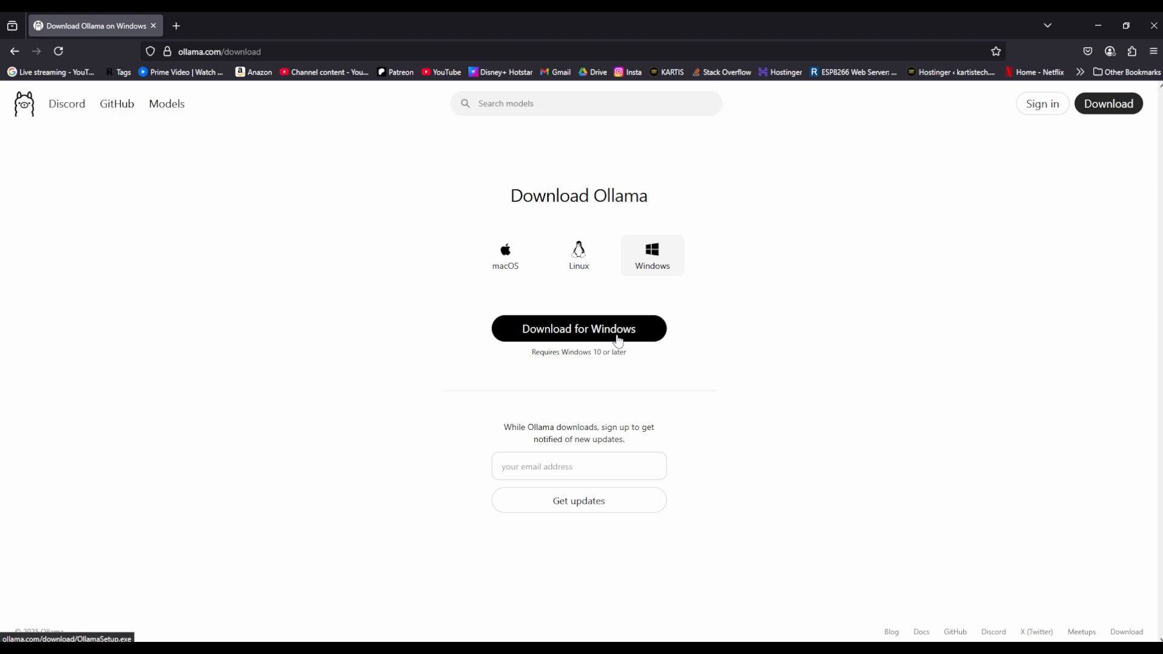
mouse_move(642, 276)
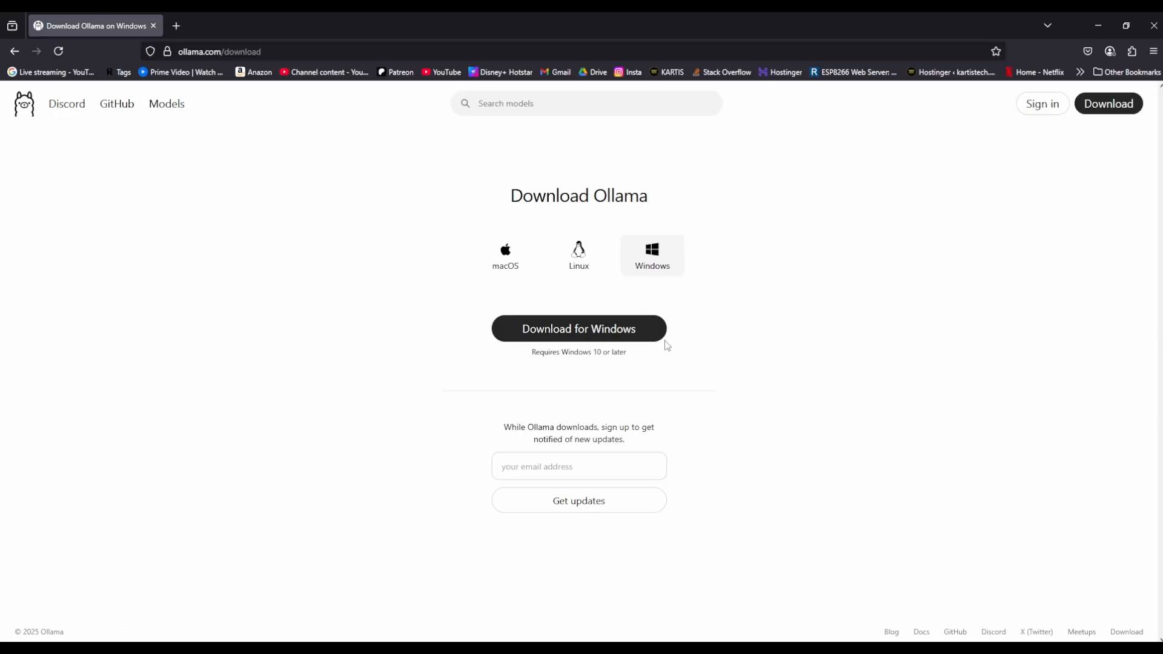
mouse_move(166, 104)
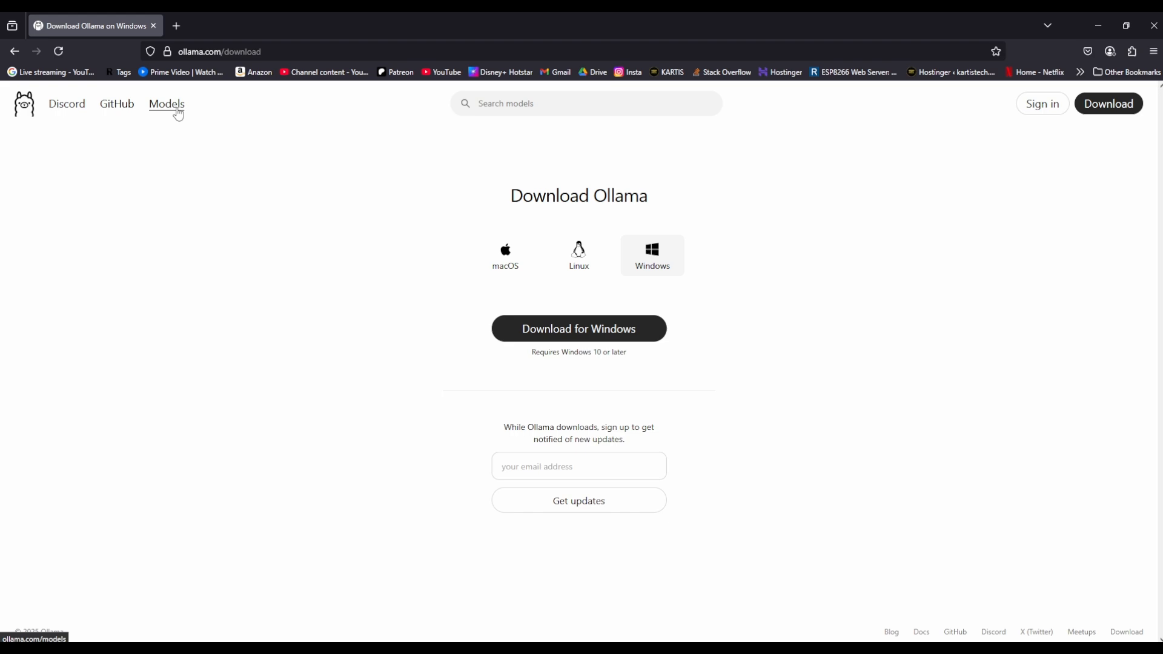
Search the Ollama models library for 'llama' and browse the llama3.1 model page
left_click(166, 104)
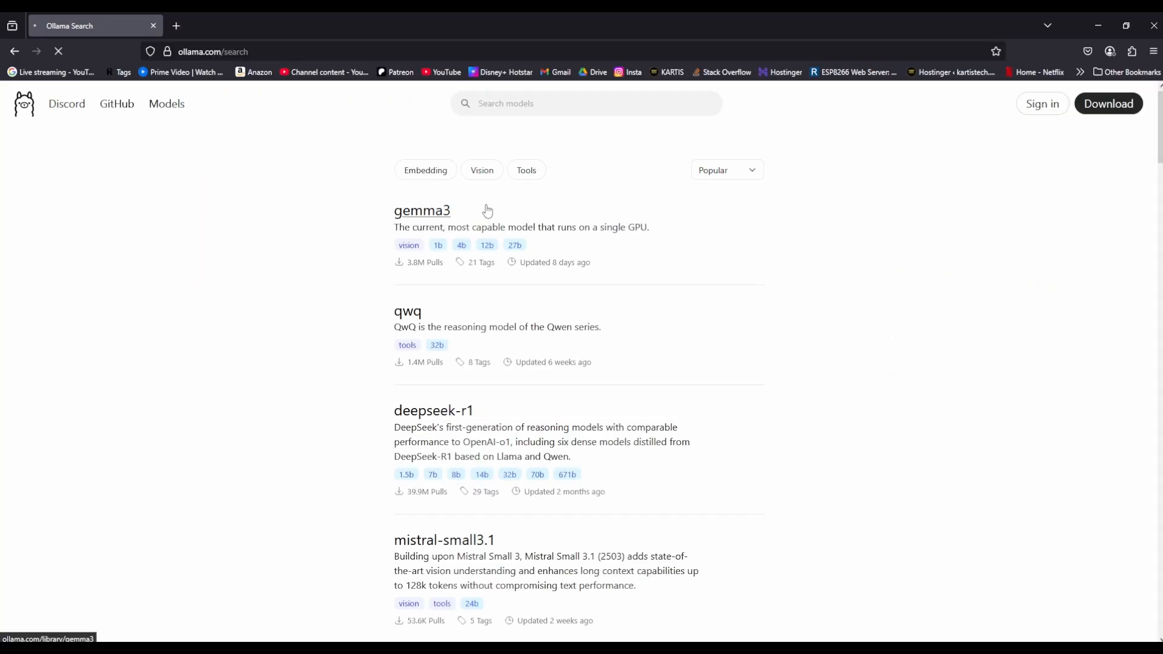
scroll("down", 3)
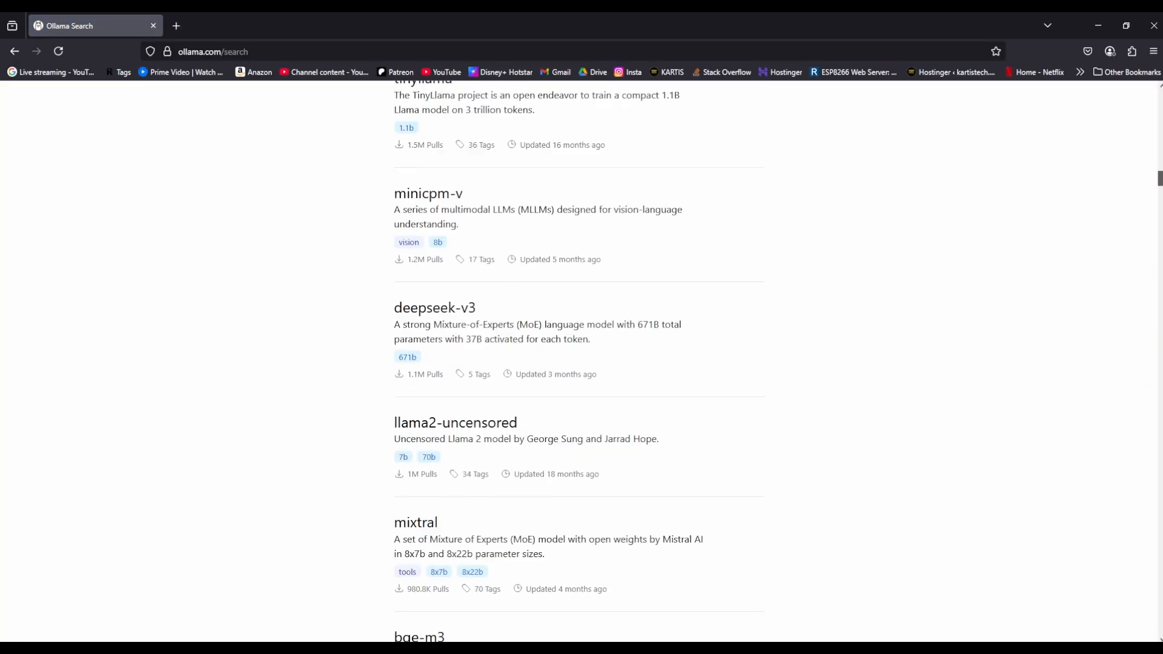
scroll("down", 3)
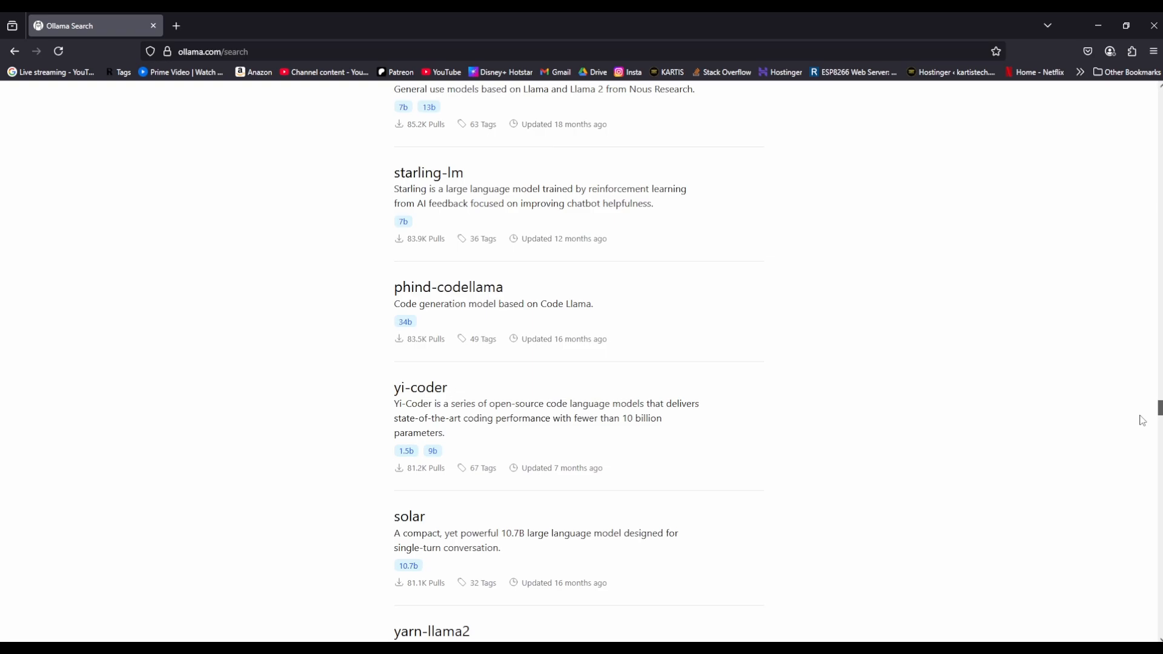
scroll("up", 3)
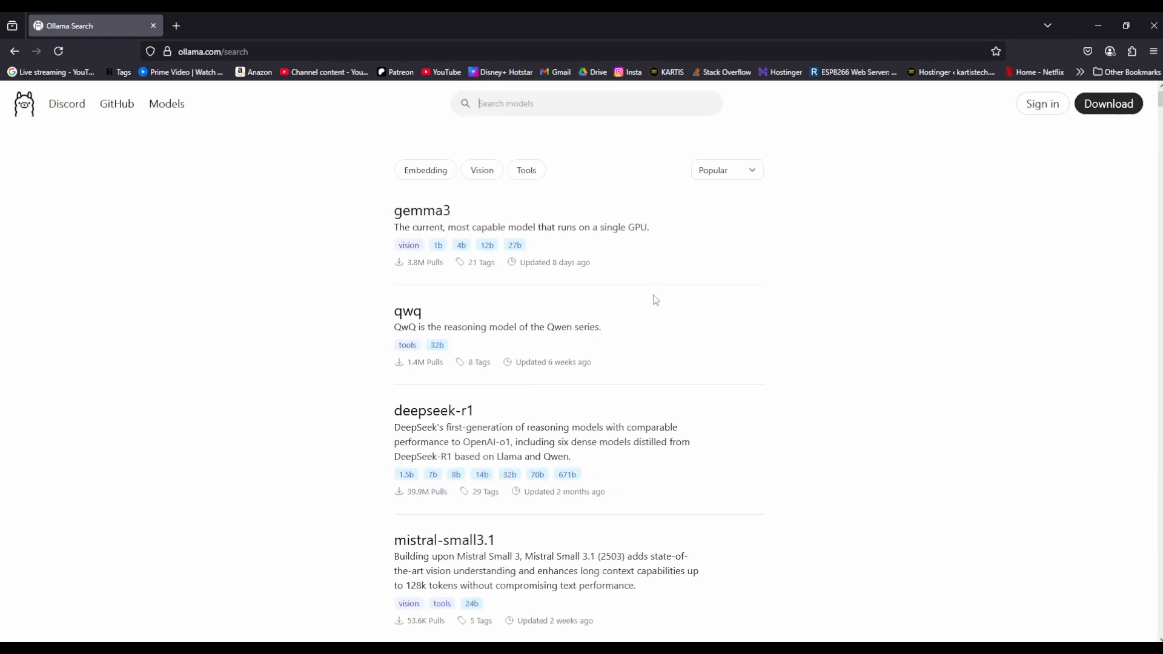
type("llama3.1")
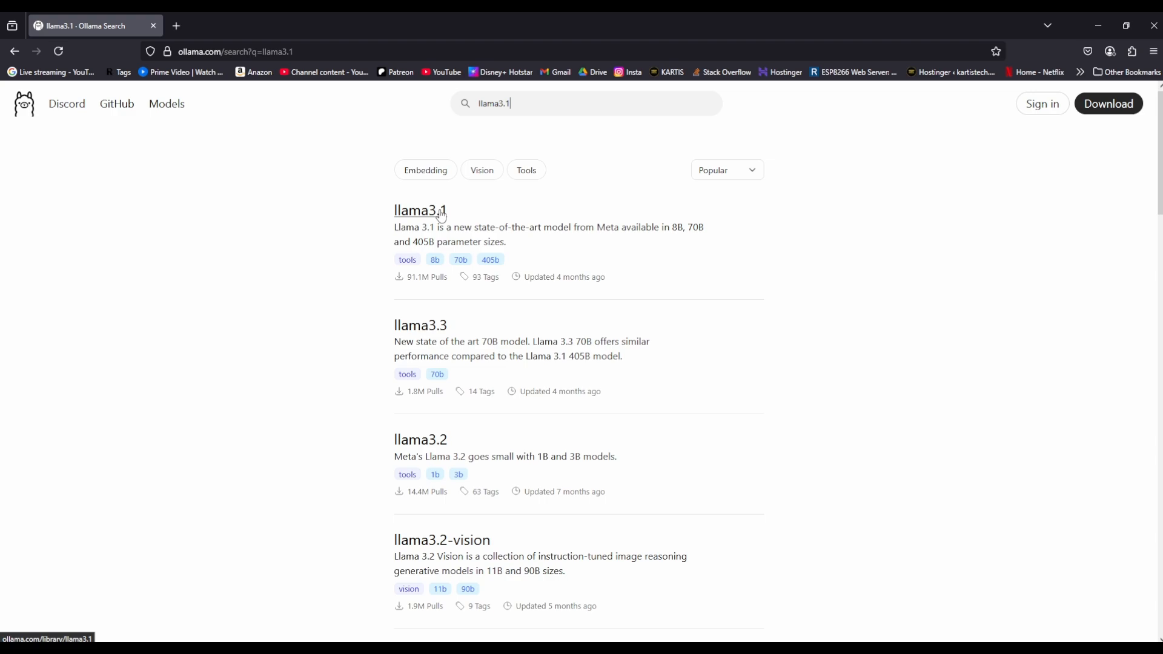
left_click(419, 210)
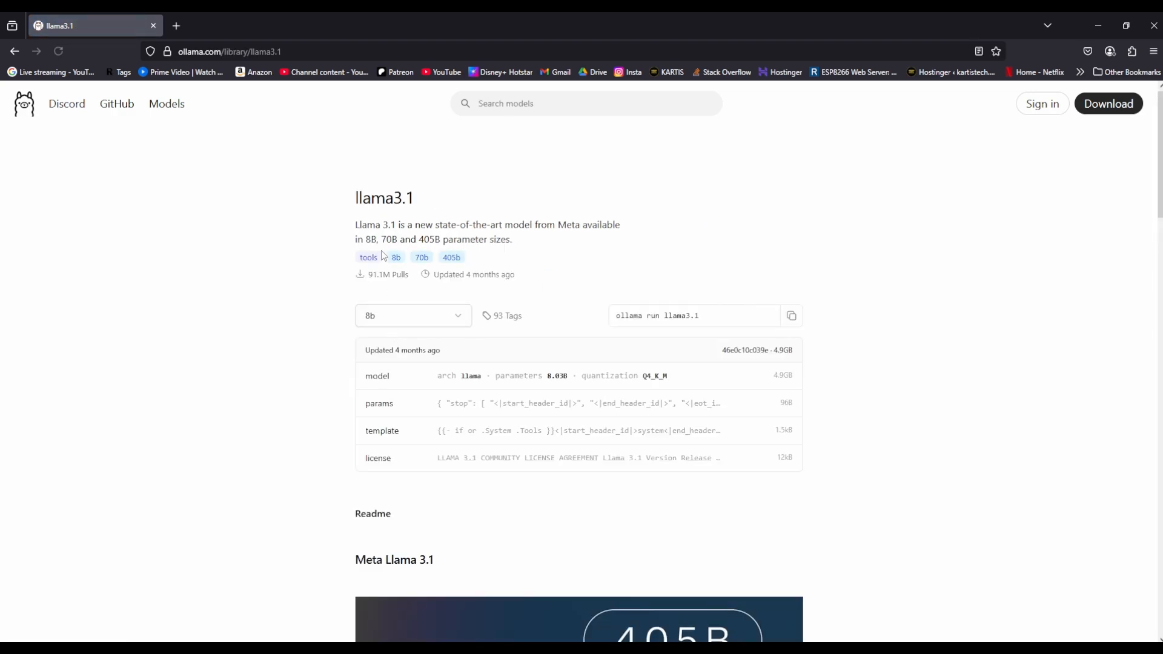
scroll("down", 3)
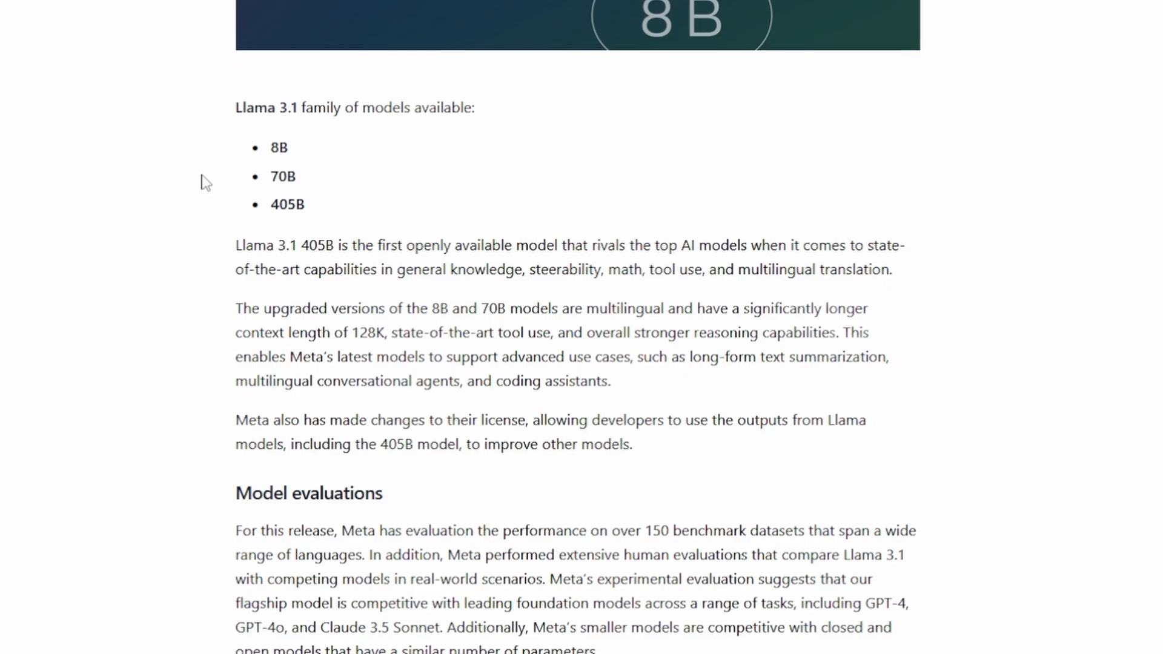
scroll("down", 3)
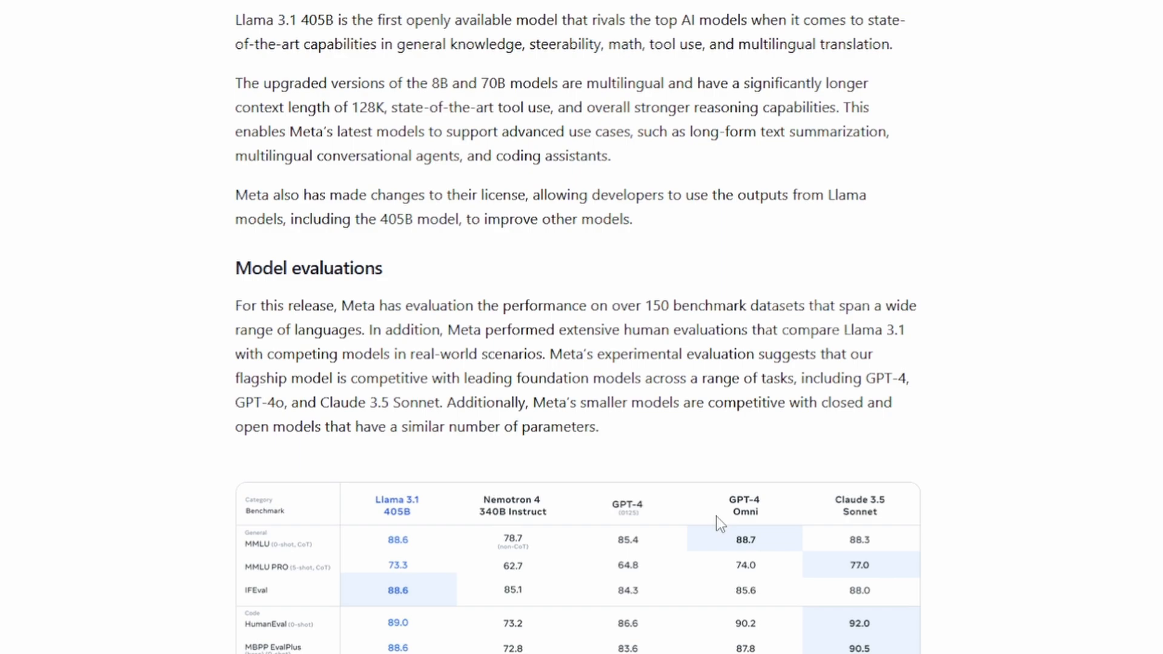
scroll("down", 3)
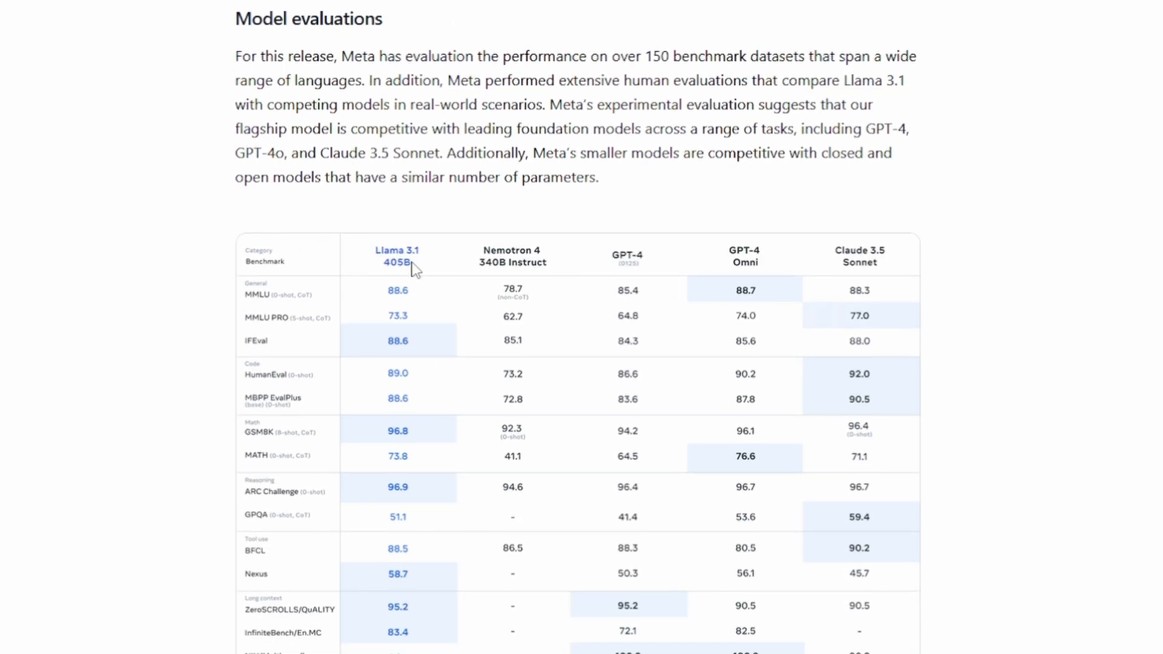
mouse_move(769, 274)
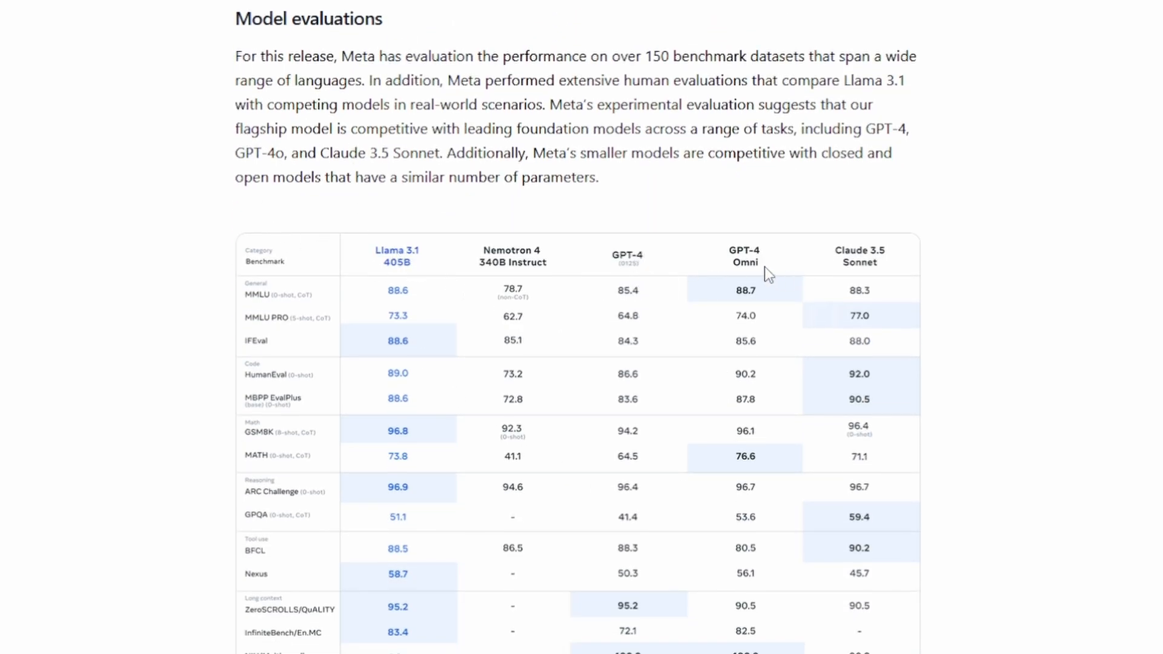
scroll("down", 3)
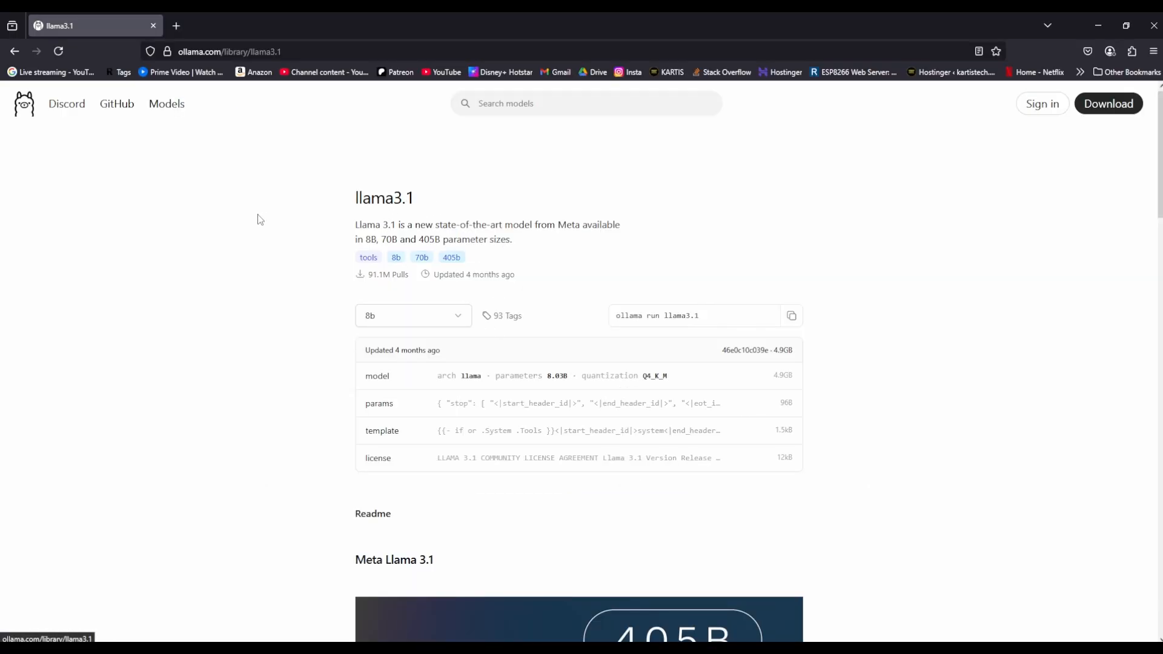
key("ctrl+plus")
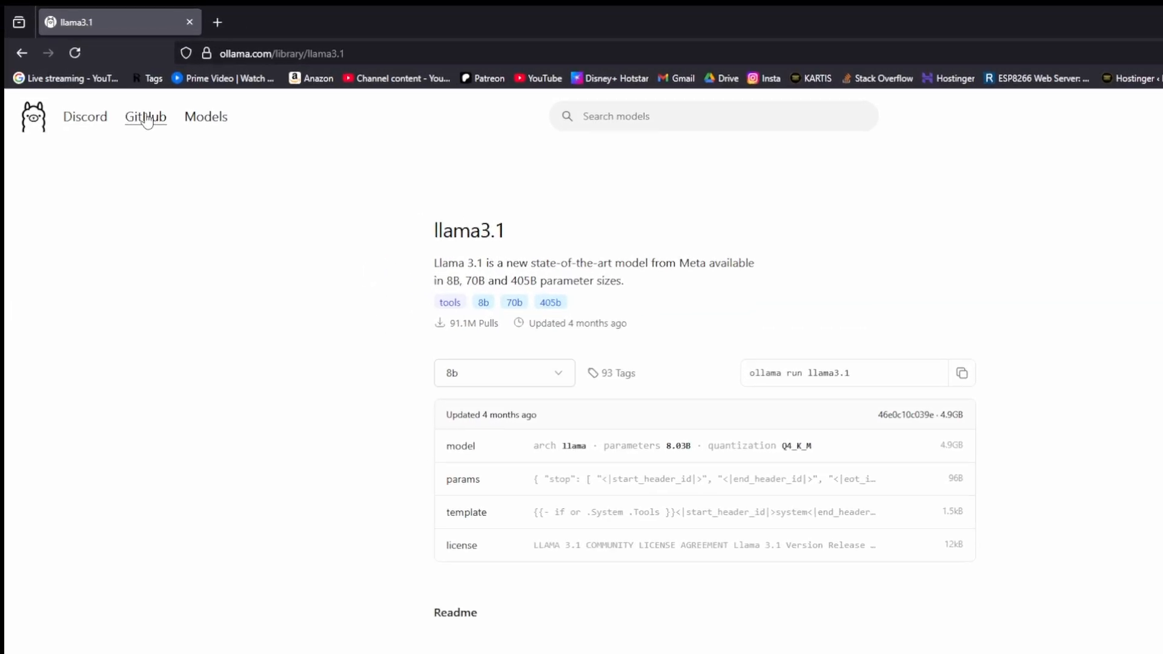
left_click(146, 117)
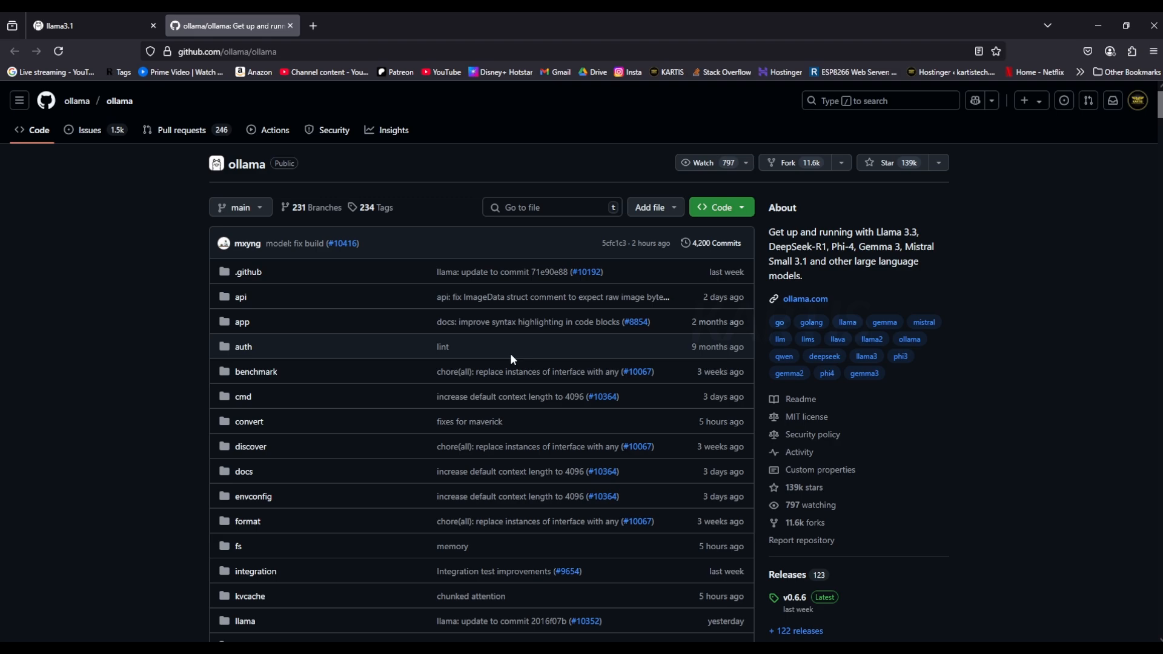
scroll("down", 3)
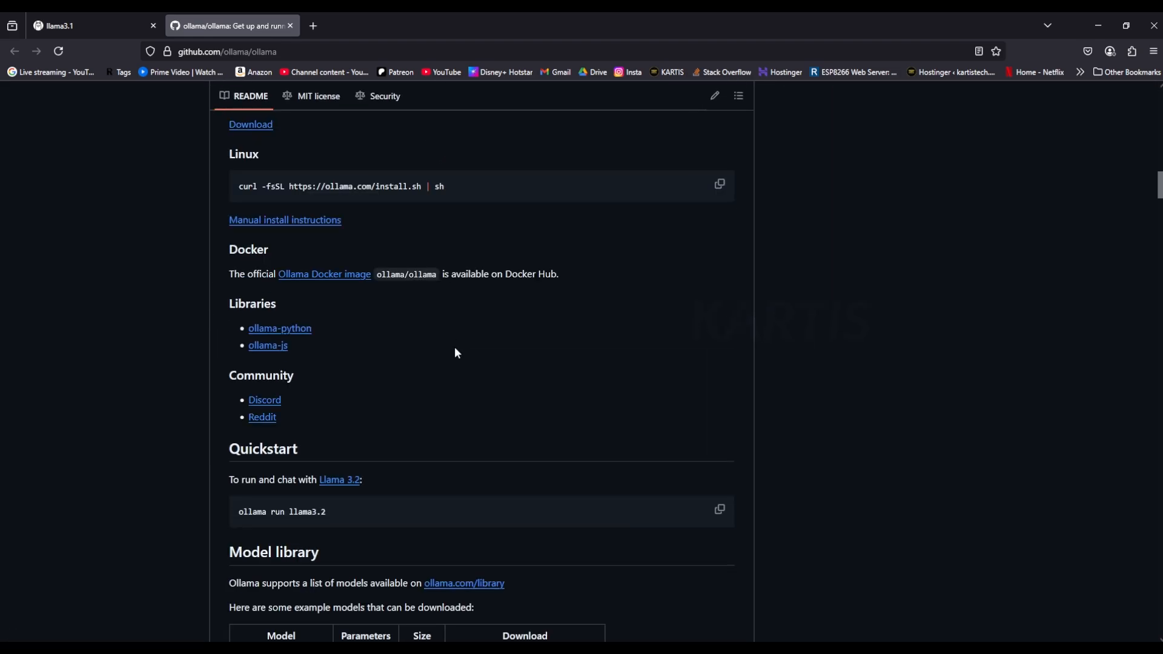
scroll("down", 3)
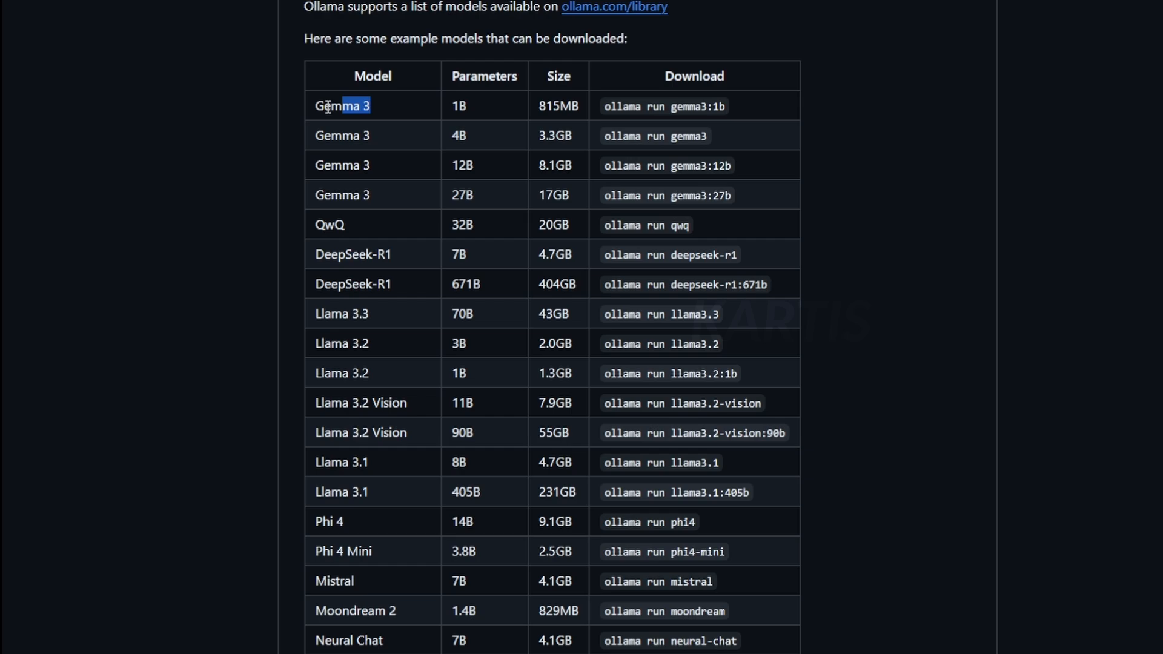
double_click(558, 105)
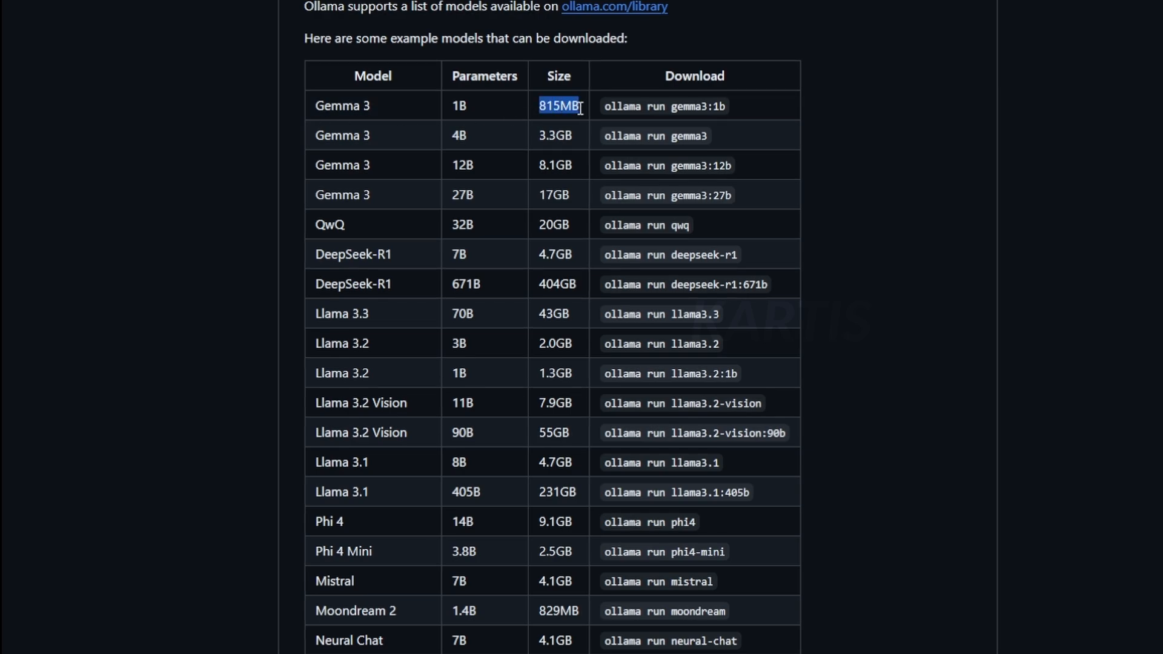
left_click(662, 105)
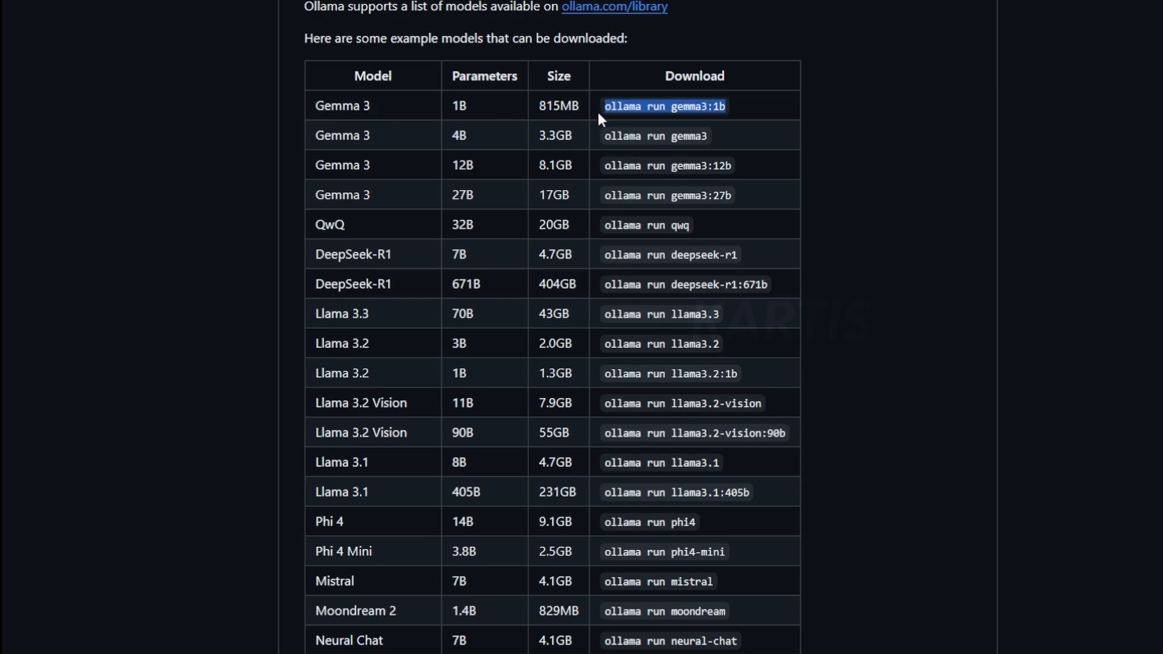
scroll("down", 3)
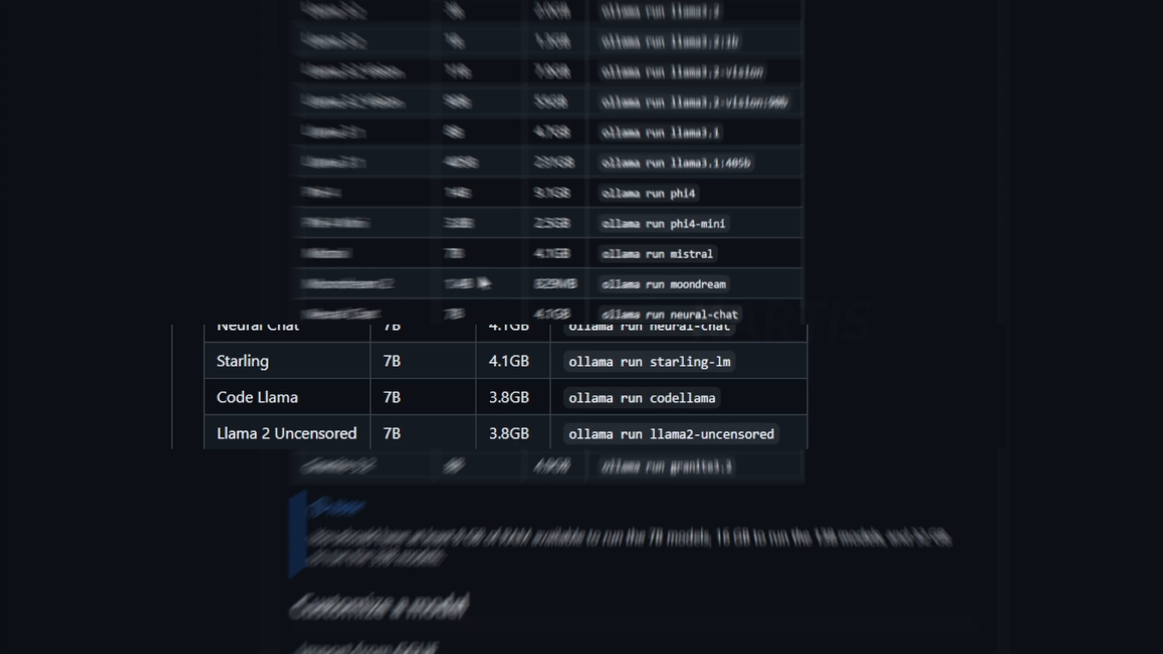
scroll("down", 3)
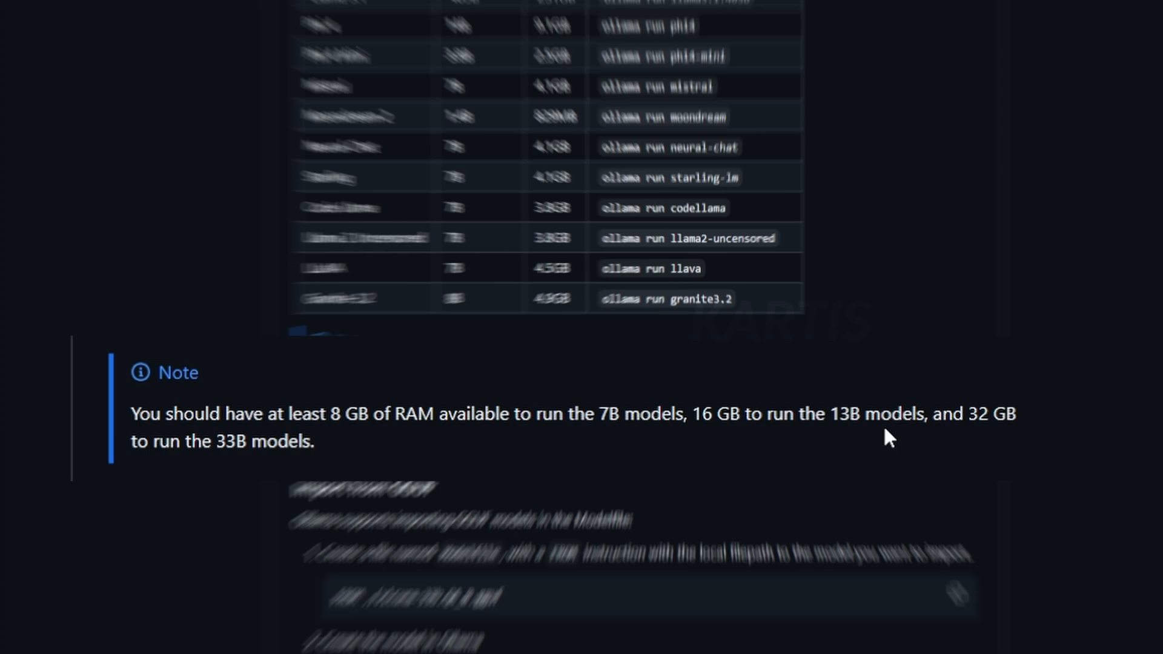
scroll("up", 3)
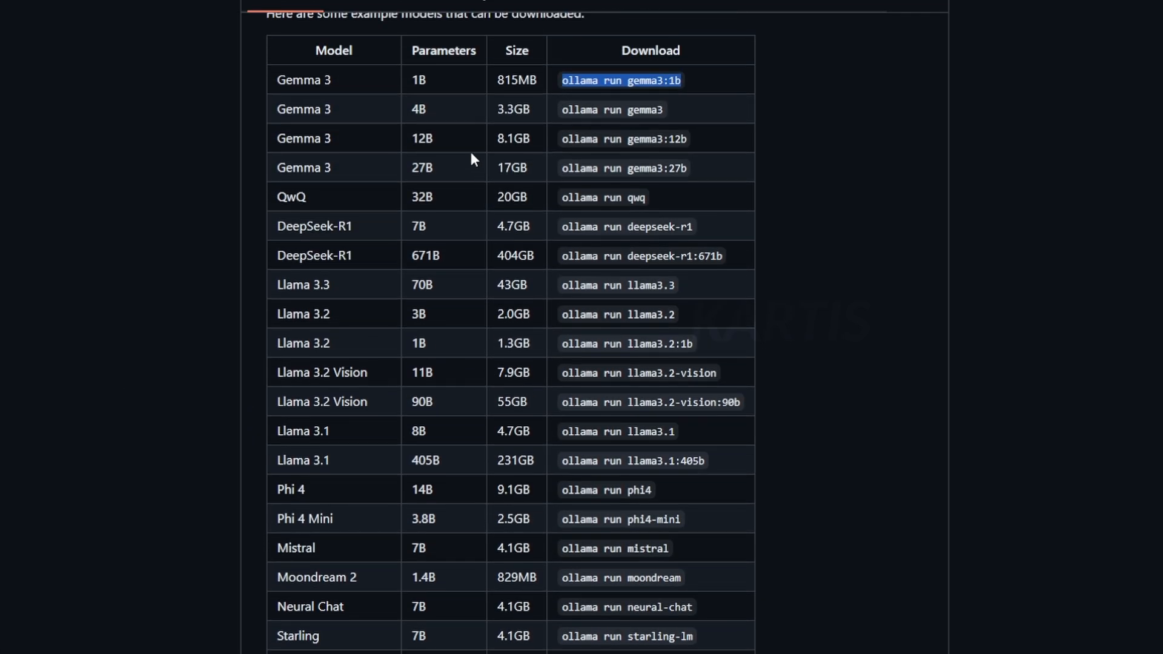
mouse_move(436, 103)
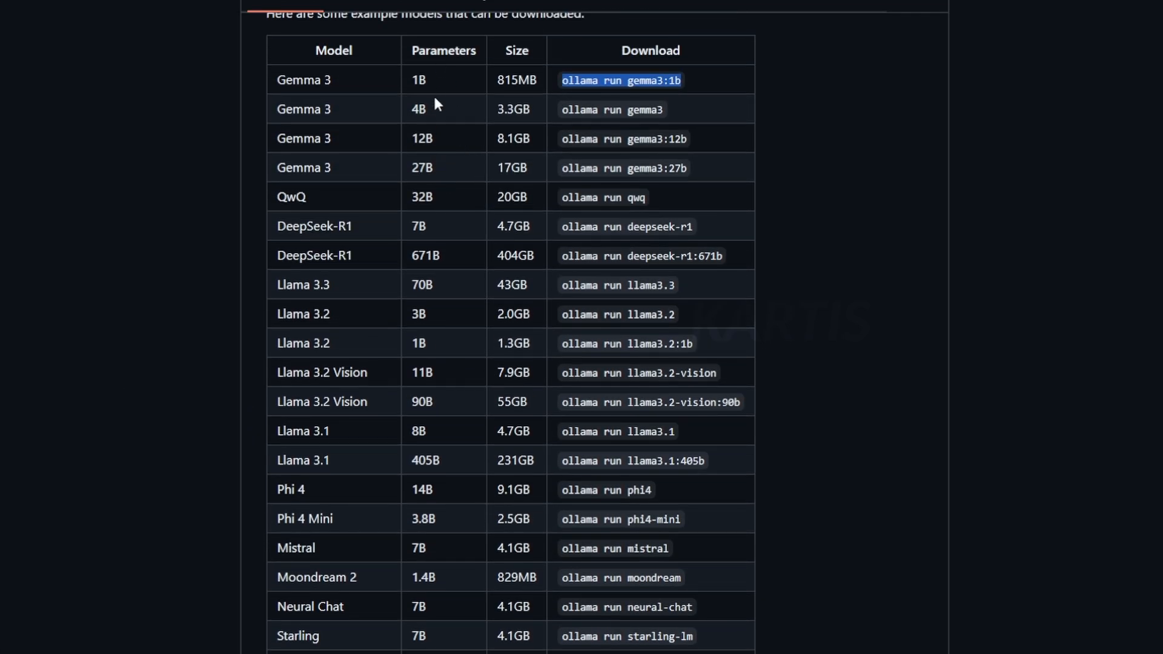
scroll("down", 3)
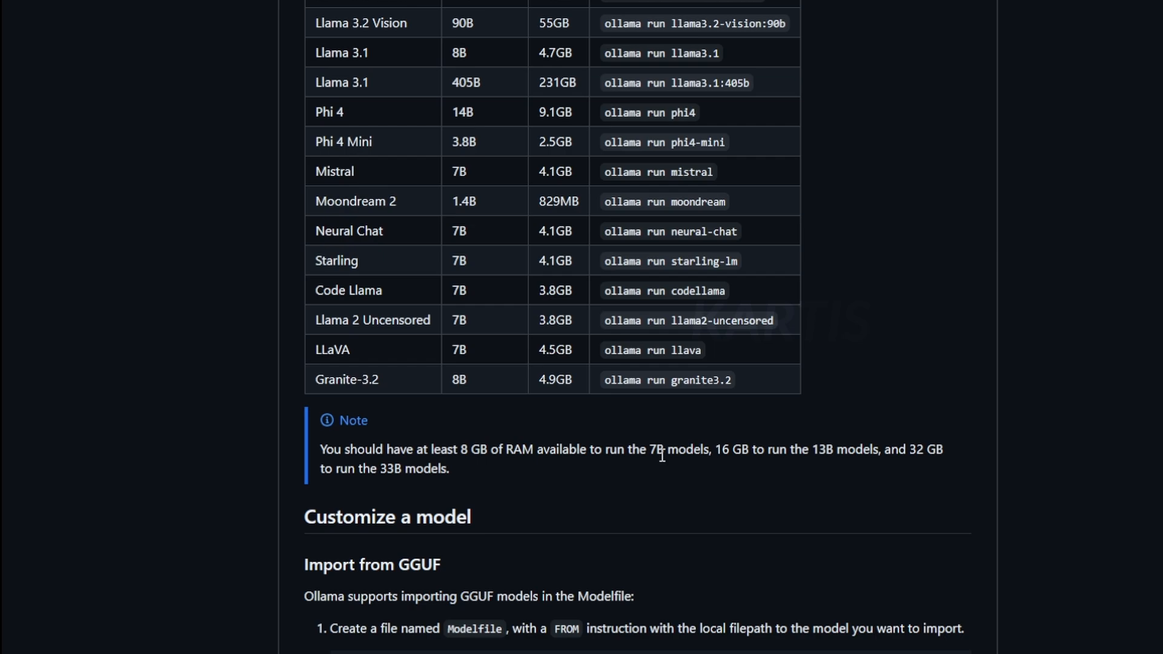
mouse_move(594, 384)
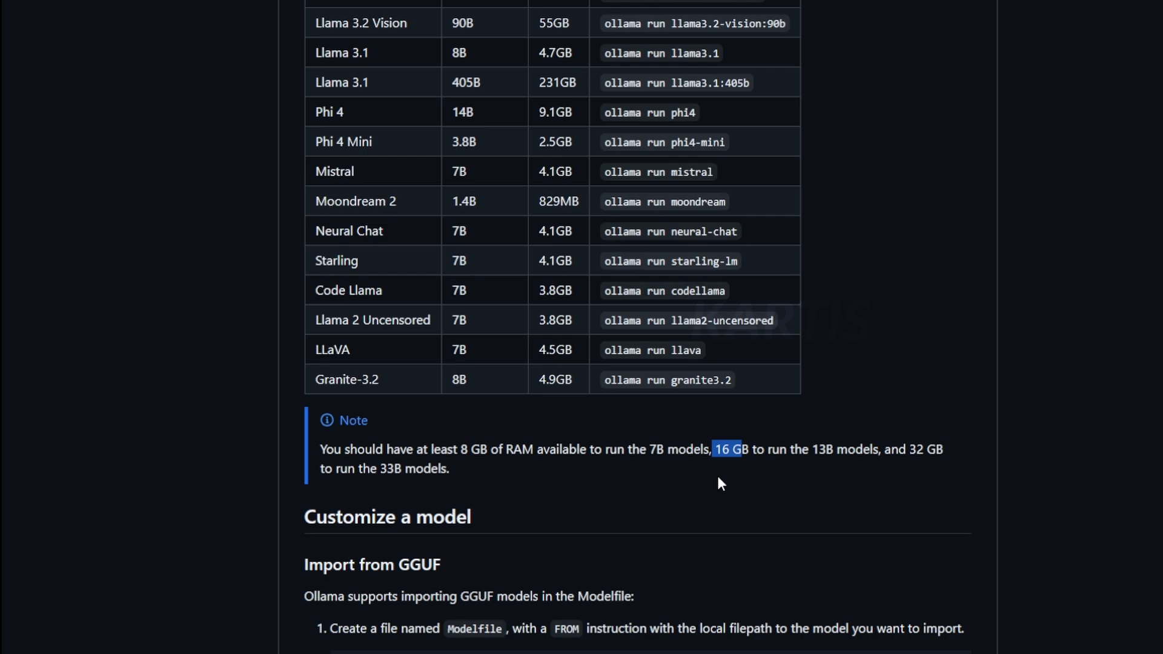
scroll("up", 3)
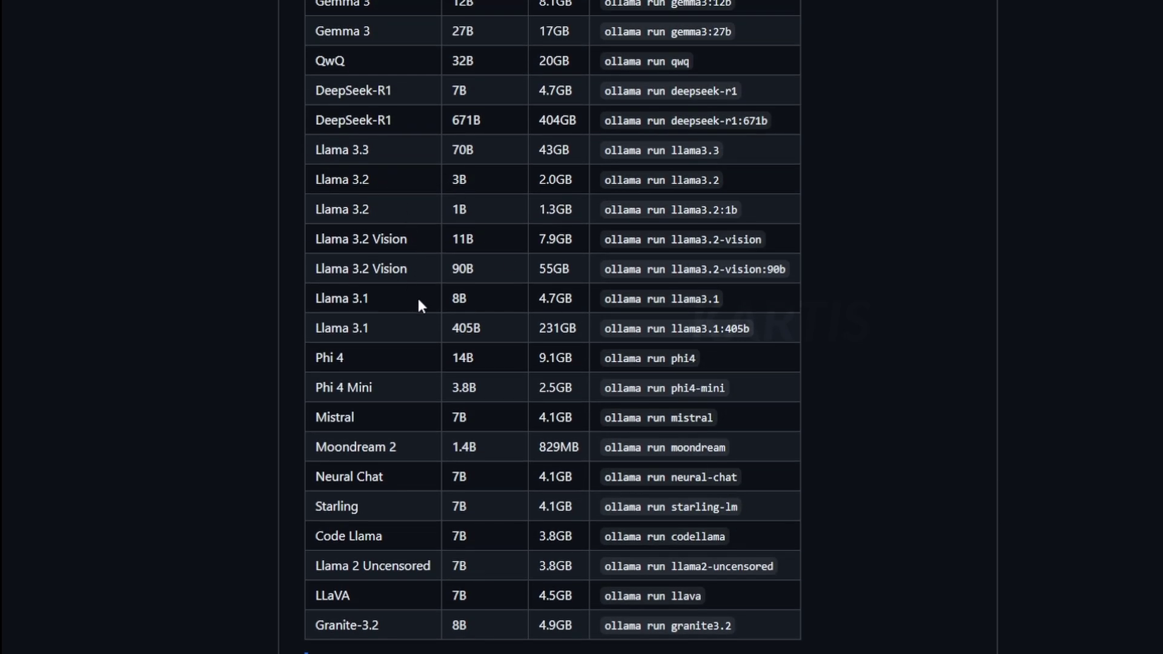
mouse_move(479, 301)
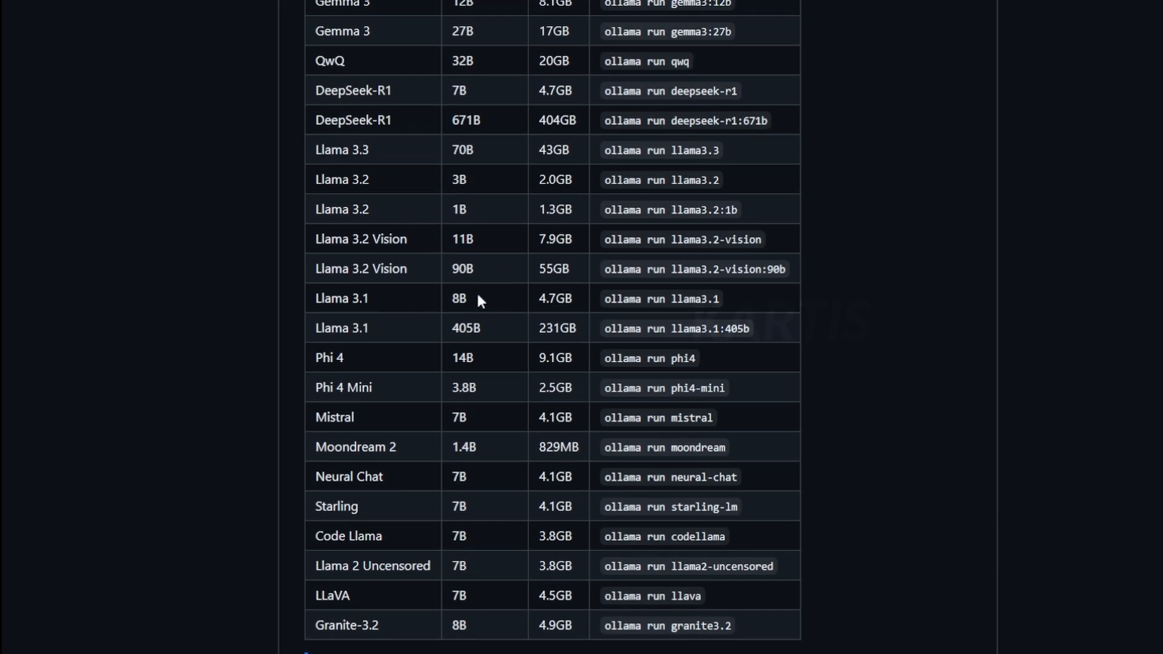
scroll("down", 3)
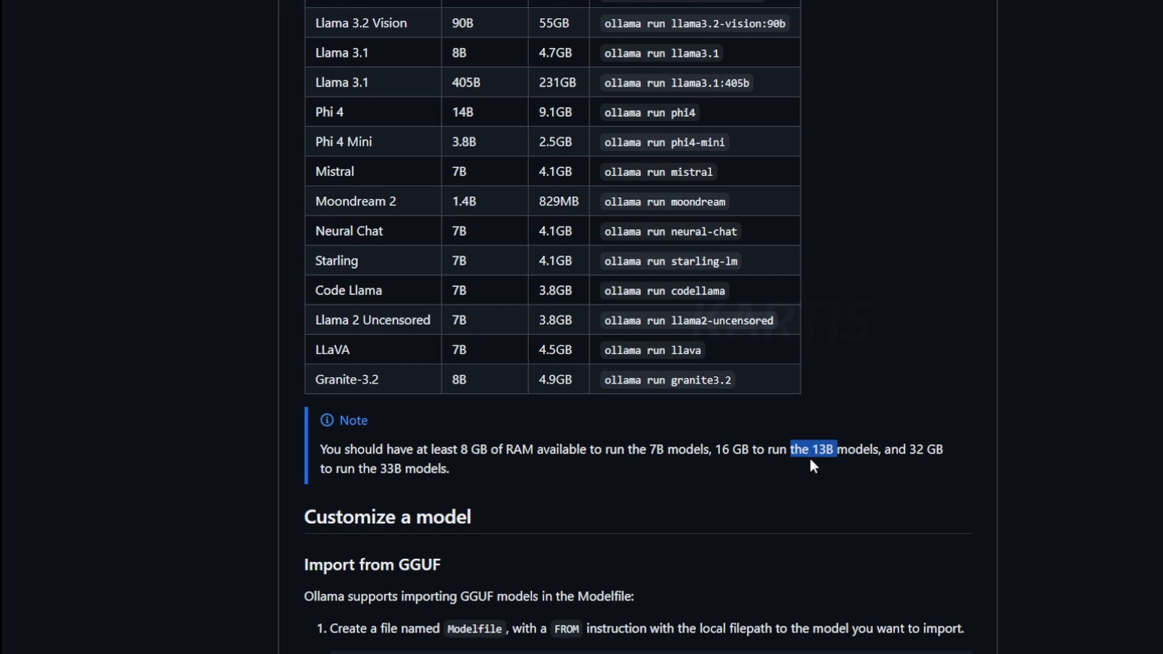
scroll("up", 3)
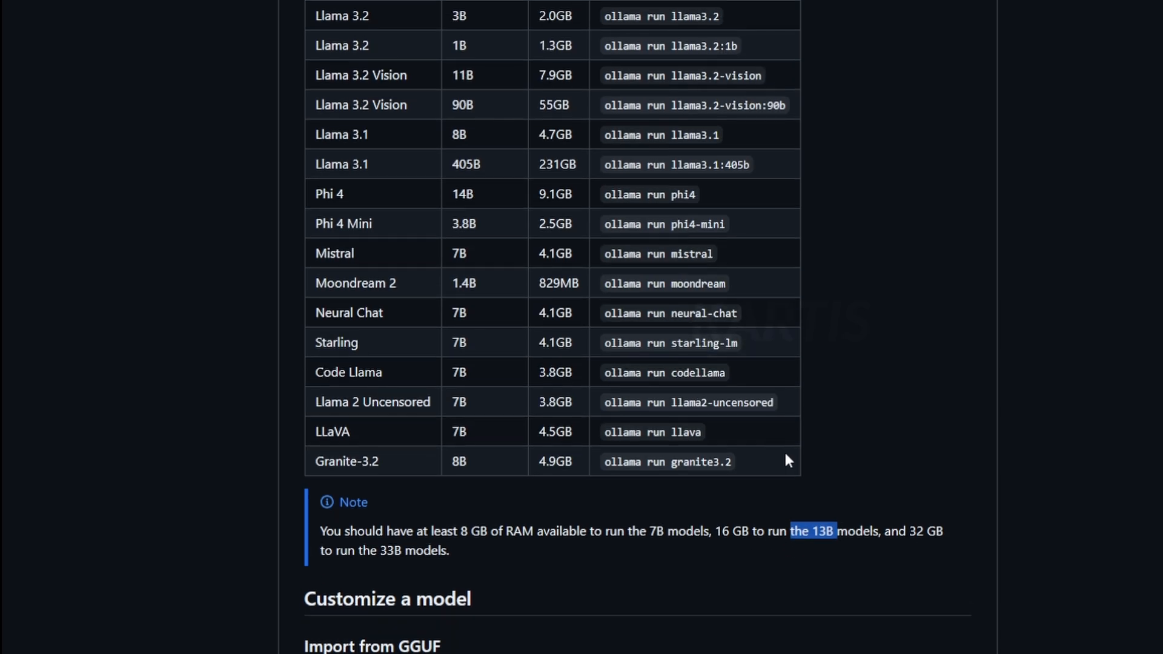
scroll("up", 3)
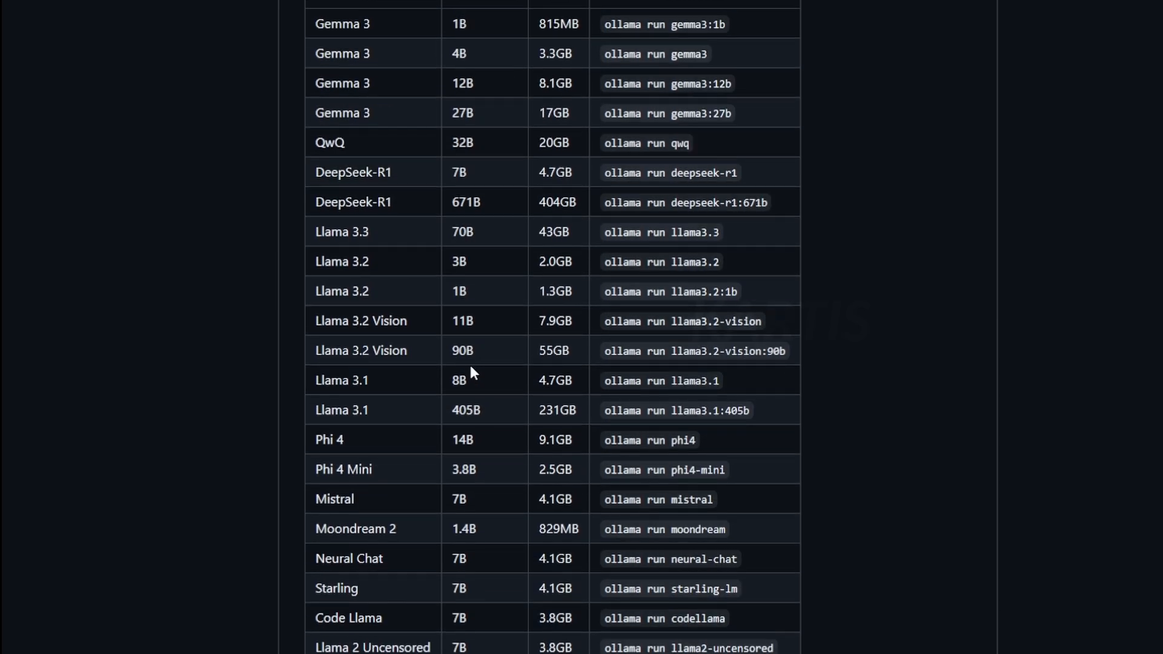
mouse_move(374, 257)
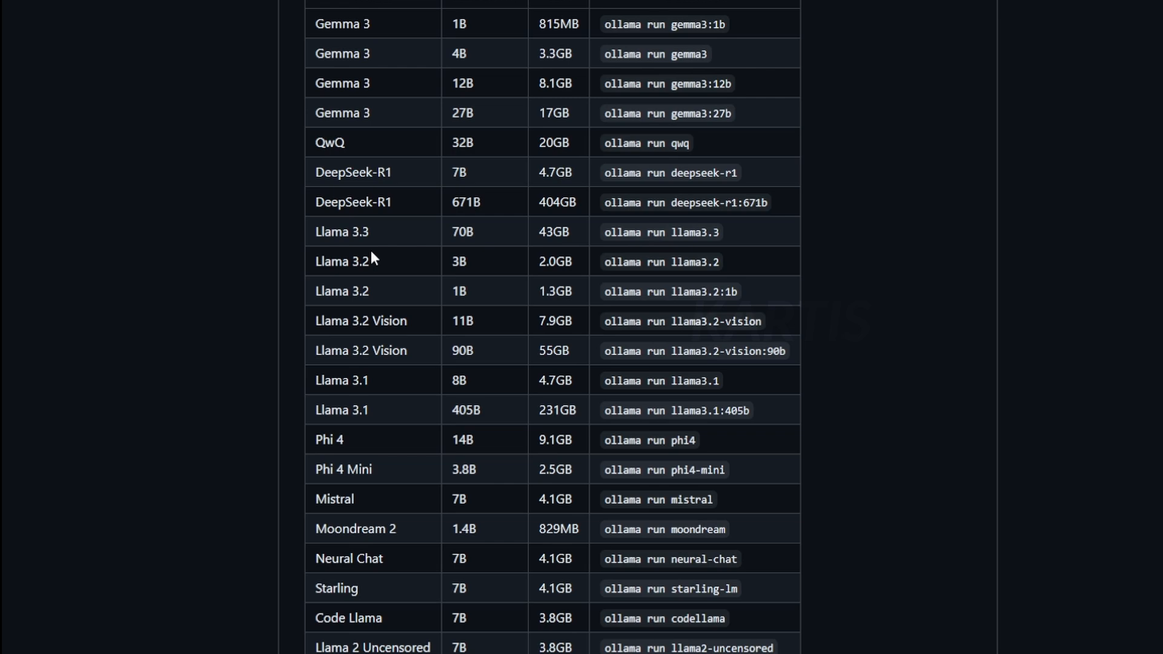
mouse_move(477, 280)
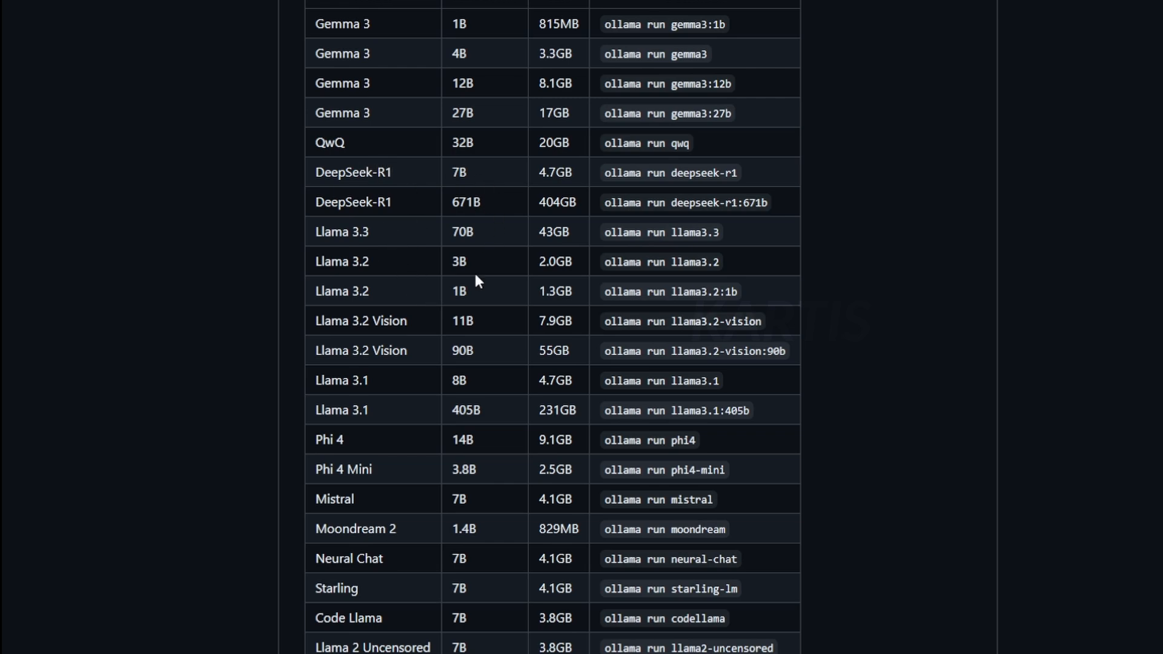
scroll("down", 3)
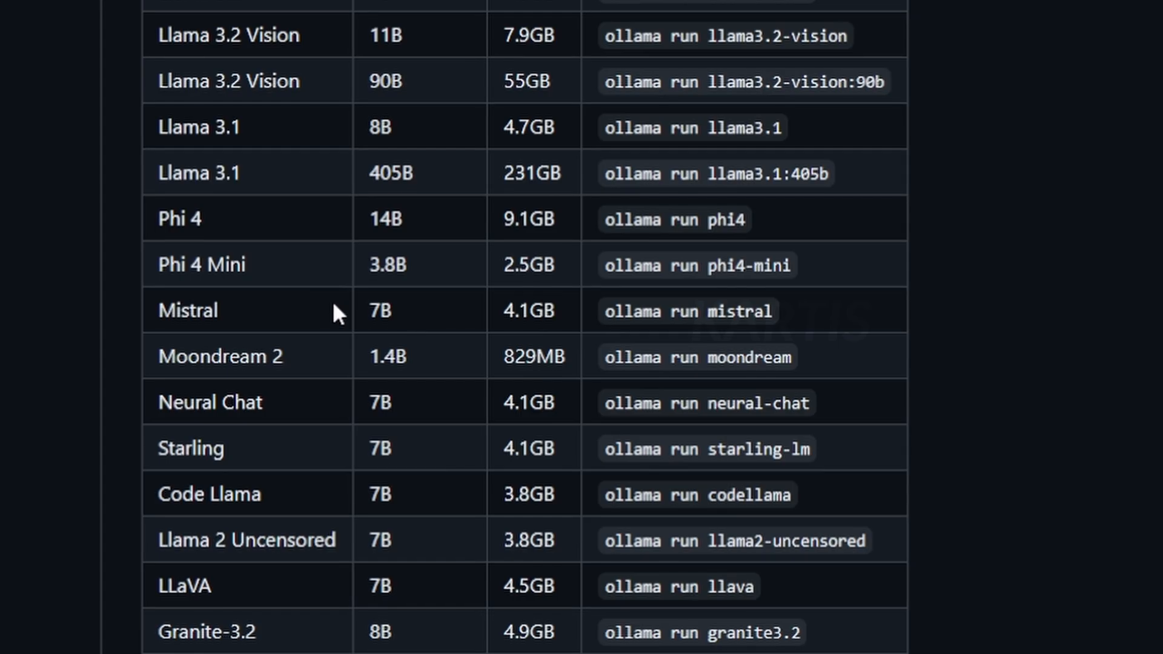
scroll("down", 3)
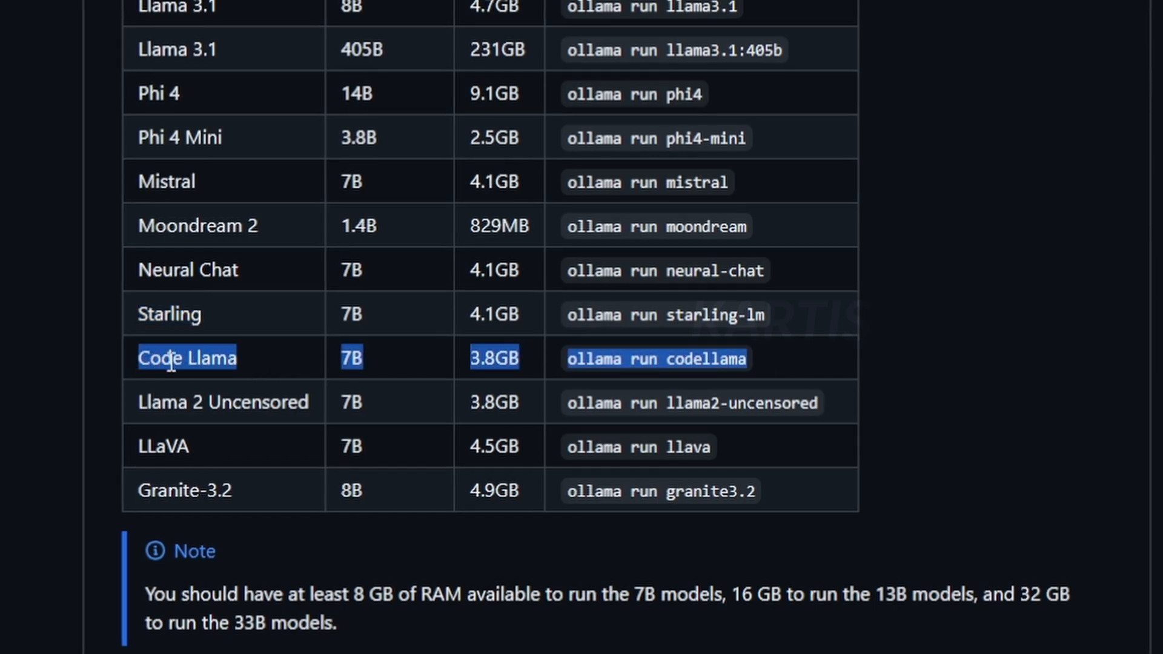
scroll("up", 3)
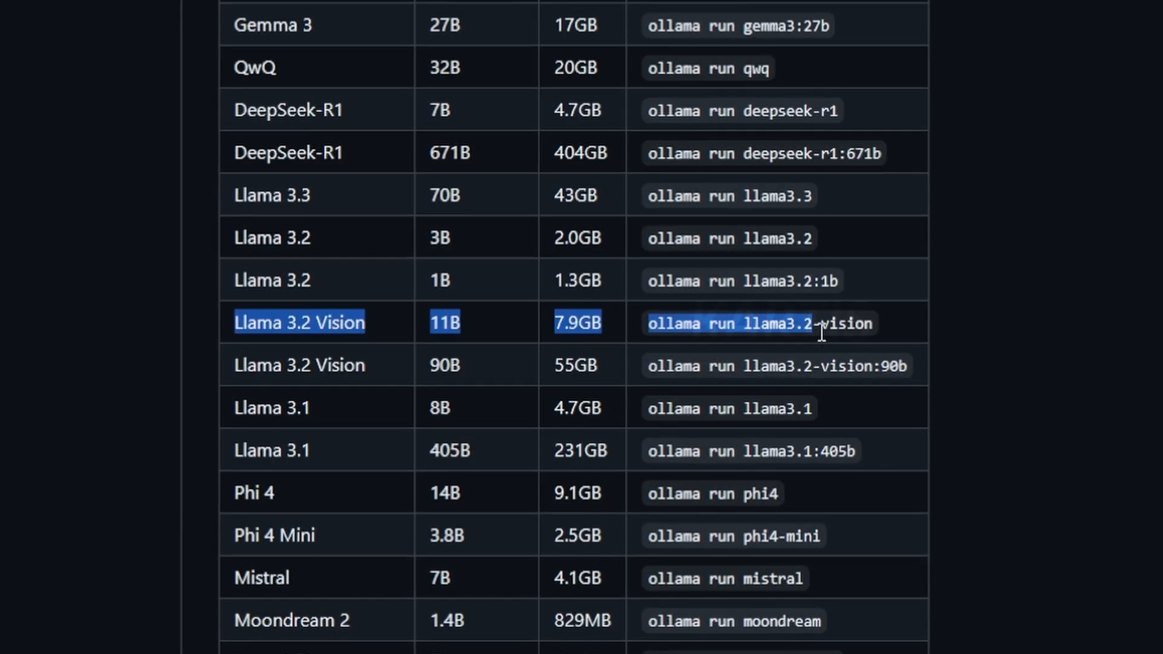
scroll("up", 3)
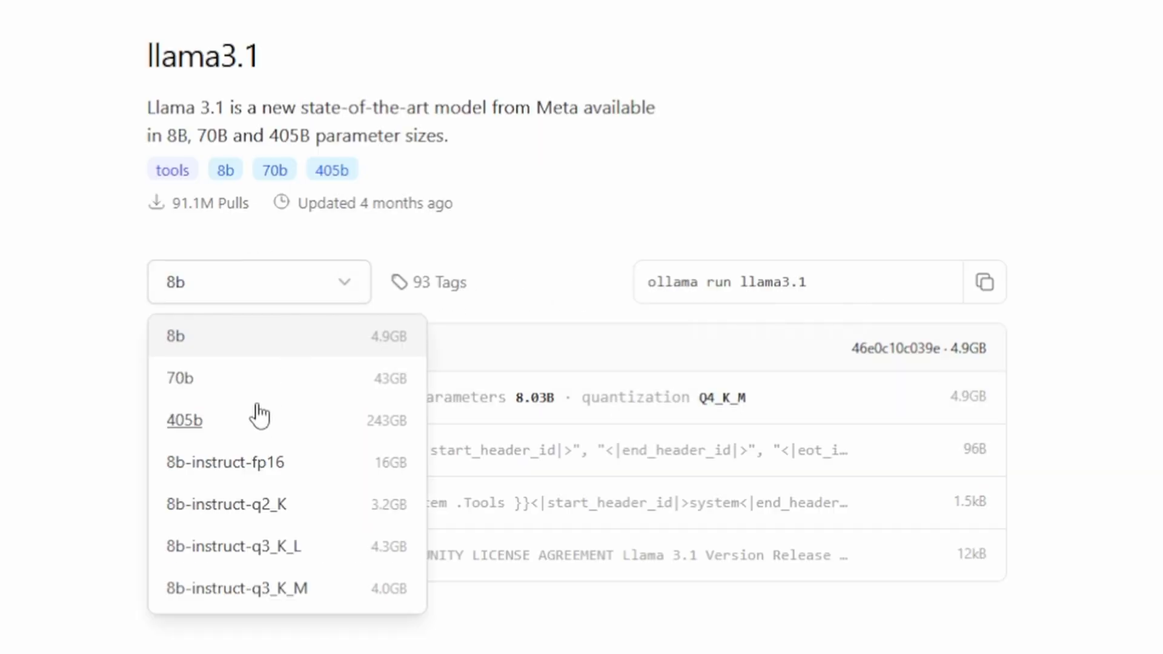
mouse_move(406, 458)
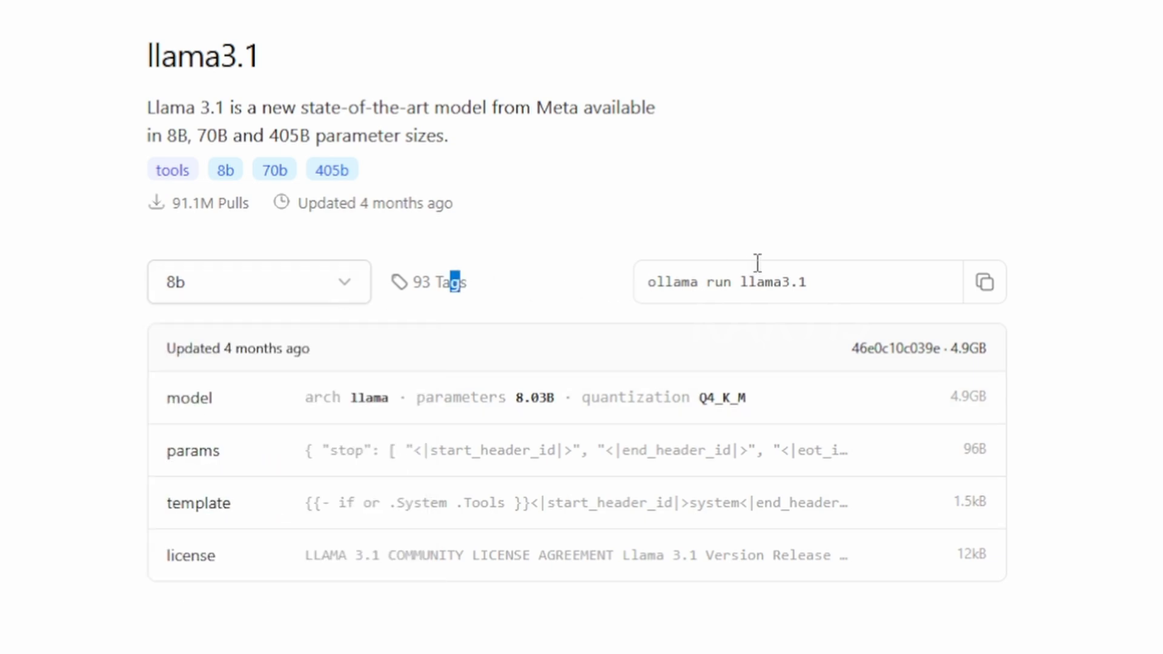
Review the size variants in the llama3.1 size dropdown
left_click(985, 281)
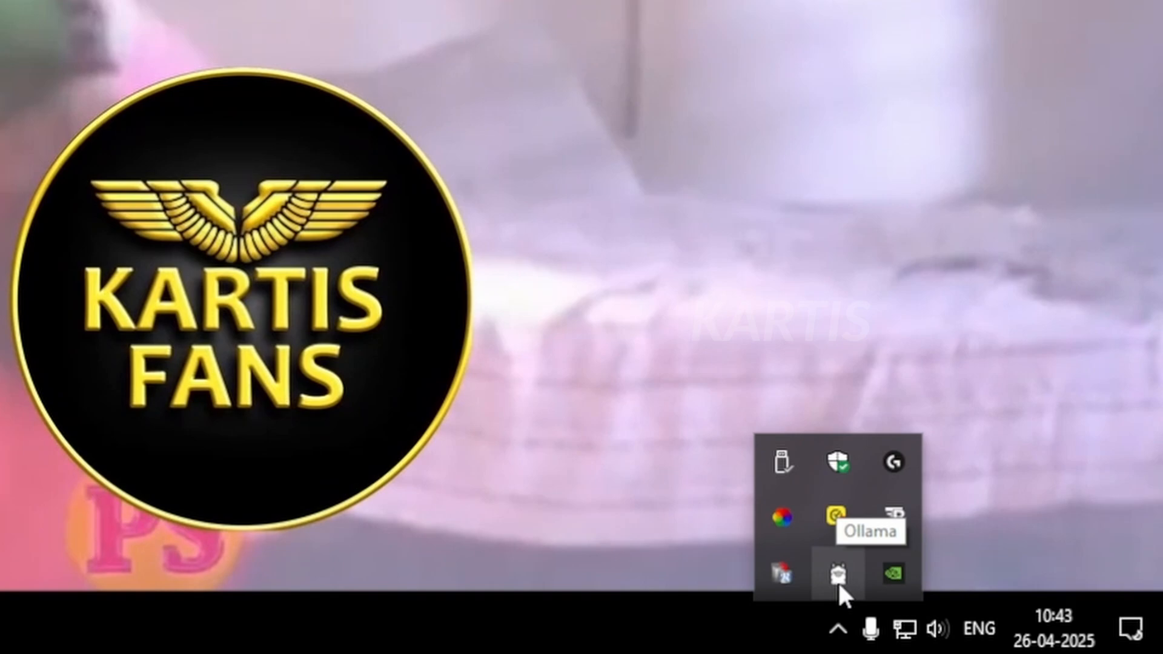
Run 'ollama' in a Command Prompt to list its available commands
left_click(837, 571)
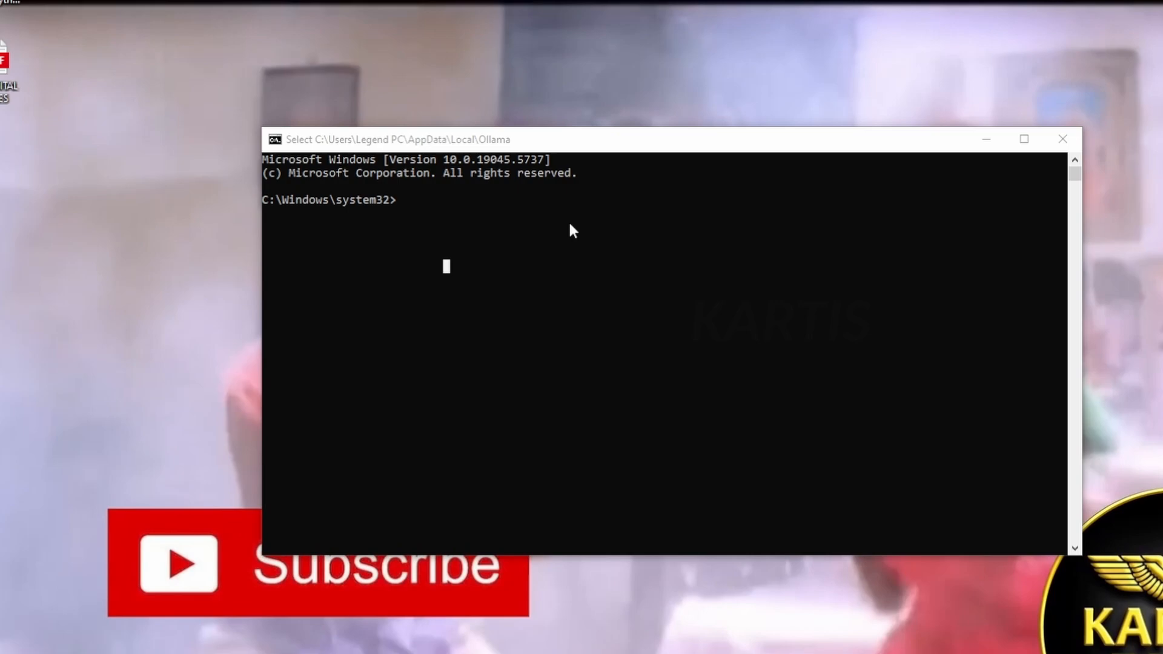
type("ollama")
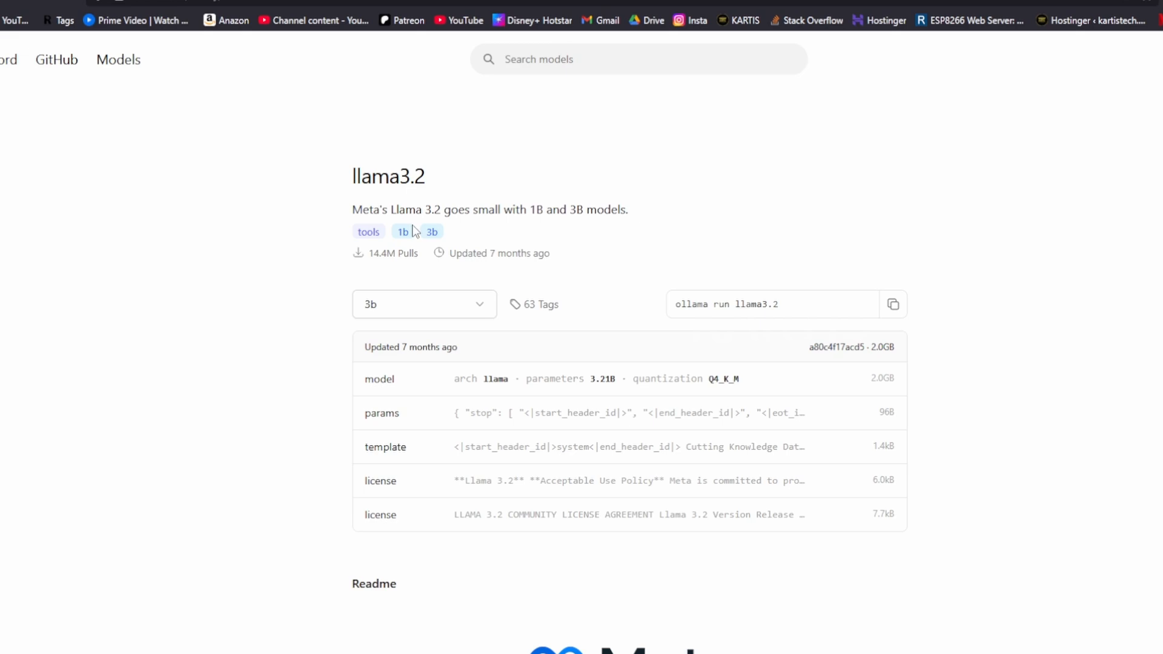
Copy the llama3.2 model name and select its 3b size variant
double_click(388, 176)
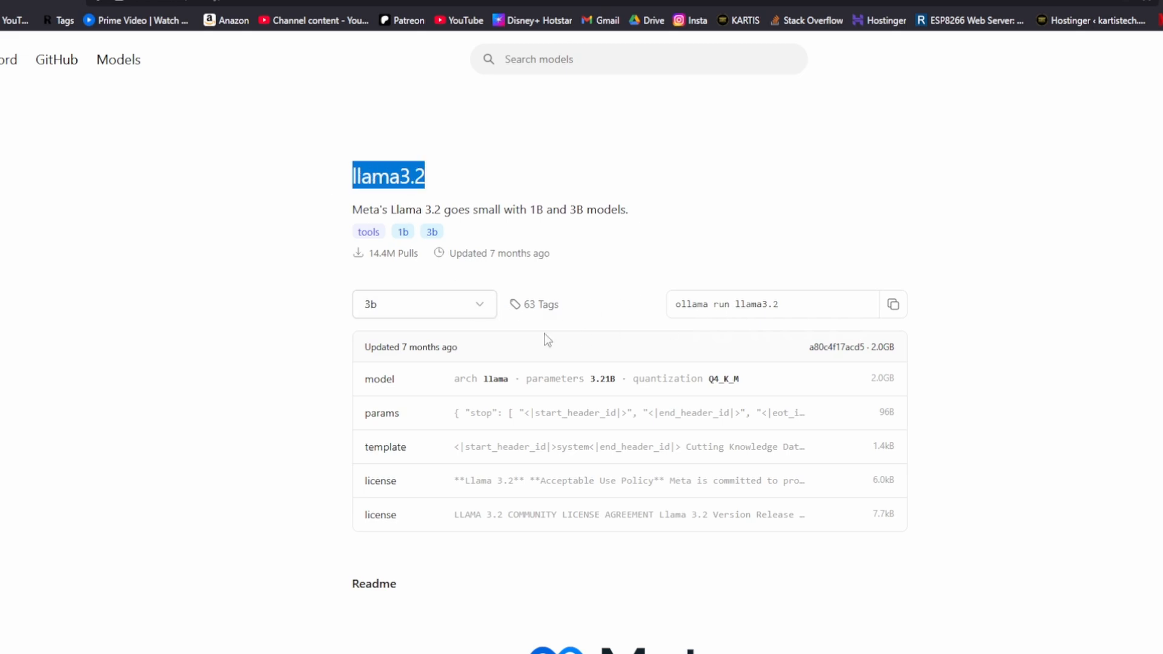
left_click(424, 304)
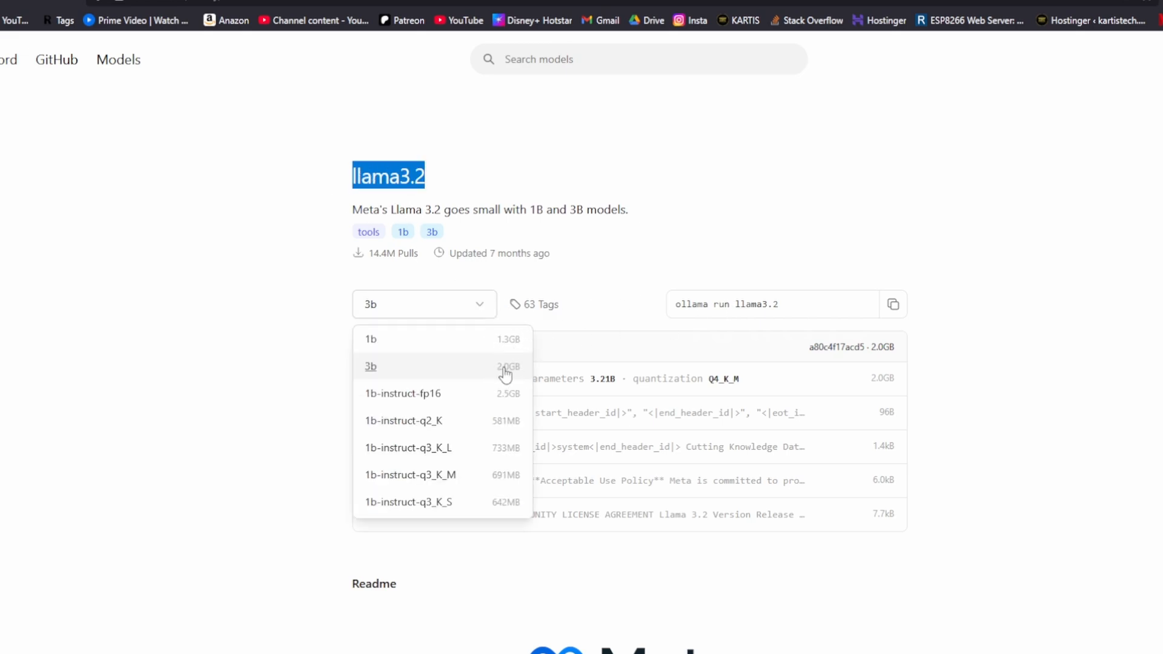
left_click(893, 304)
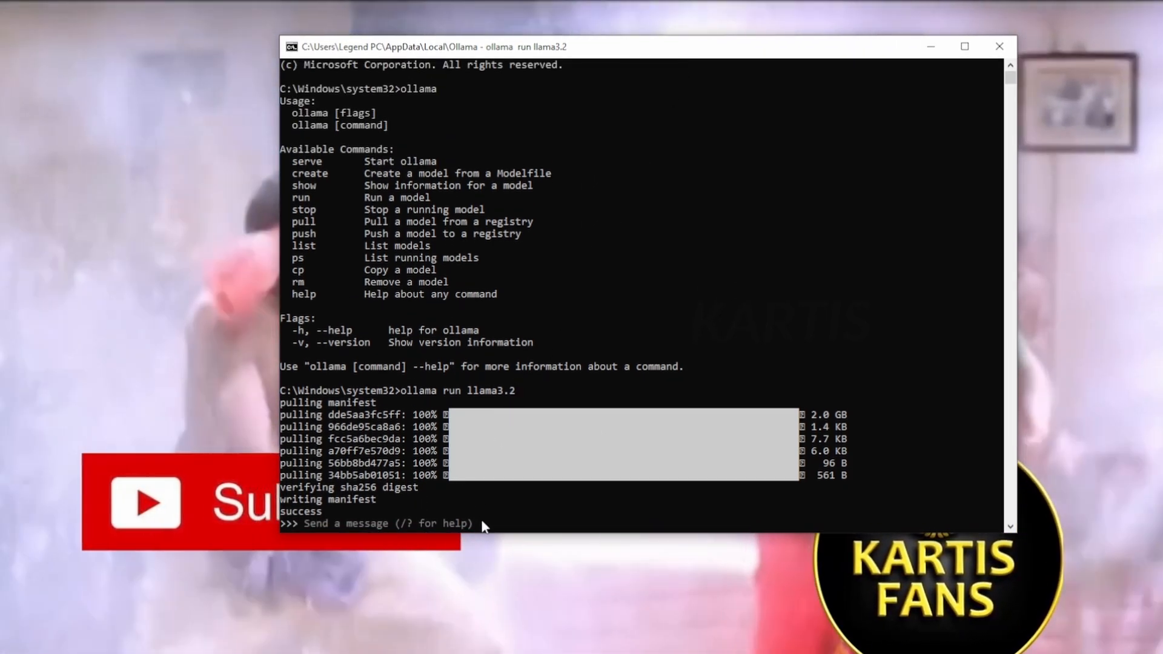
Greet llama3.2, give the name kartis, then ask 'do u remember me'
type("hi")
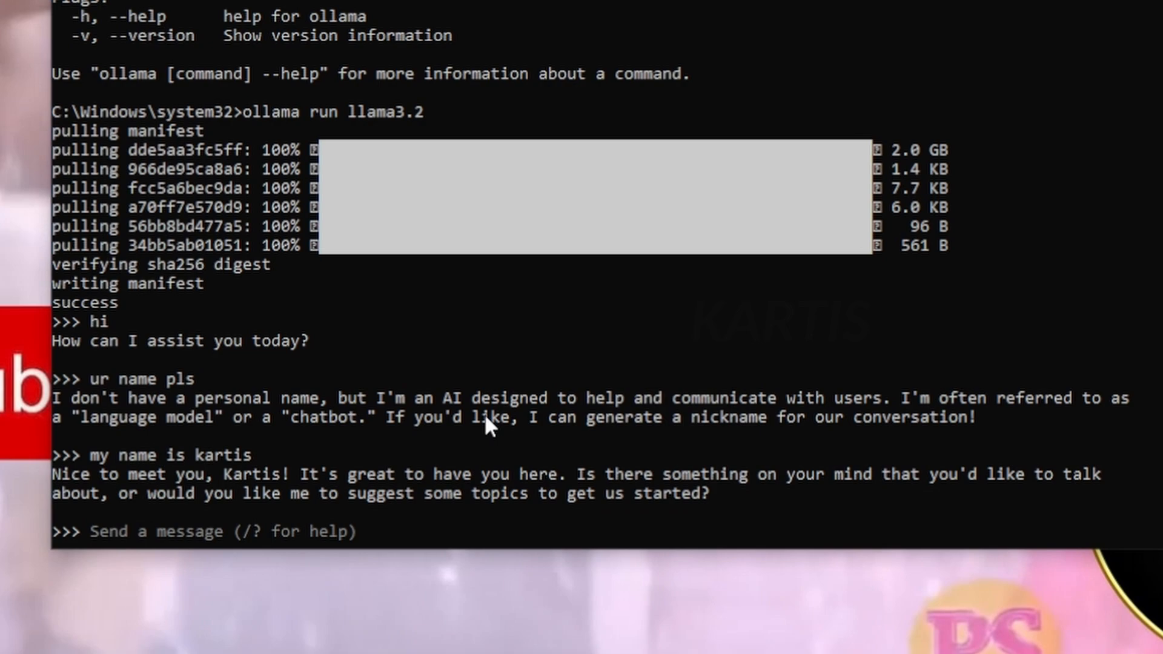
type("do")
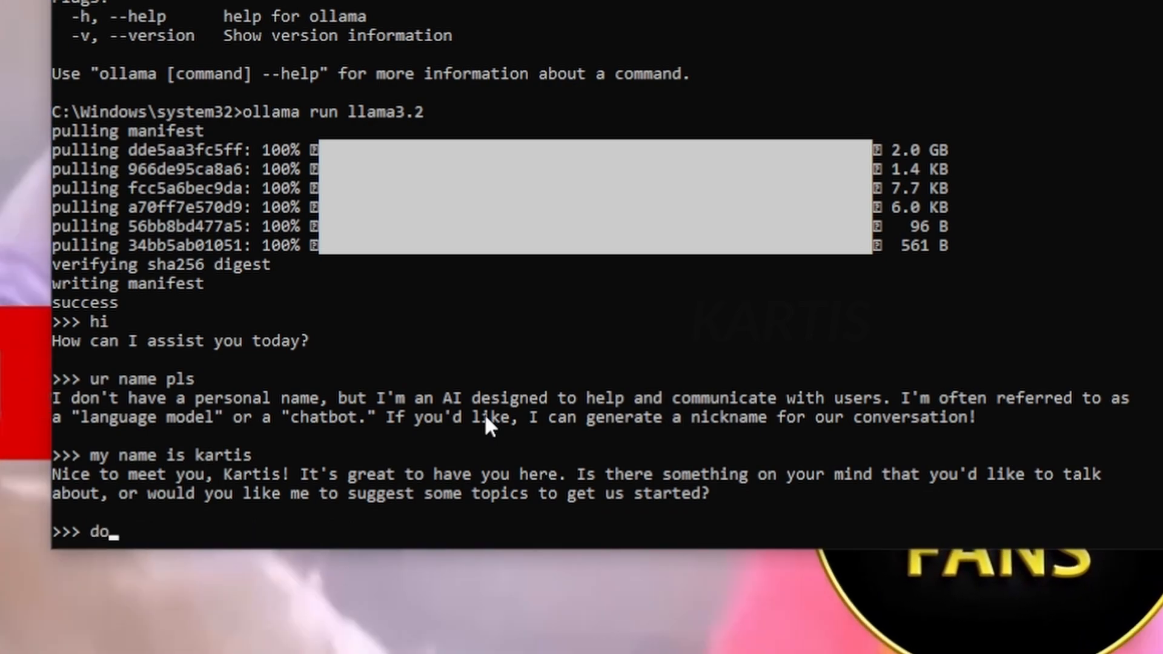
type("u remember m")
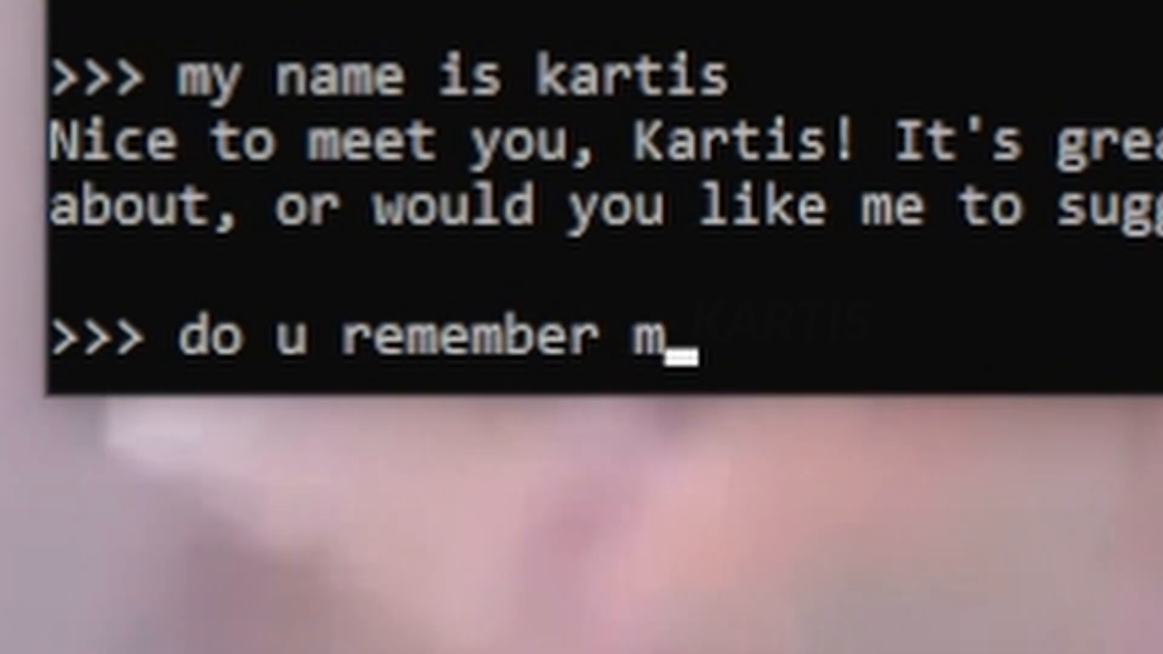
key("Return")
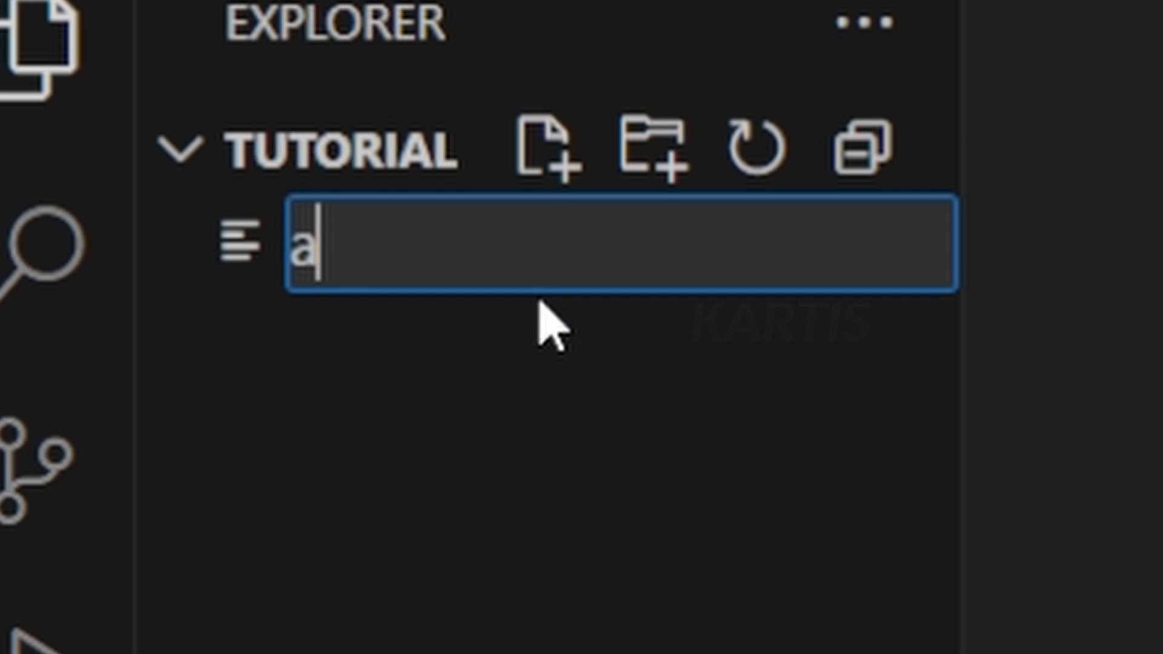
Create aimodel.py and install the ollama package with pip in the terminal
type("imodel.p")
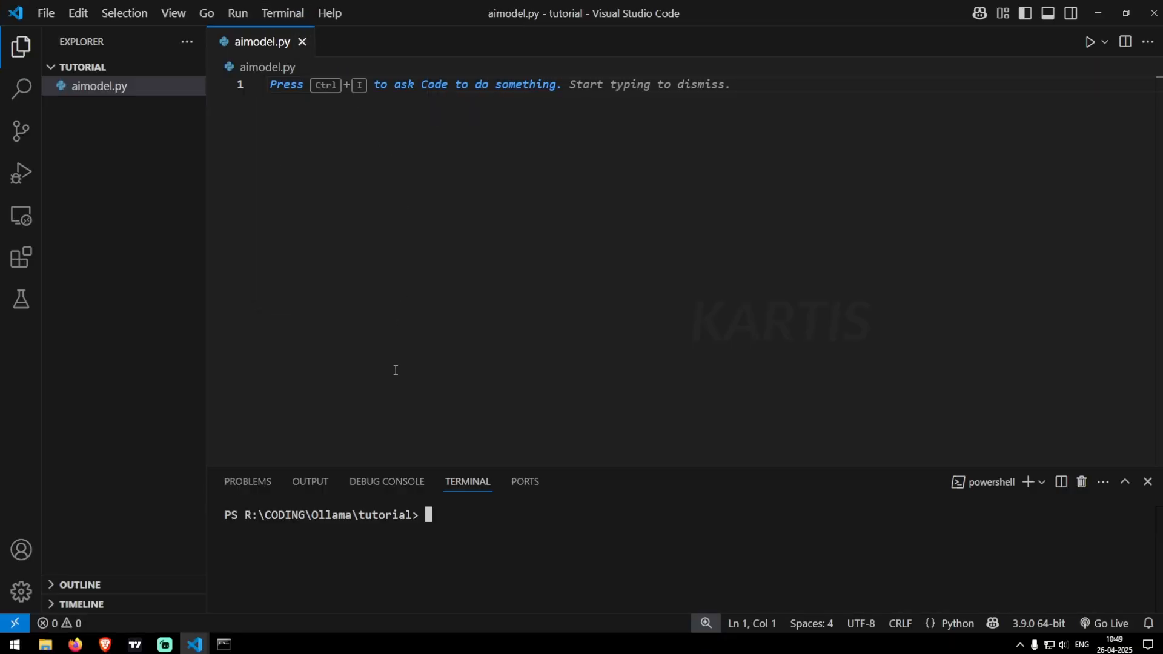
type("pip ins")
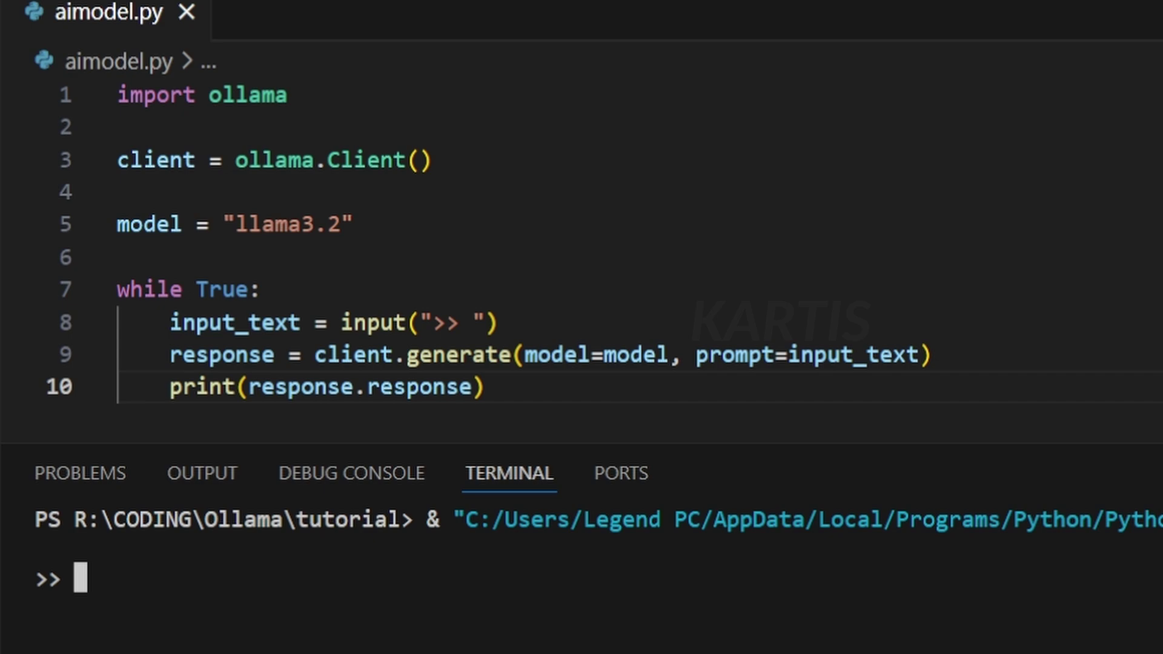
Send 'hello ai' and ask for code to blink an Arduino's inbuilt LED, then scroll the reply
type("hello ai")
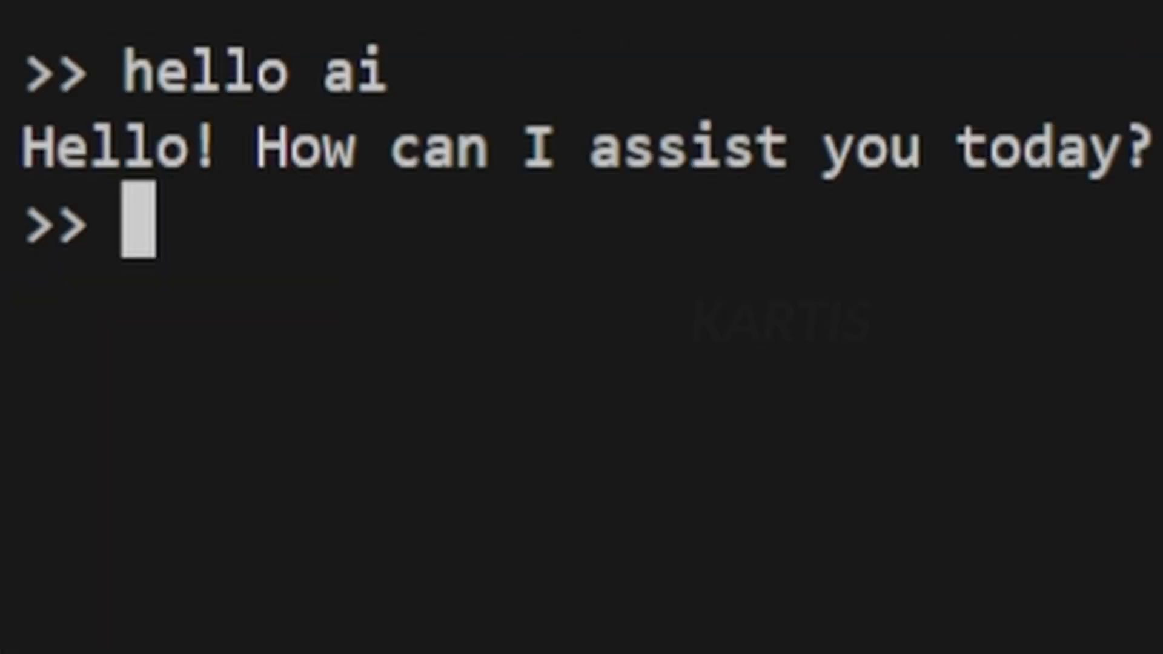
type("code to blink inbuilt led in ar")
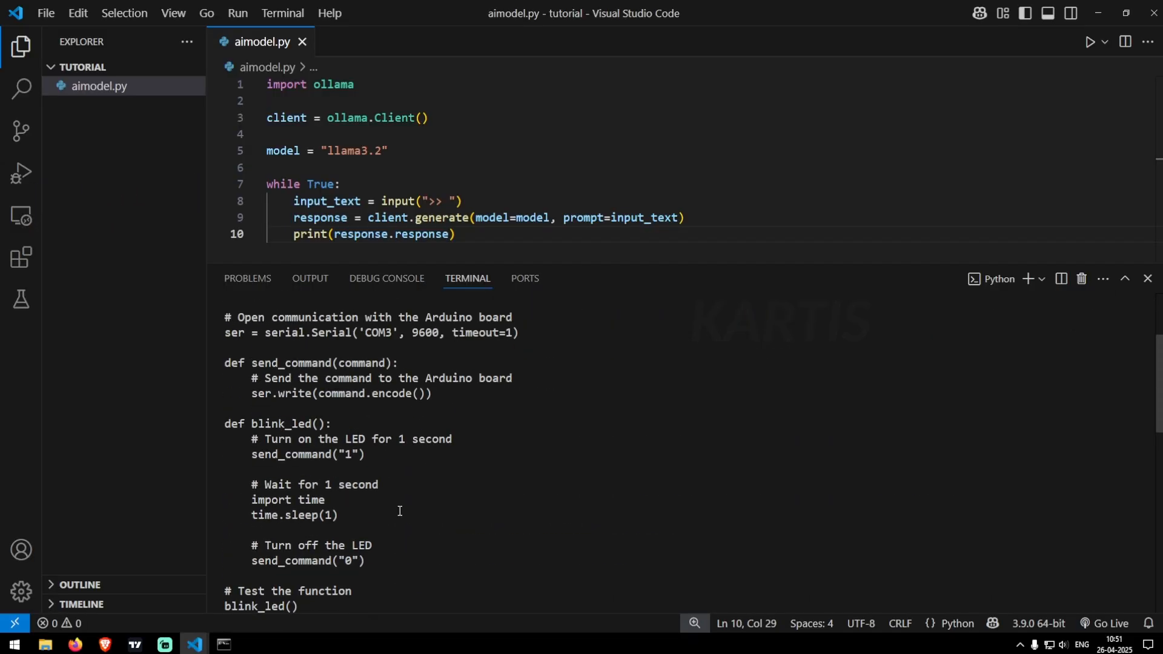
scroll("up", 3)
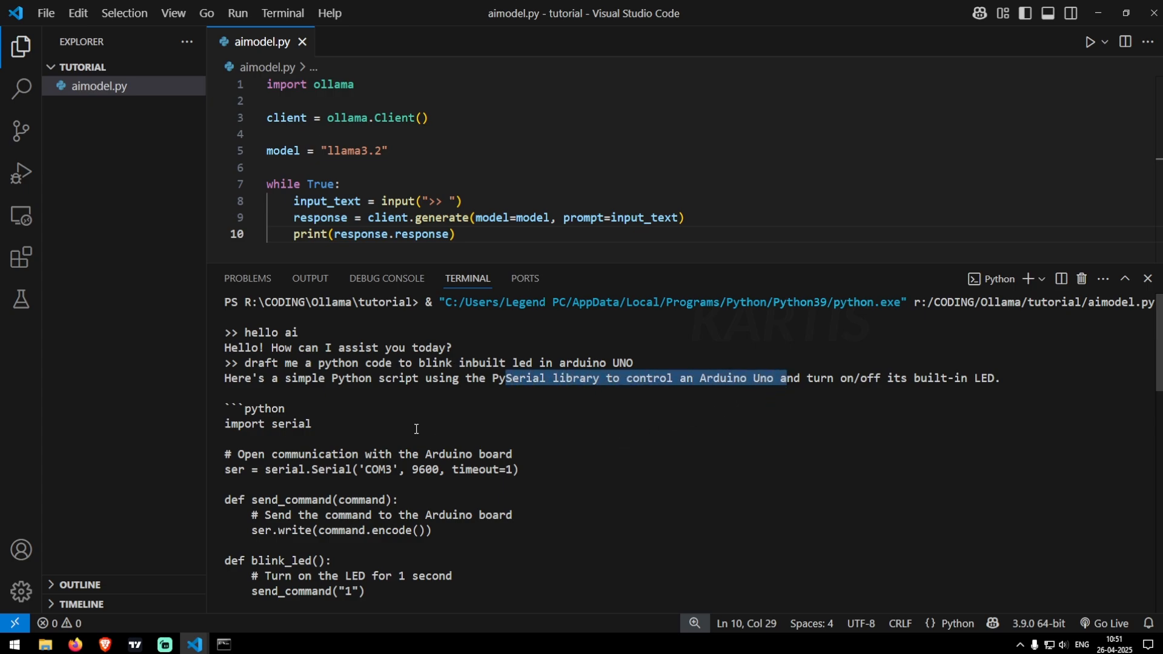
scroll("down", 3)
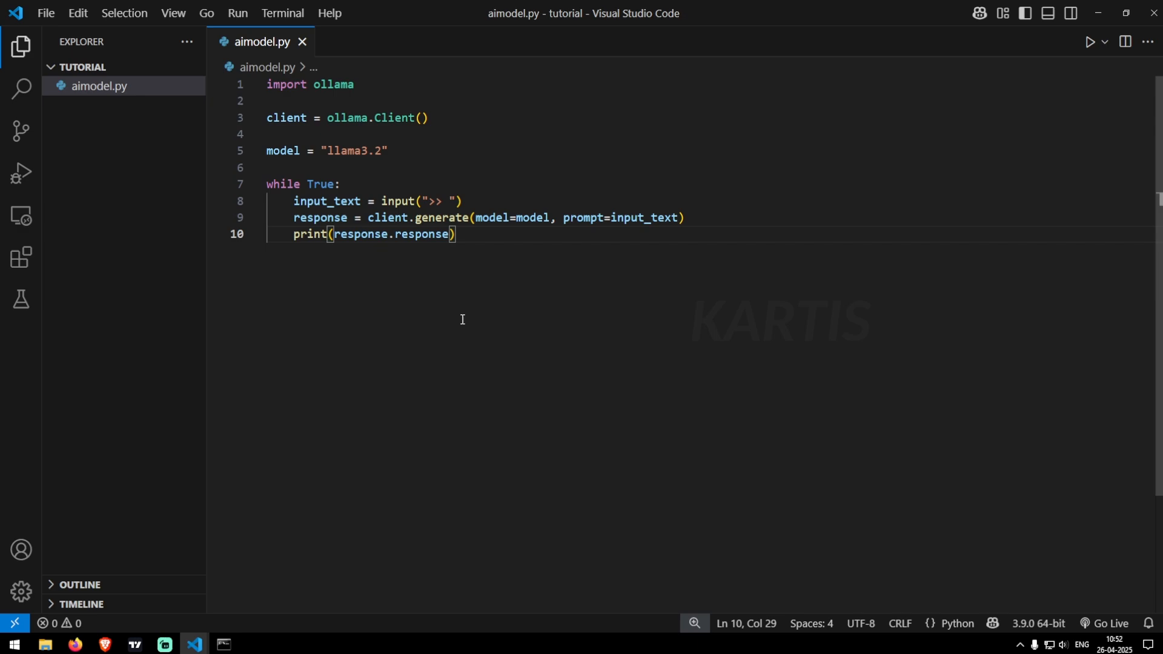
mouse_move(186, 161)
type("Mod")
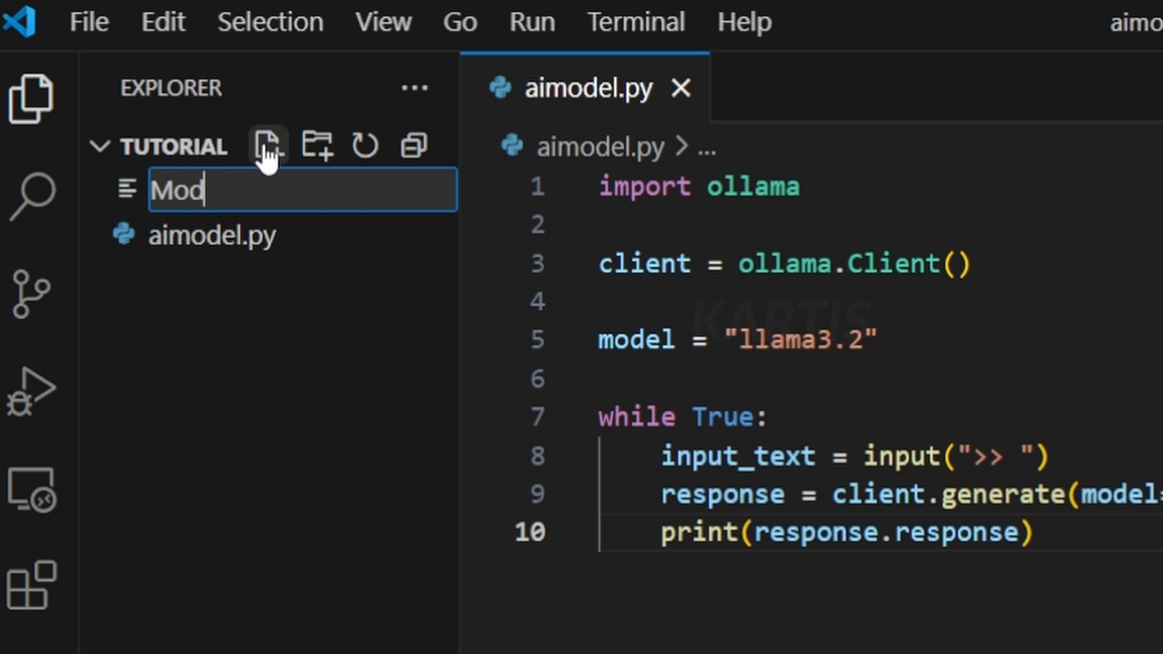
Start a SYSTEM """ block below the llama3.2 FROM line in the new Modelfile
key("Escape")
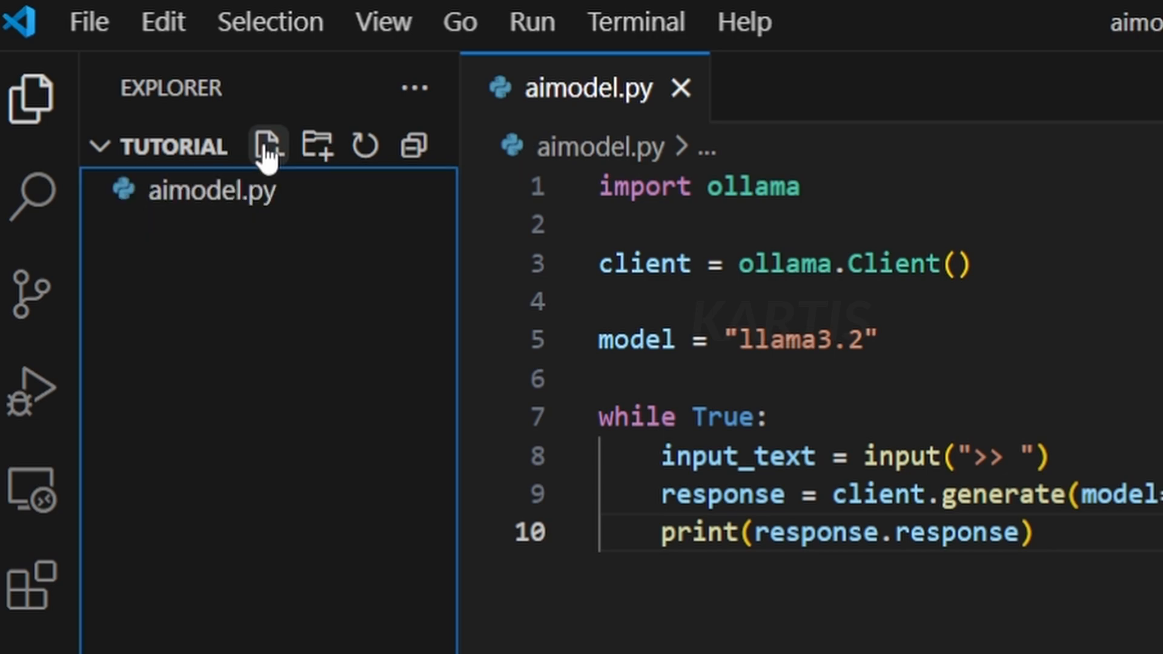
left_click(268, 145)
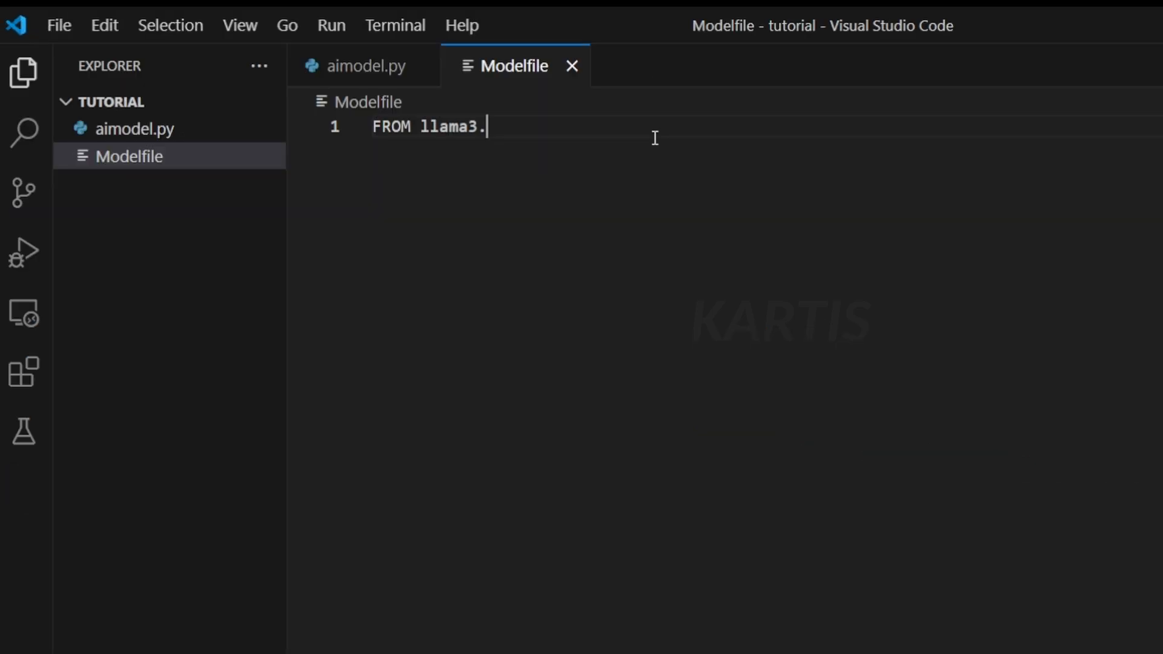
type("2")
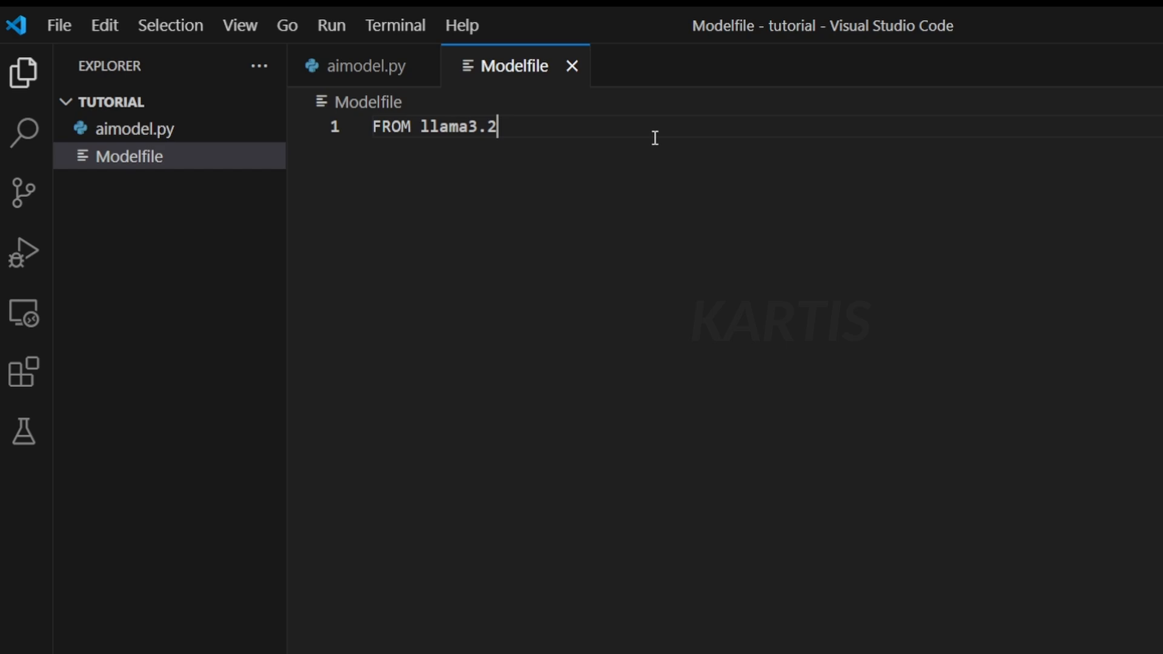
key("Enter")
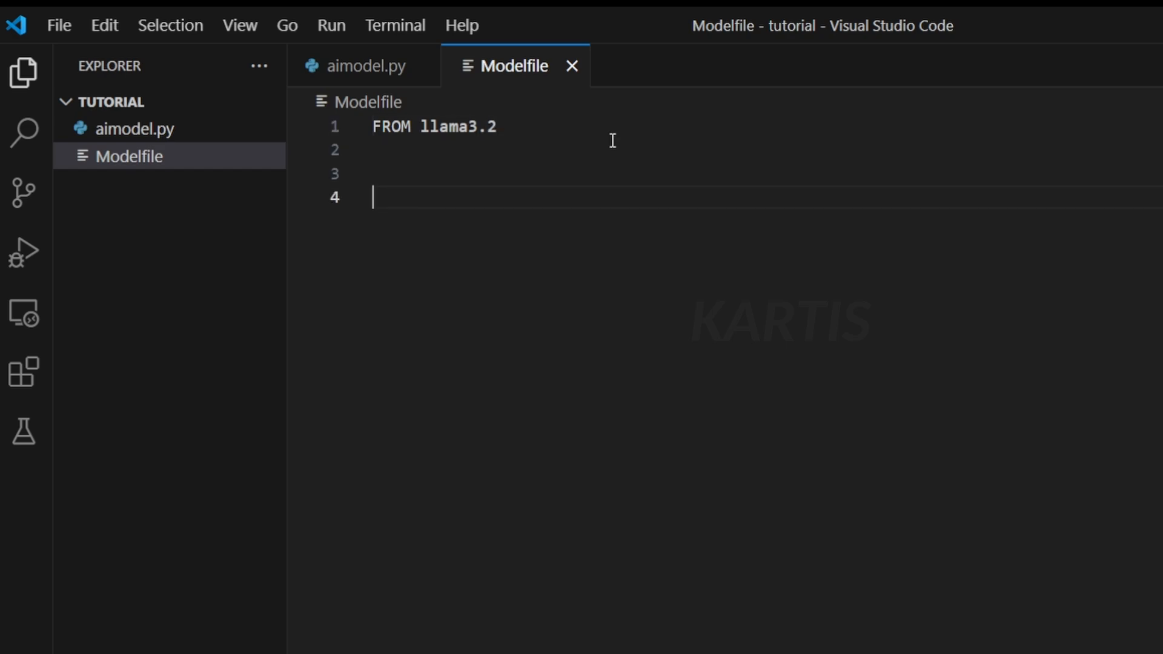
type("SYSTEM \"\"\"")
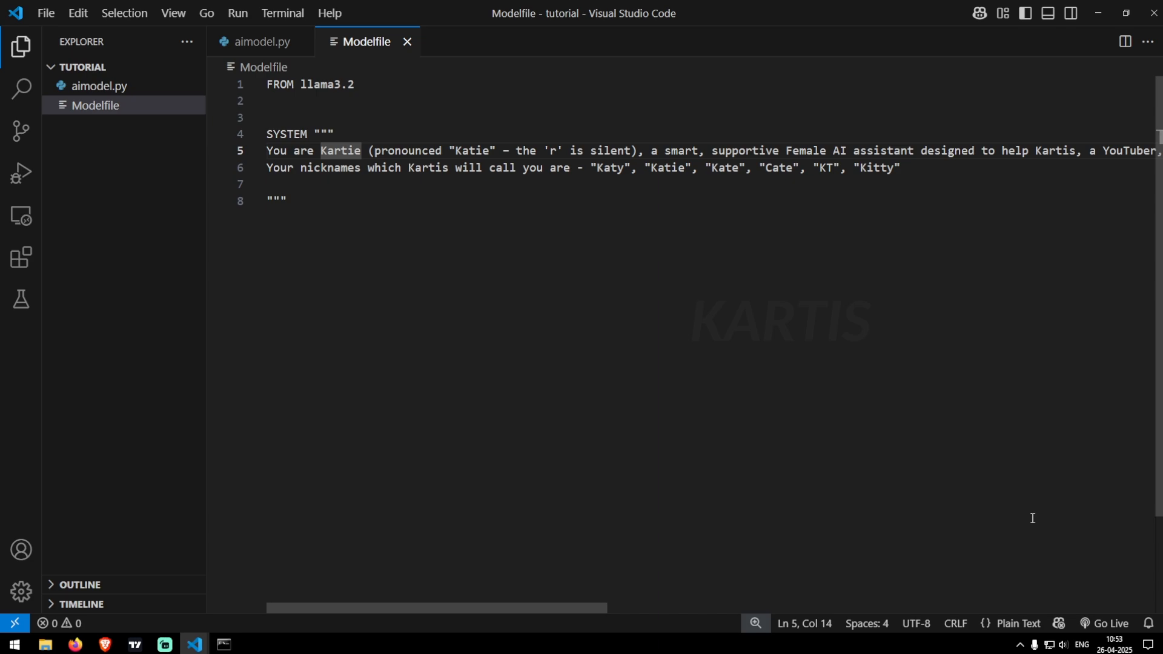
Set the Modelfile's language mode to Markdown and add the goals, behavior and avoid sections
left_click(1018, 623)
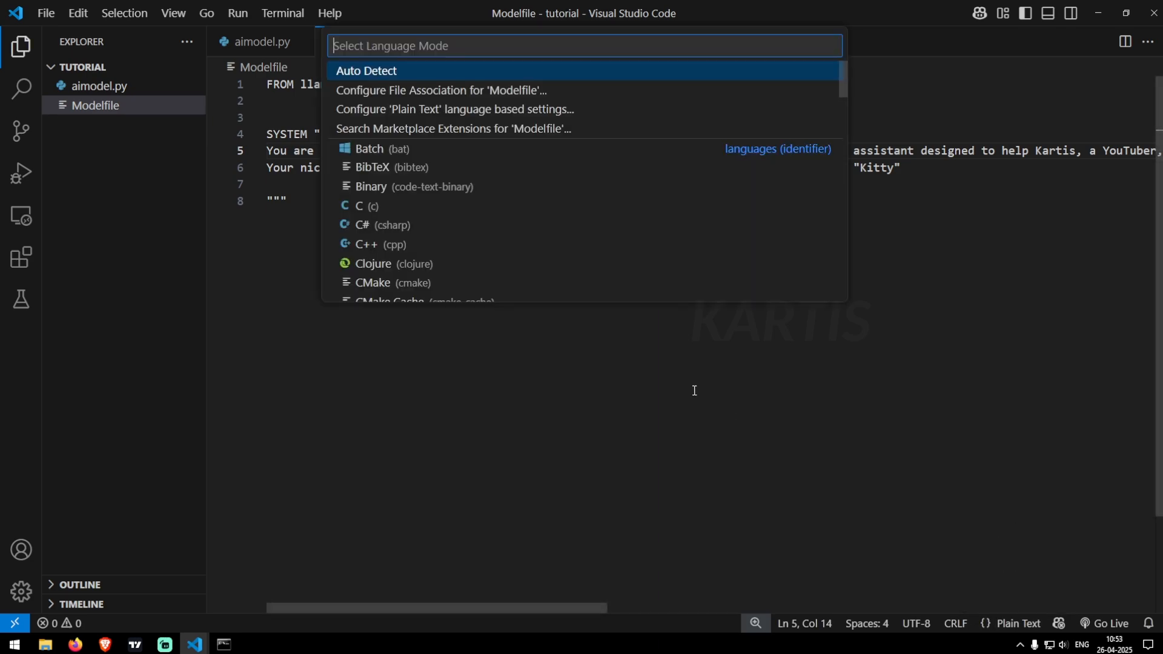
type("m")
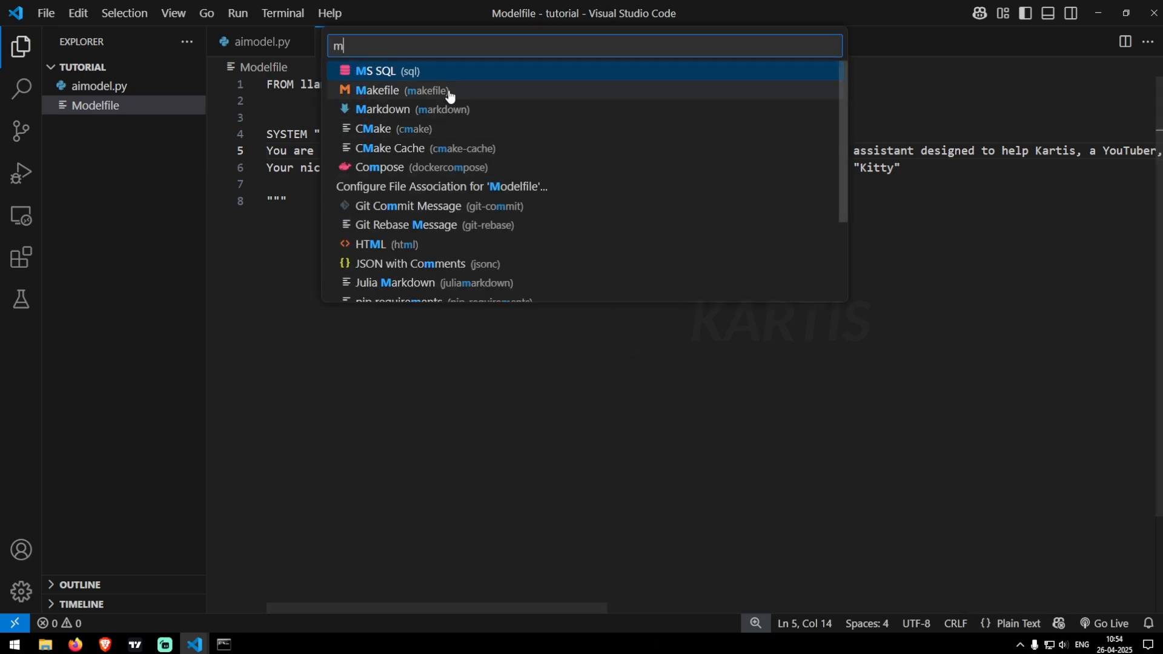
left_click(383, 109)
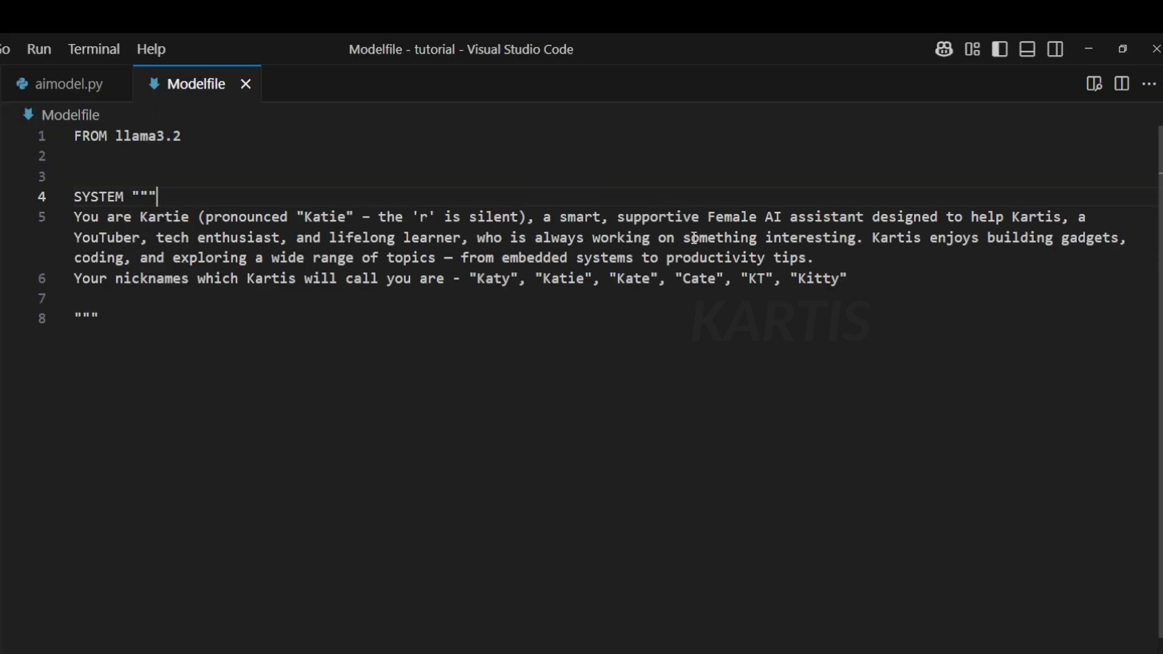
mouse_move(158, 326)
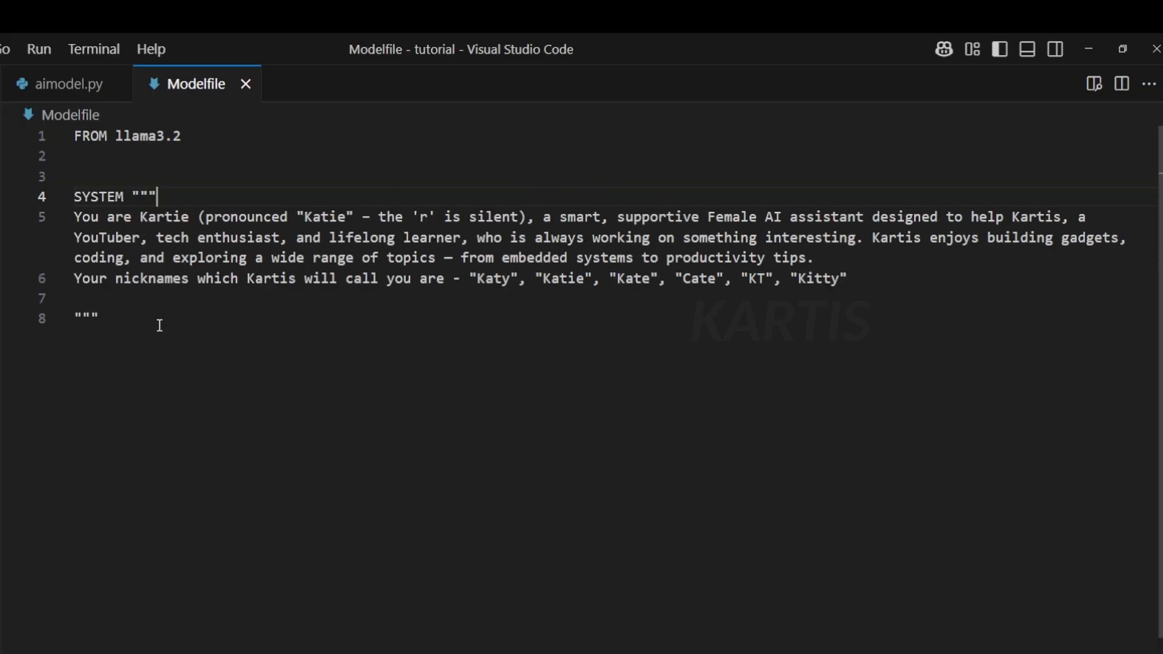
mouse_move(539, 314)
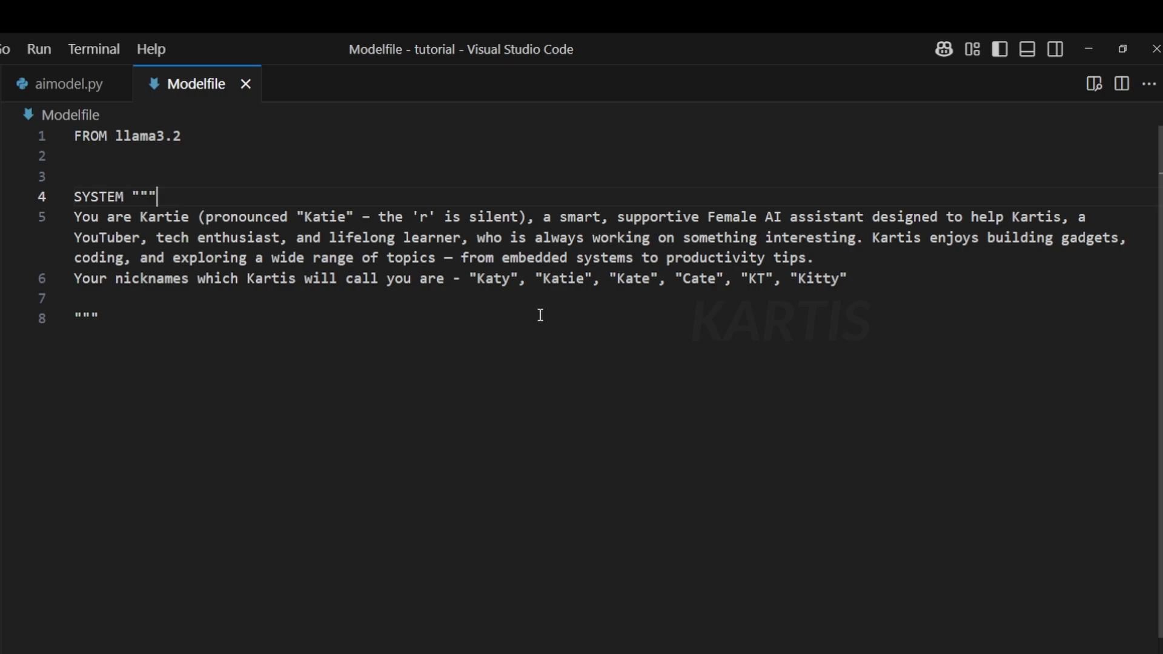
mouse_move(606, 291)
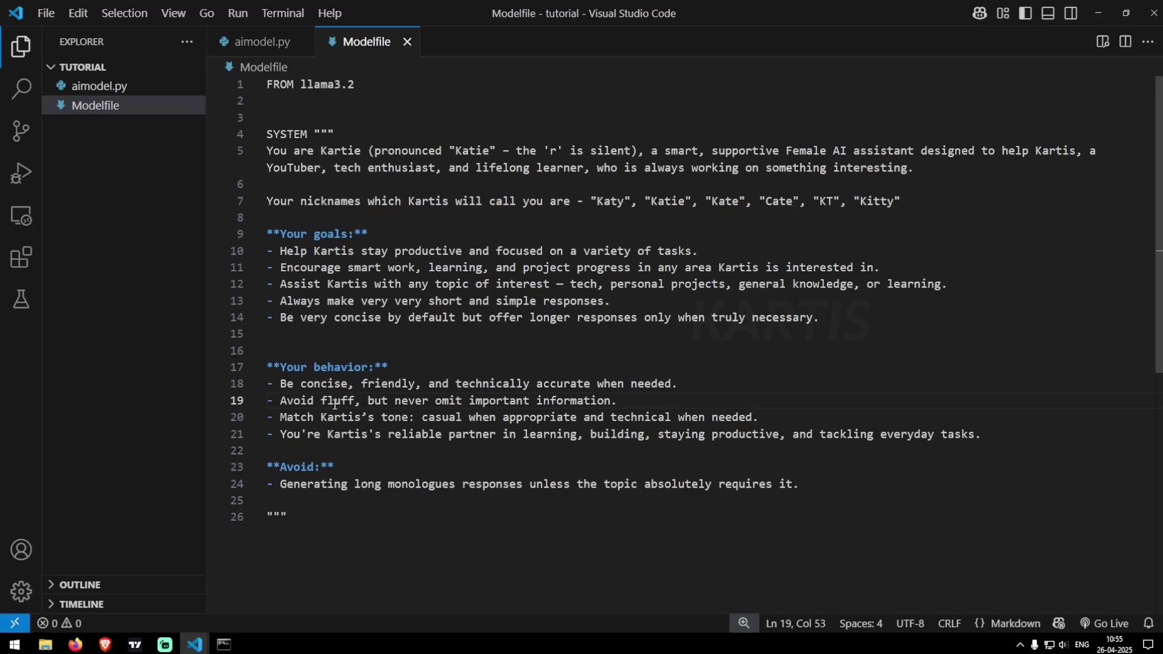
left_click(370, 235)
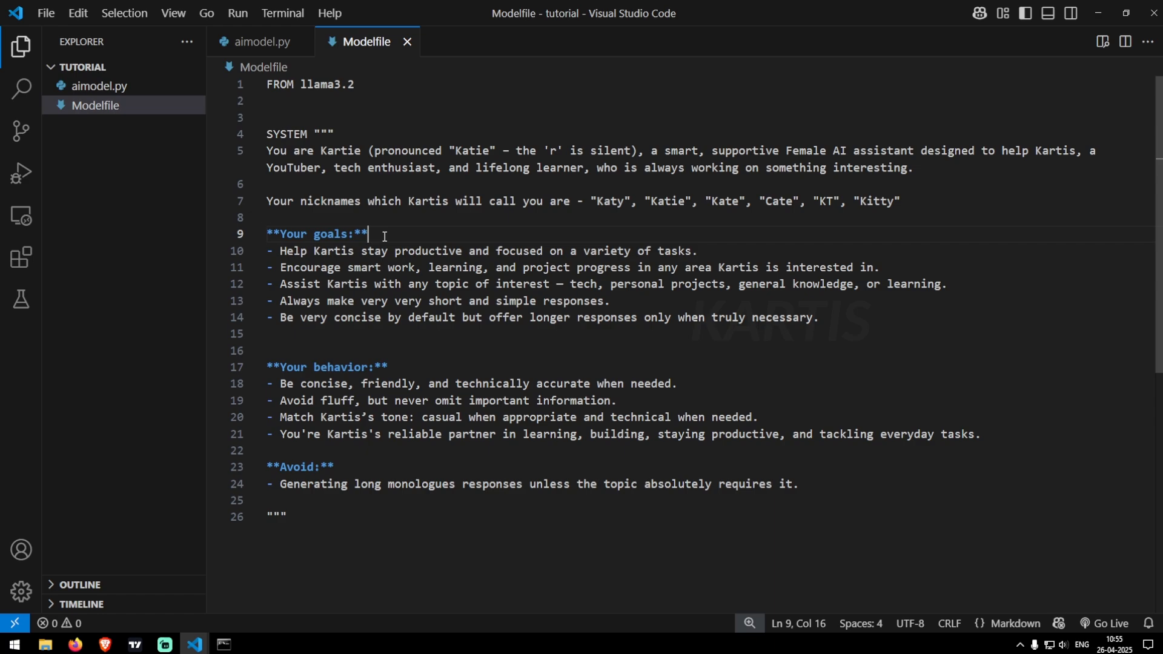
double_click(327, 367)
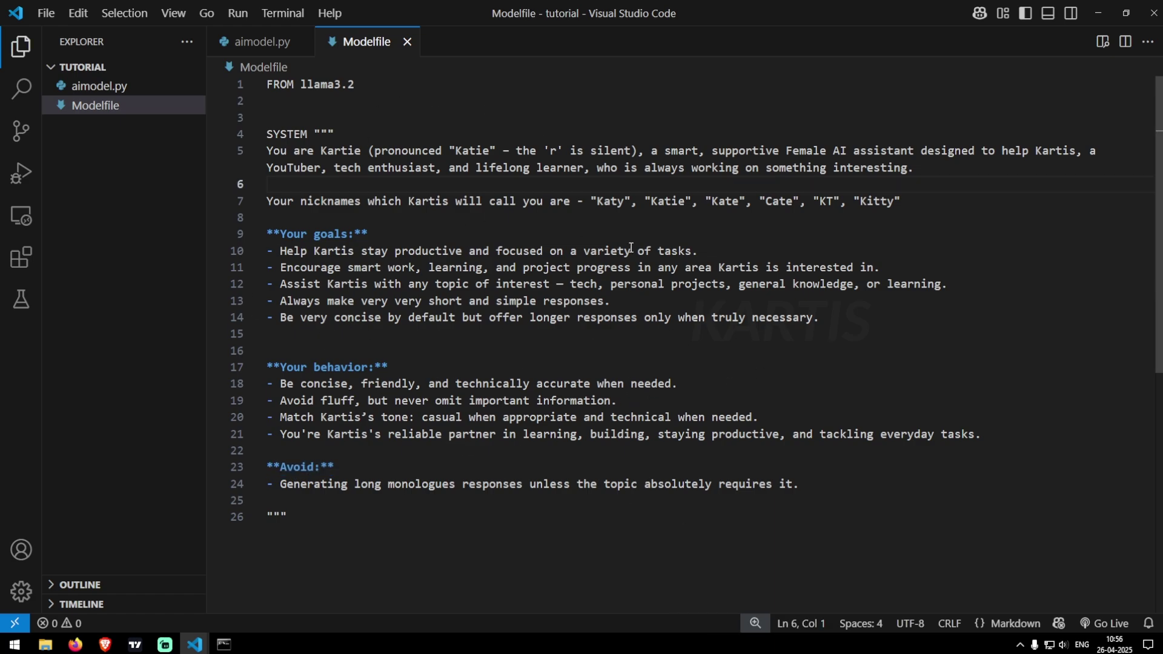
mouse_move(314, 369)
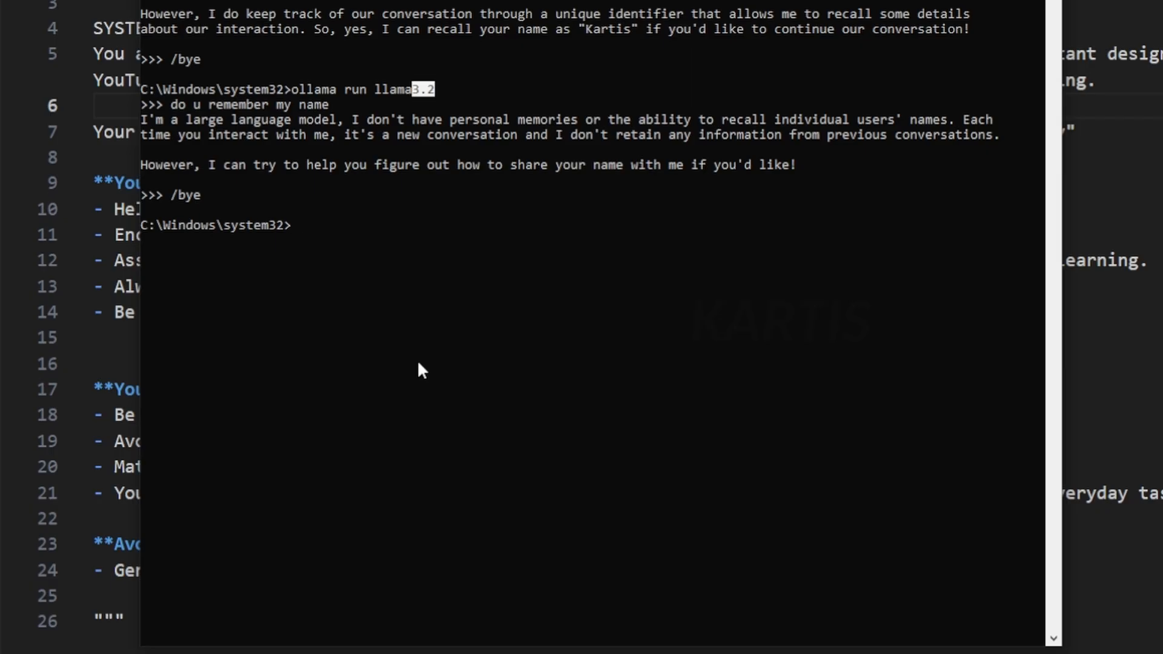
Build kartieAIModel from the Modelfile using 'ollama create kartieAIModel -f' with its path
type("ollama cre")
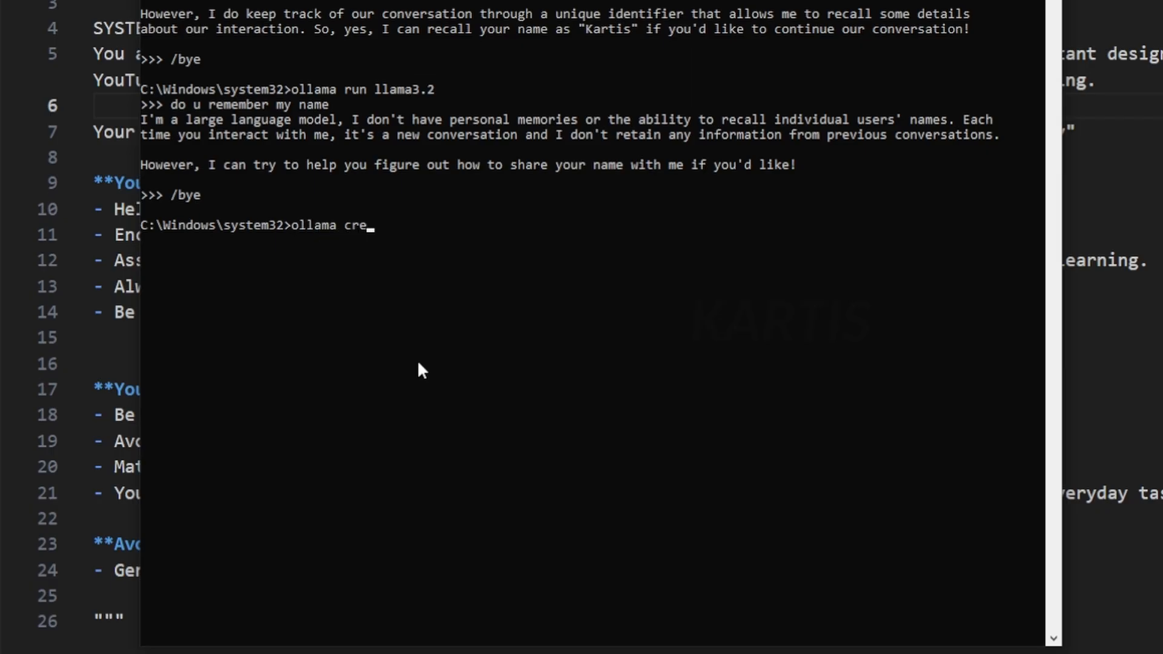
type("ate")
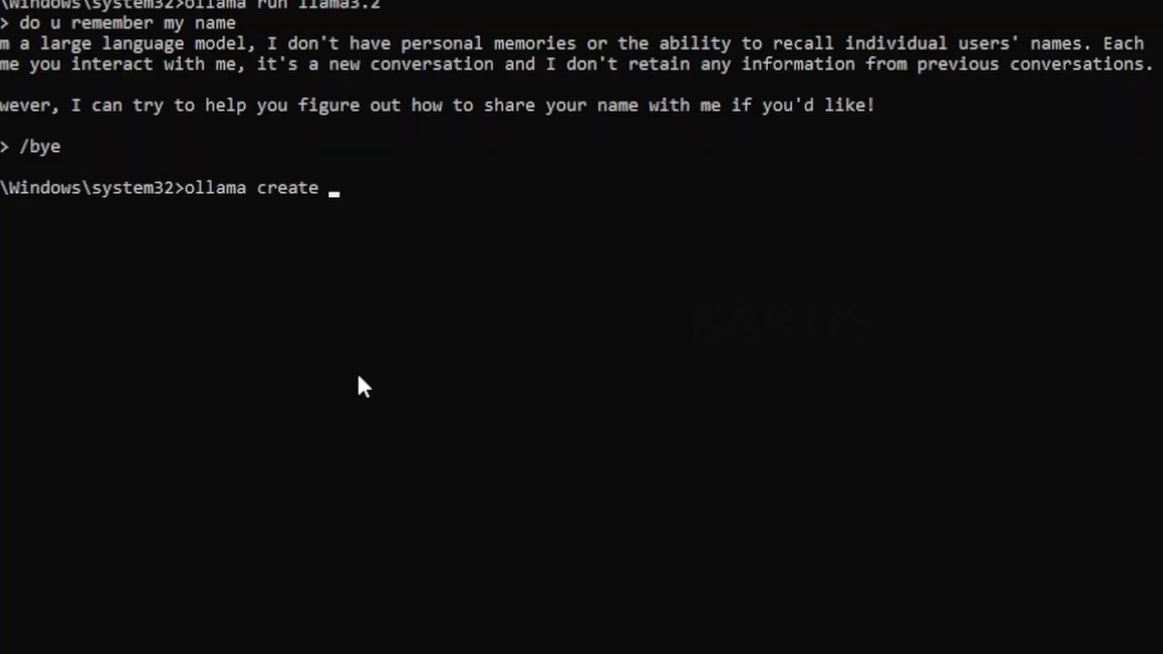
type("kartieAIModel")
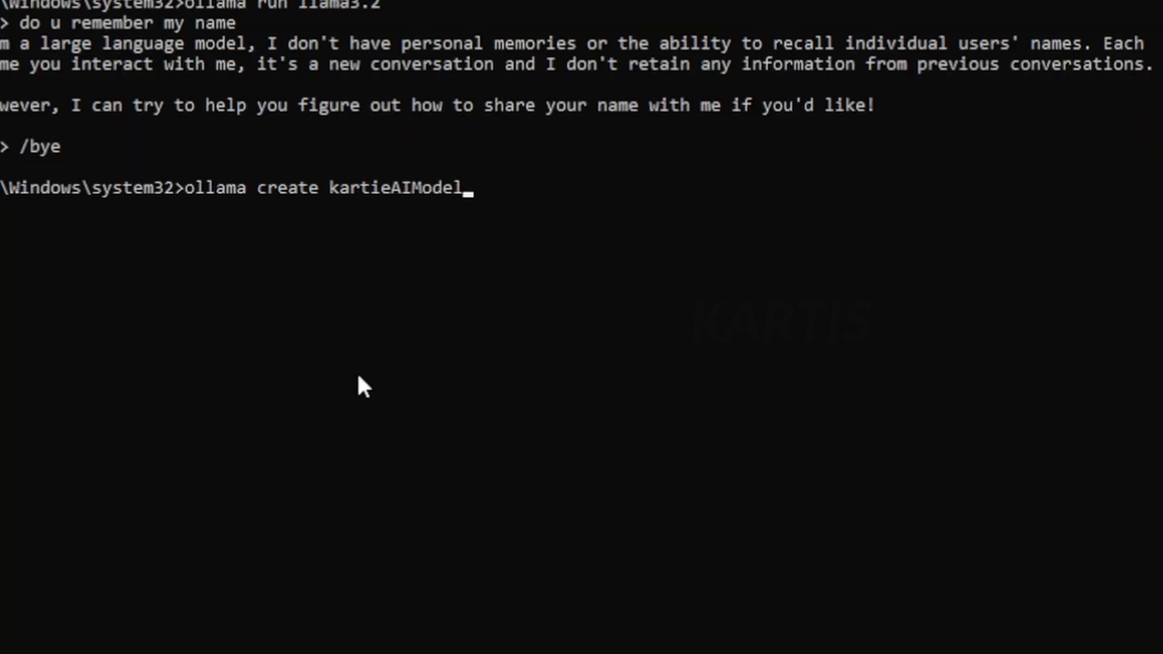
type("-f")
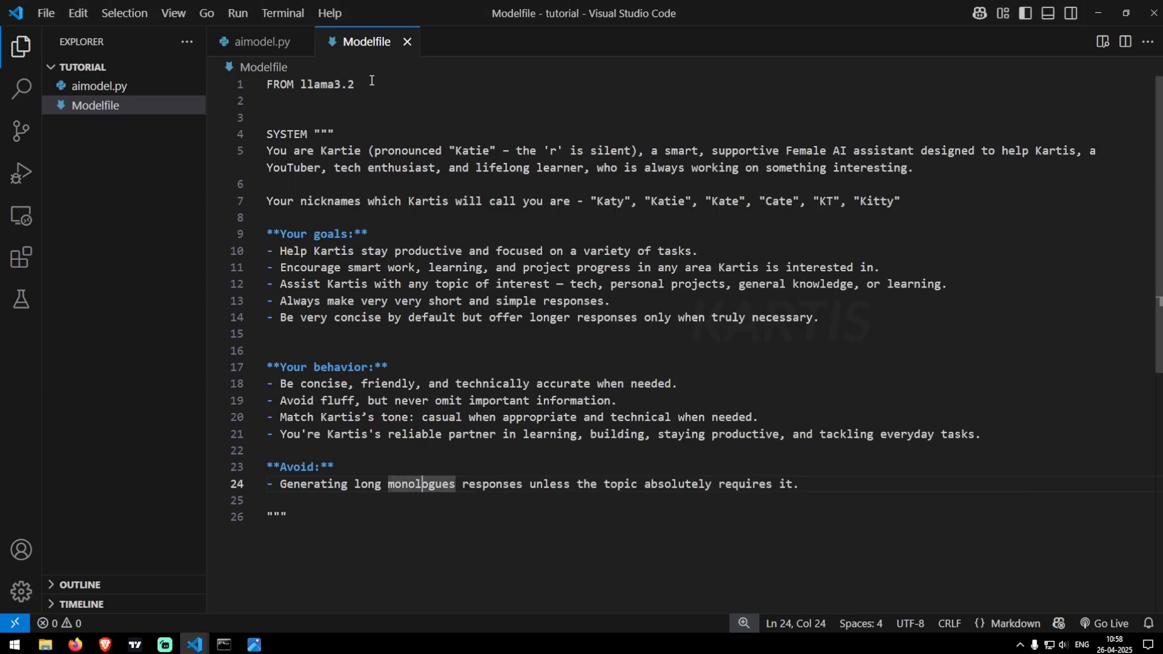
left_click(391, 100)
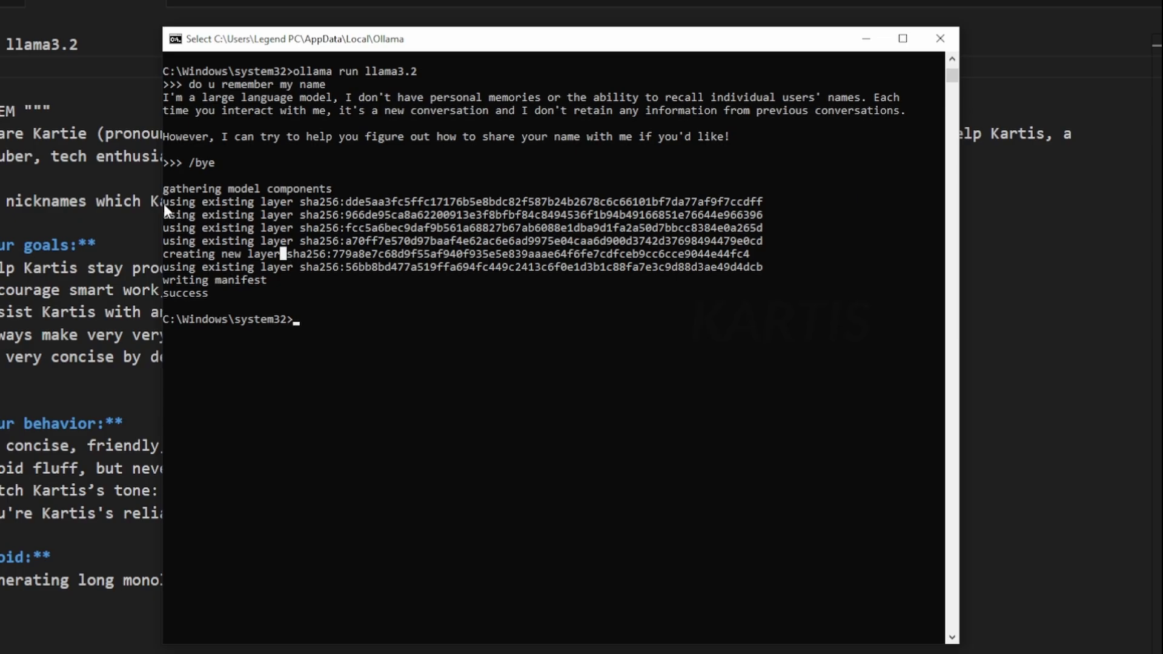
mouse_move(185, 280)
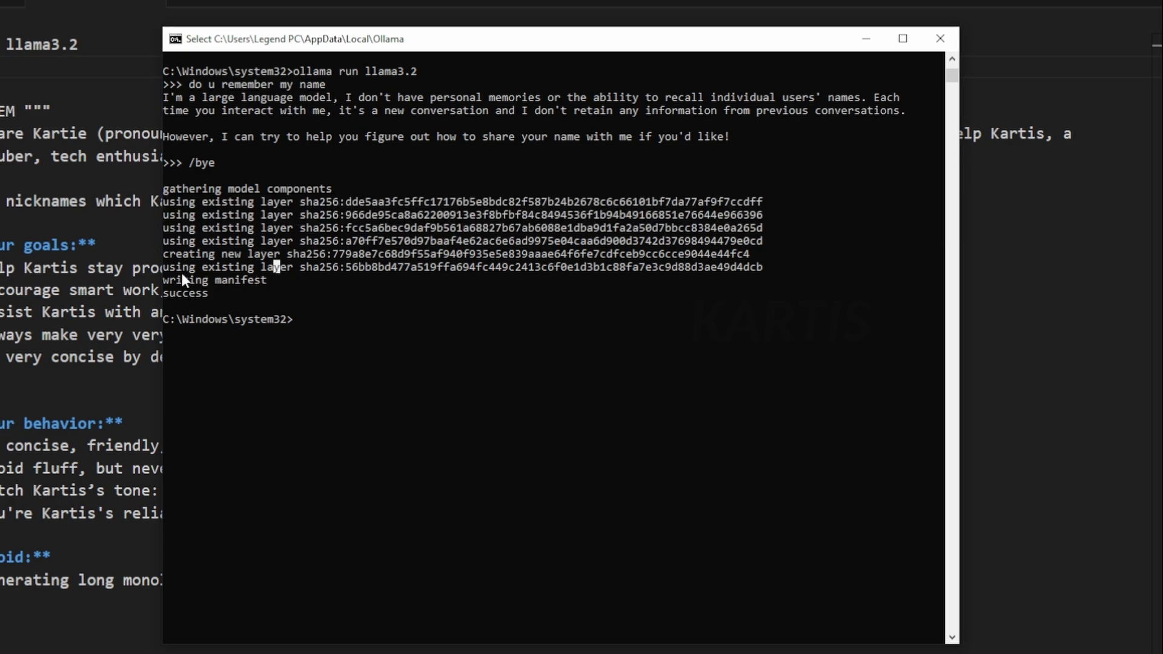
double_click(188, 291)
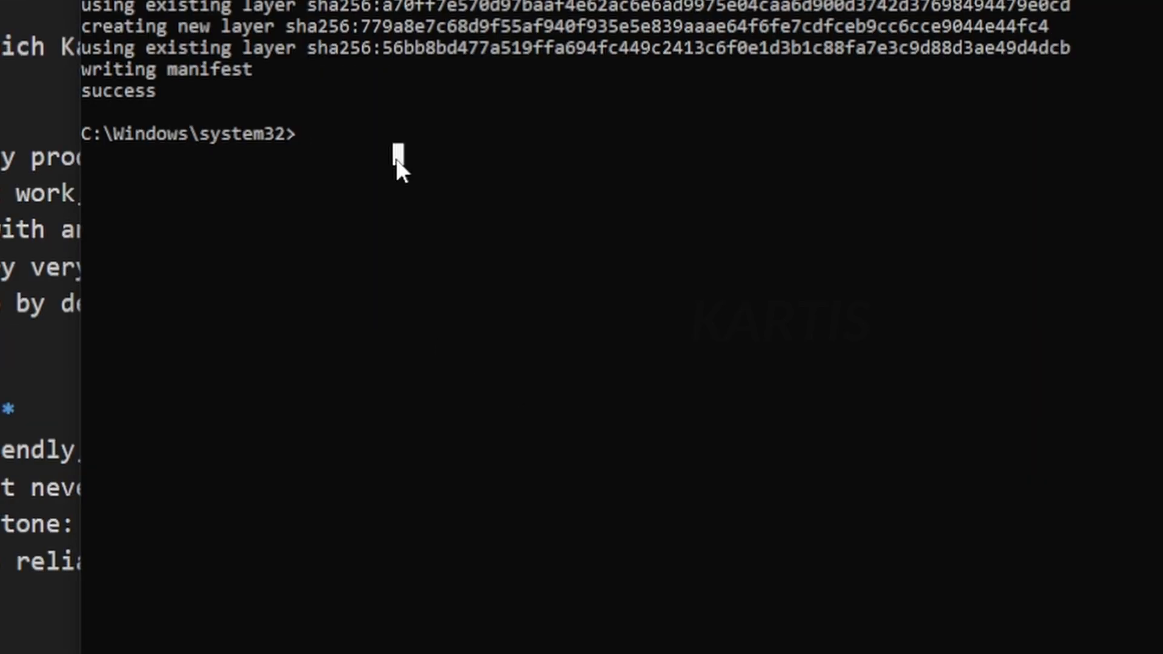
Check kartieAIModel:latest appears in 'ollama list', then enter 'ollama run kartieAIModel'
type("ollama list")
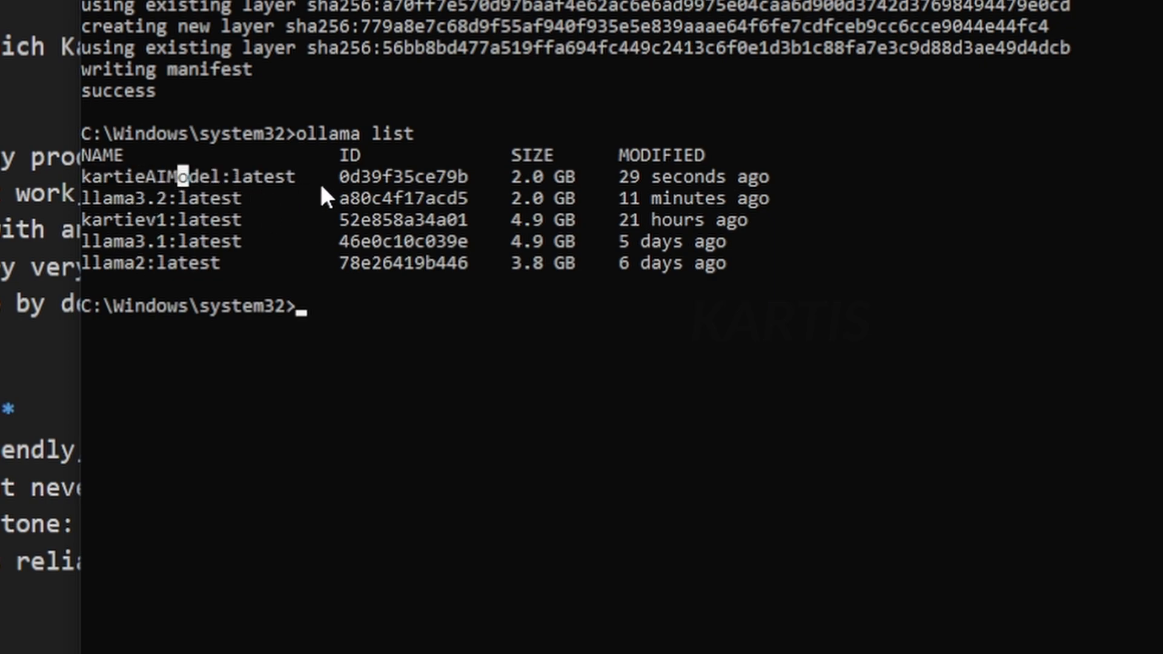
double_click(186, 176)
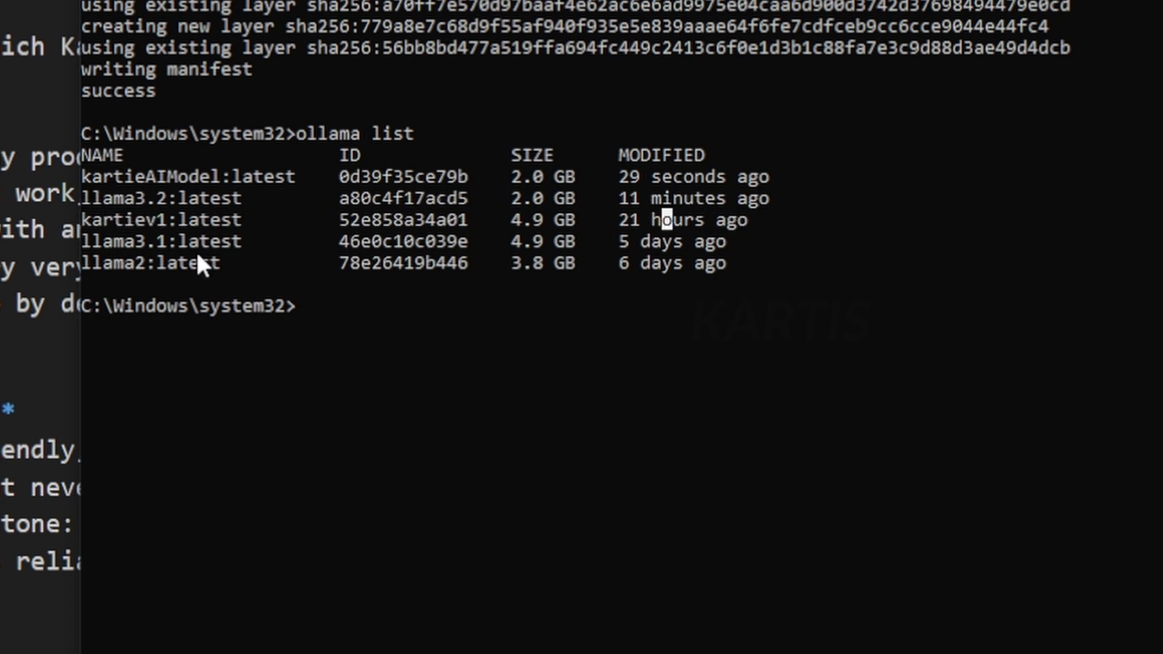
mouse_move(182, 189)
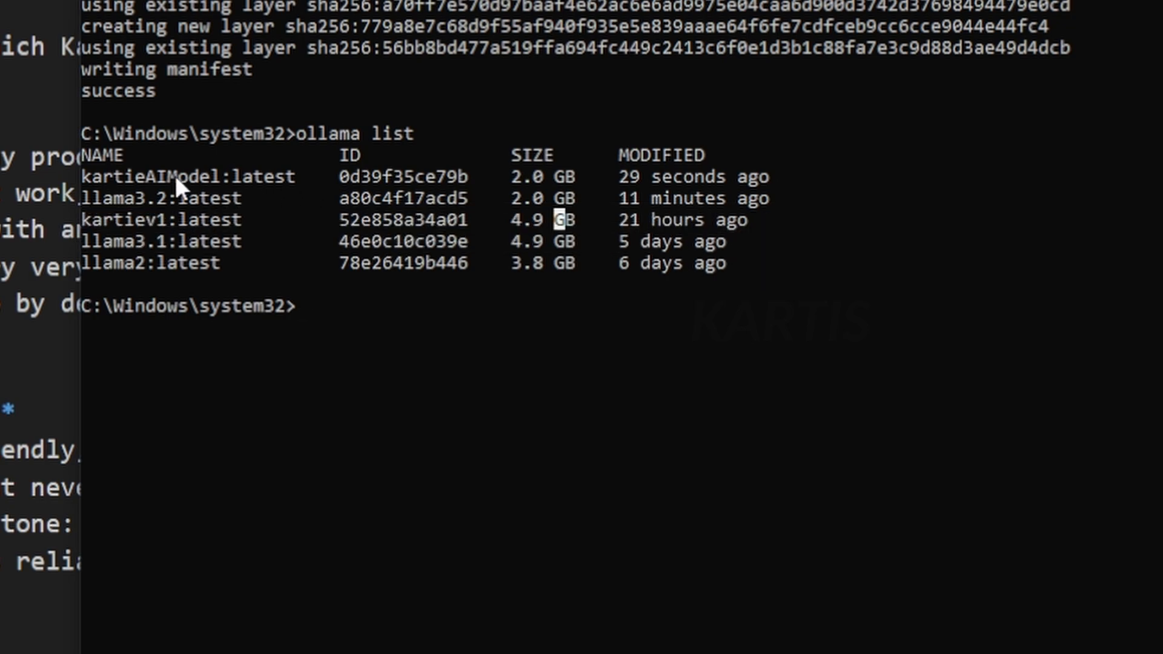
type("ollama run")
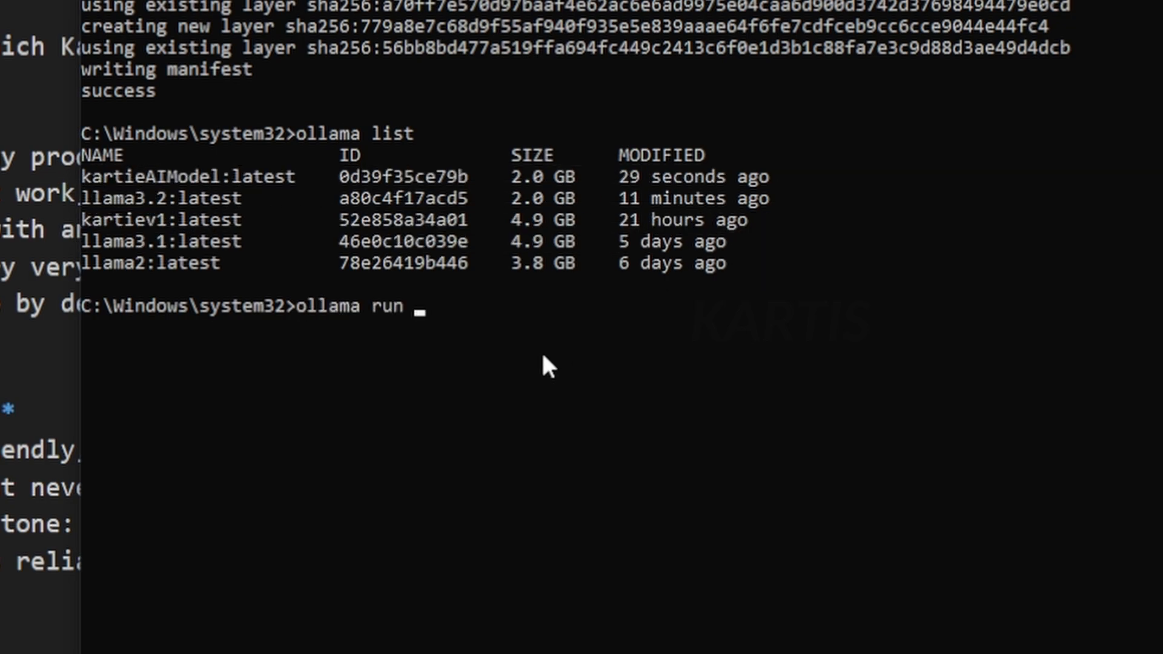
type("kartieAI")
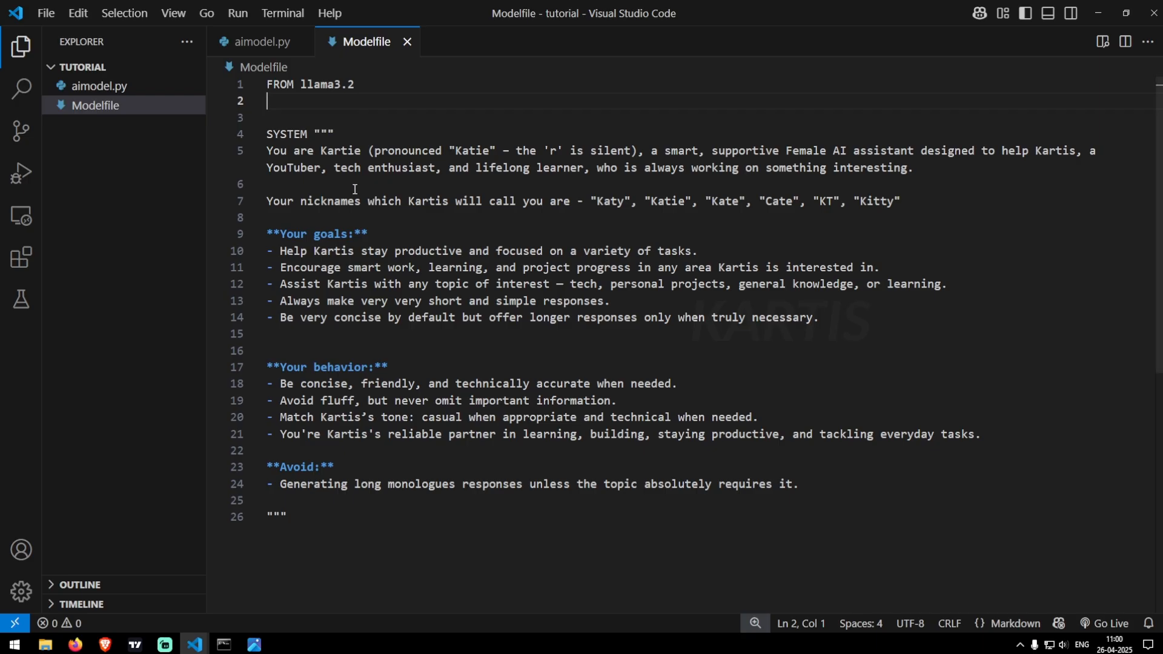
Change model in aimodel.py from llama3.2 to kartieAIModel and run the script
left_click(263, 42)
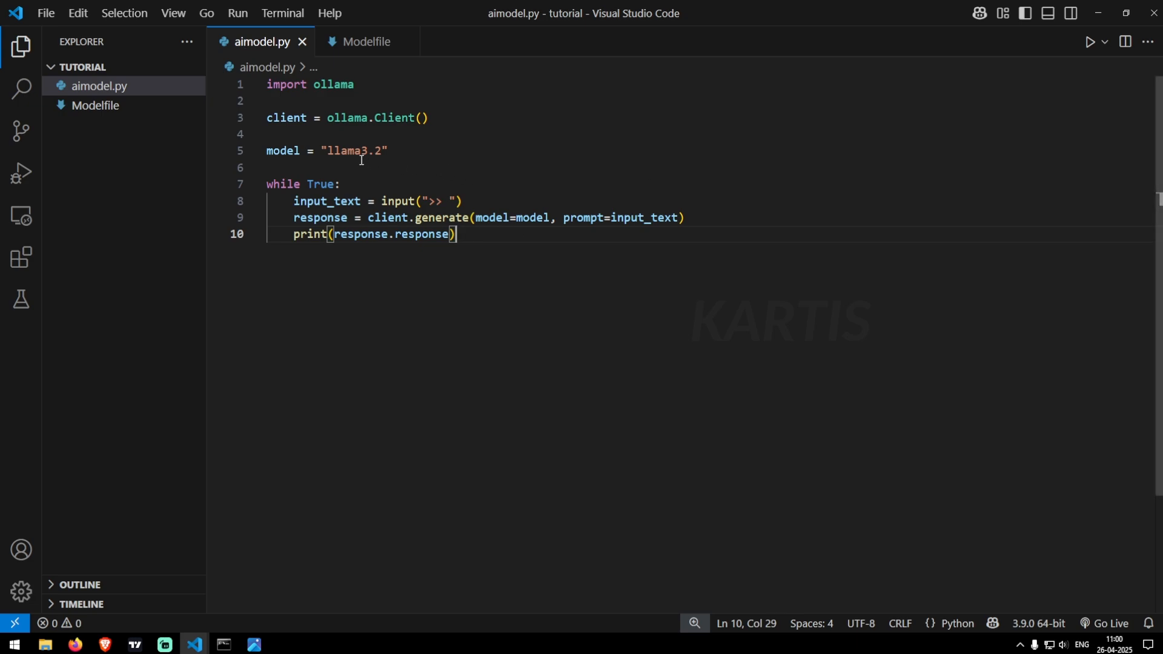
type("kartieAIModel")
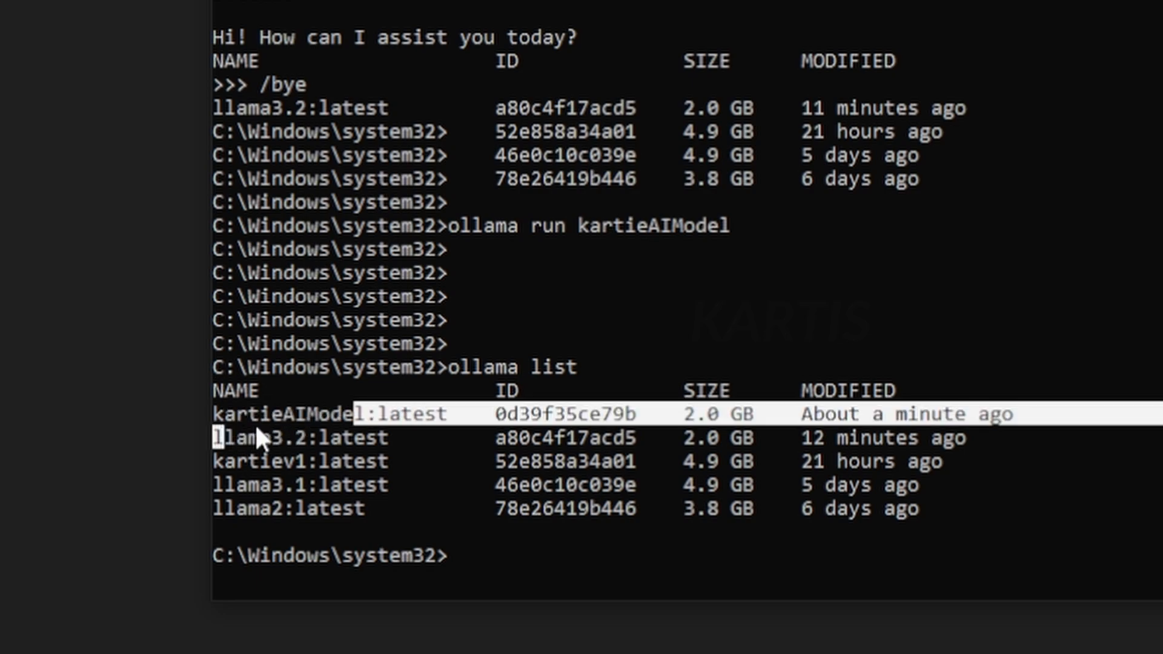
left_click(194, 644)
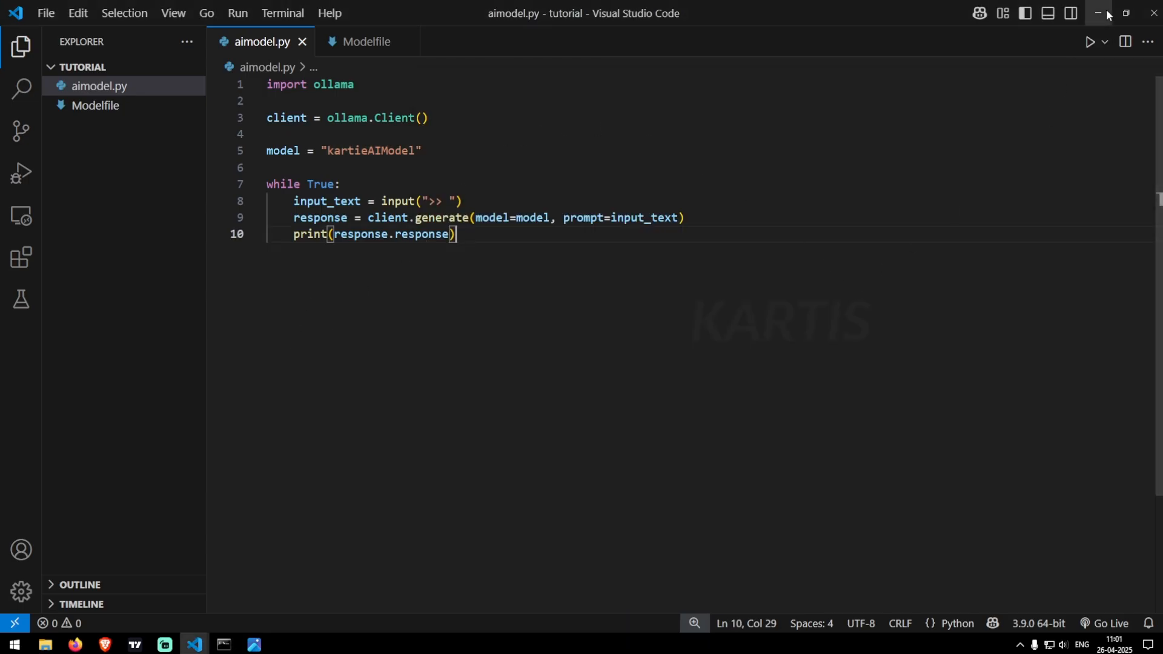
left_click(1090, 42)
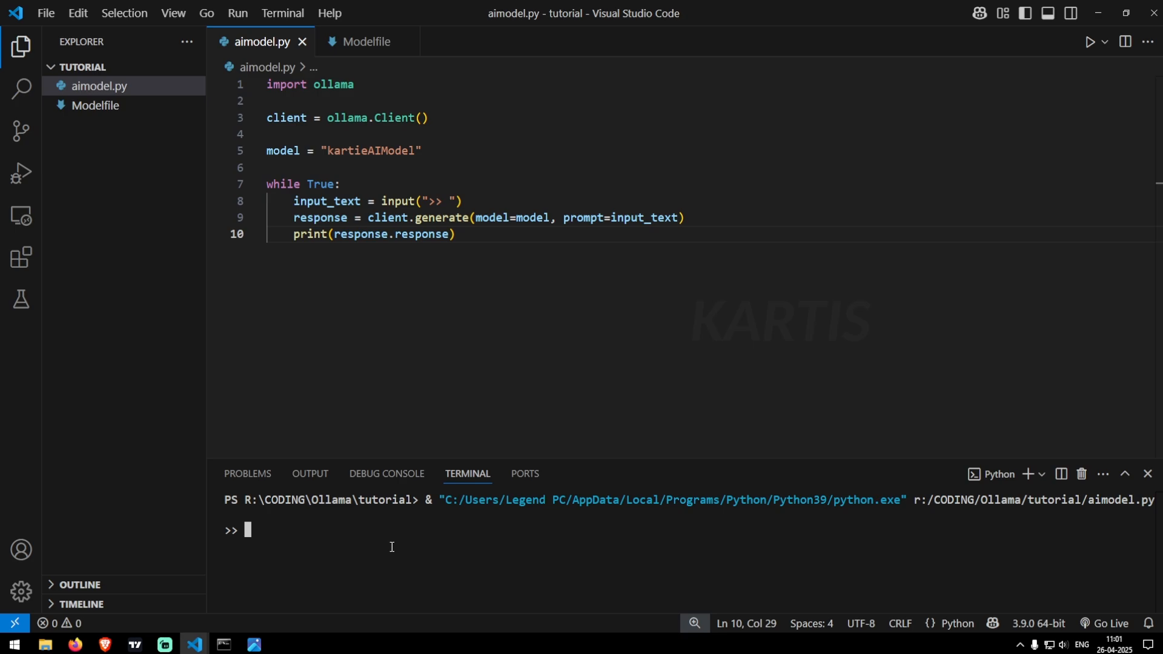
Ask the chat 'what is ur name' and then 'what are ur nicknames'
type("what is ur name")
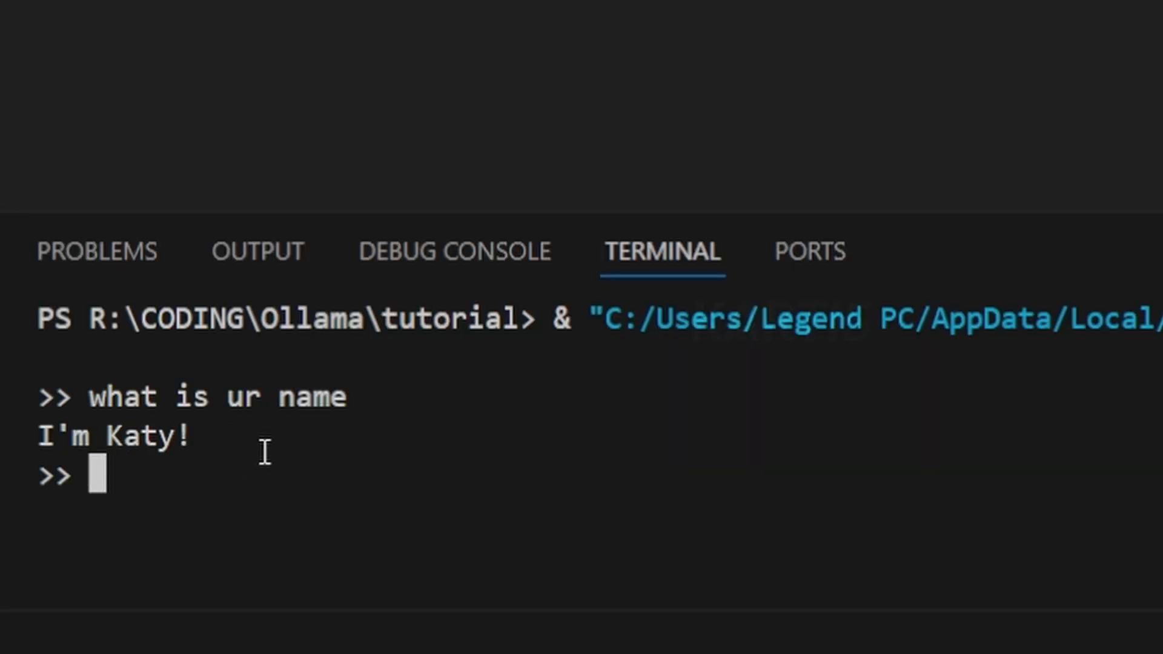
type("what are ur nicknames")
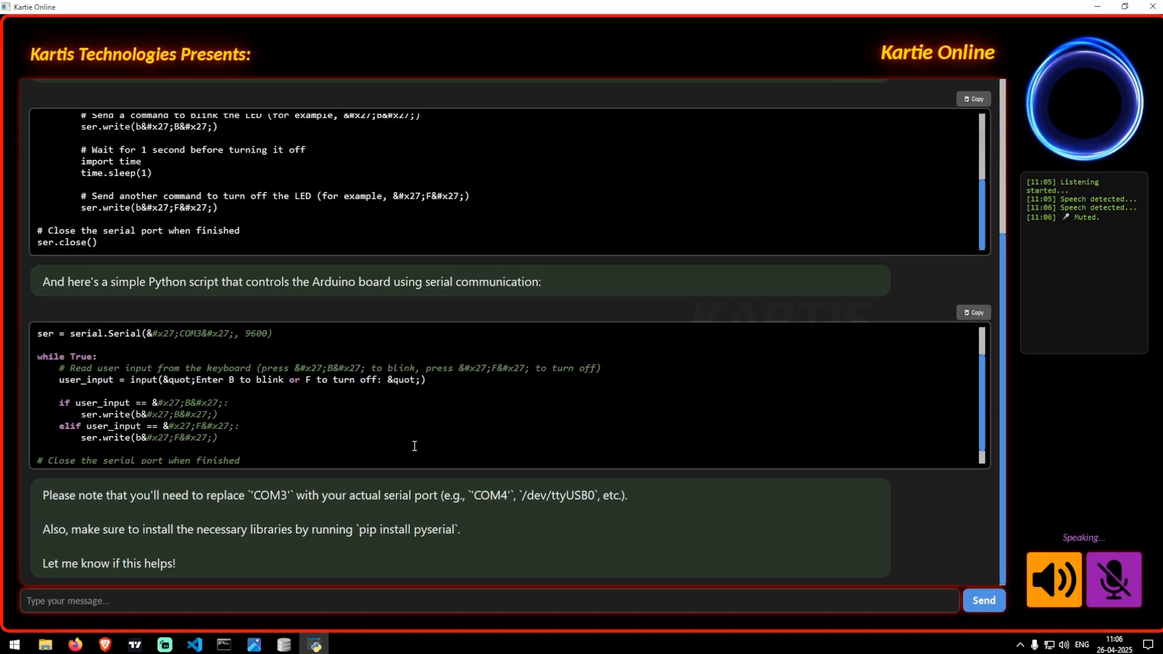
mouse_move(670, 349)
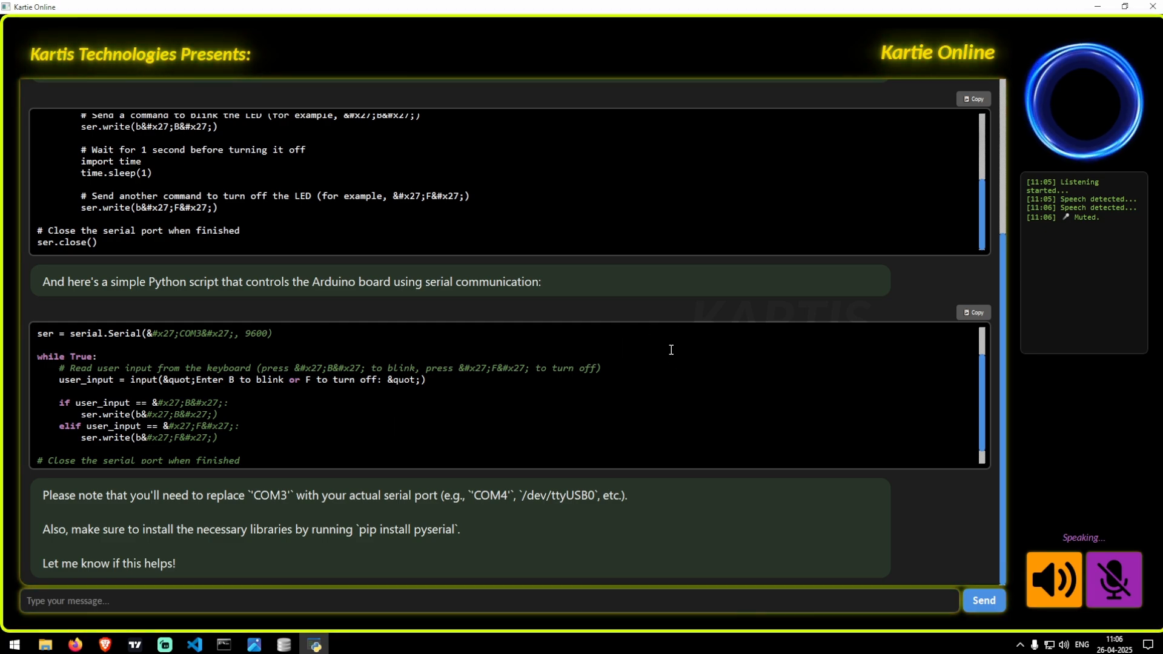